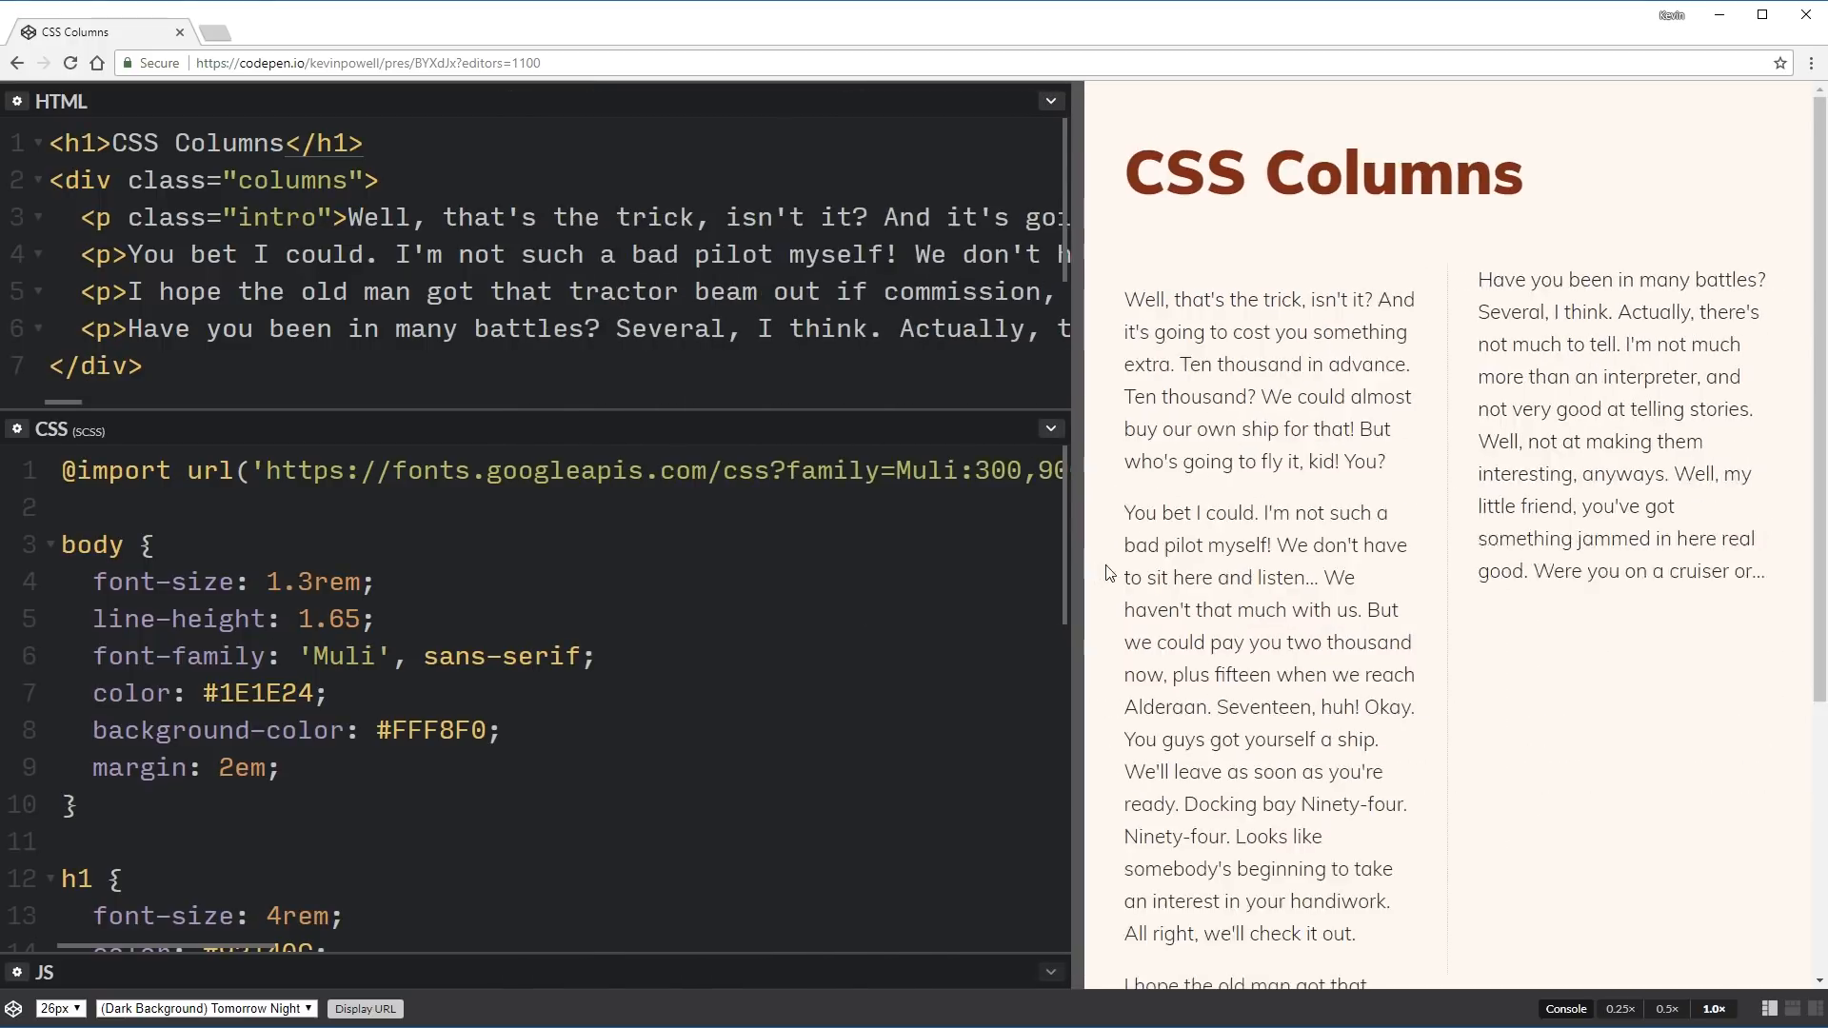
Drag the editor/preview divider to give the result preview more width.
left_click_drag(1084, 569, 1303, 569)
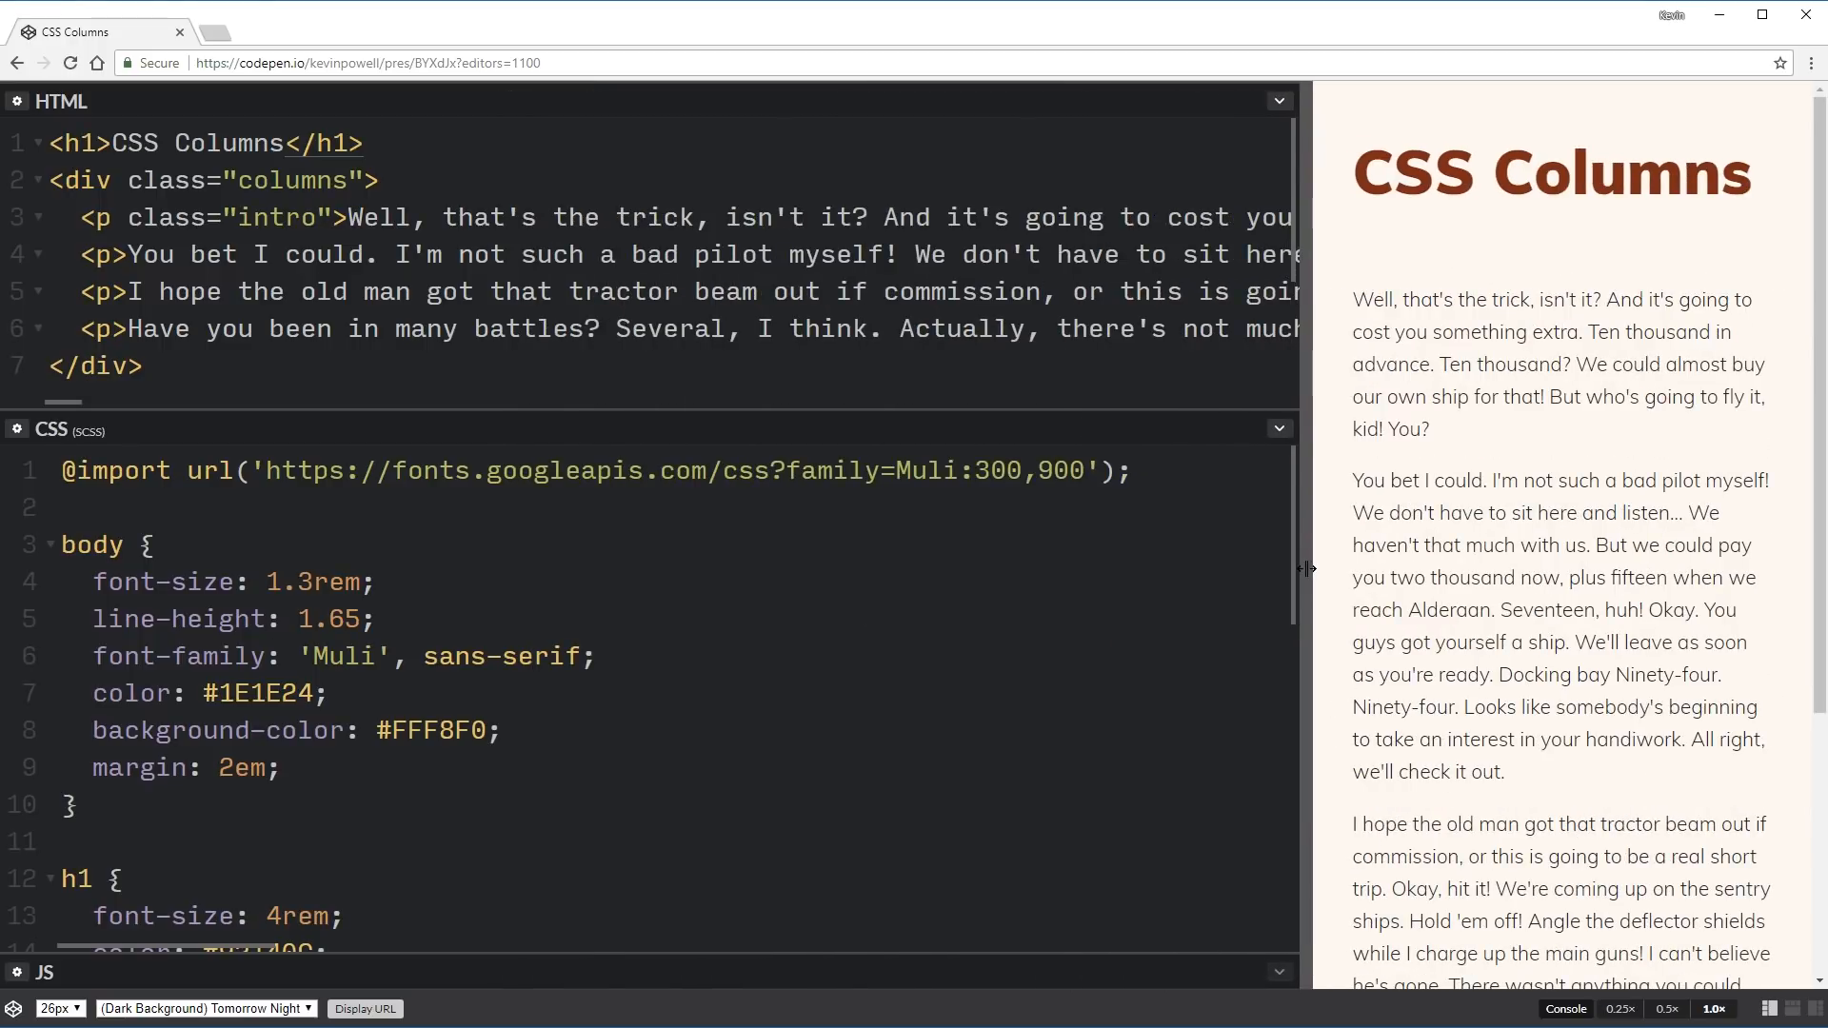
left_click_drag(1305, 569, 1183, 572)
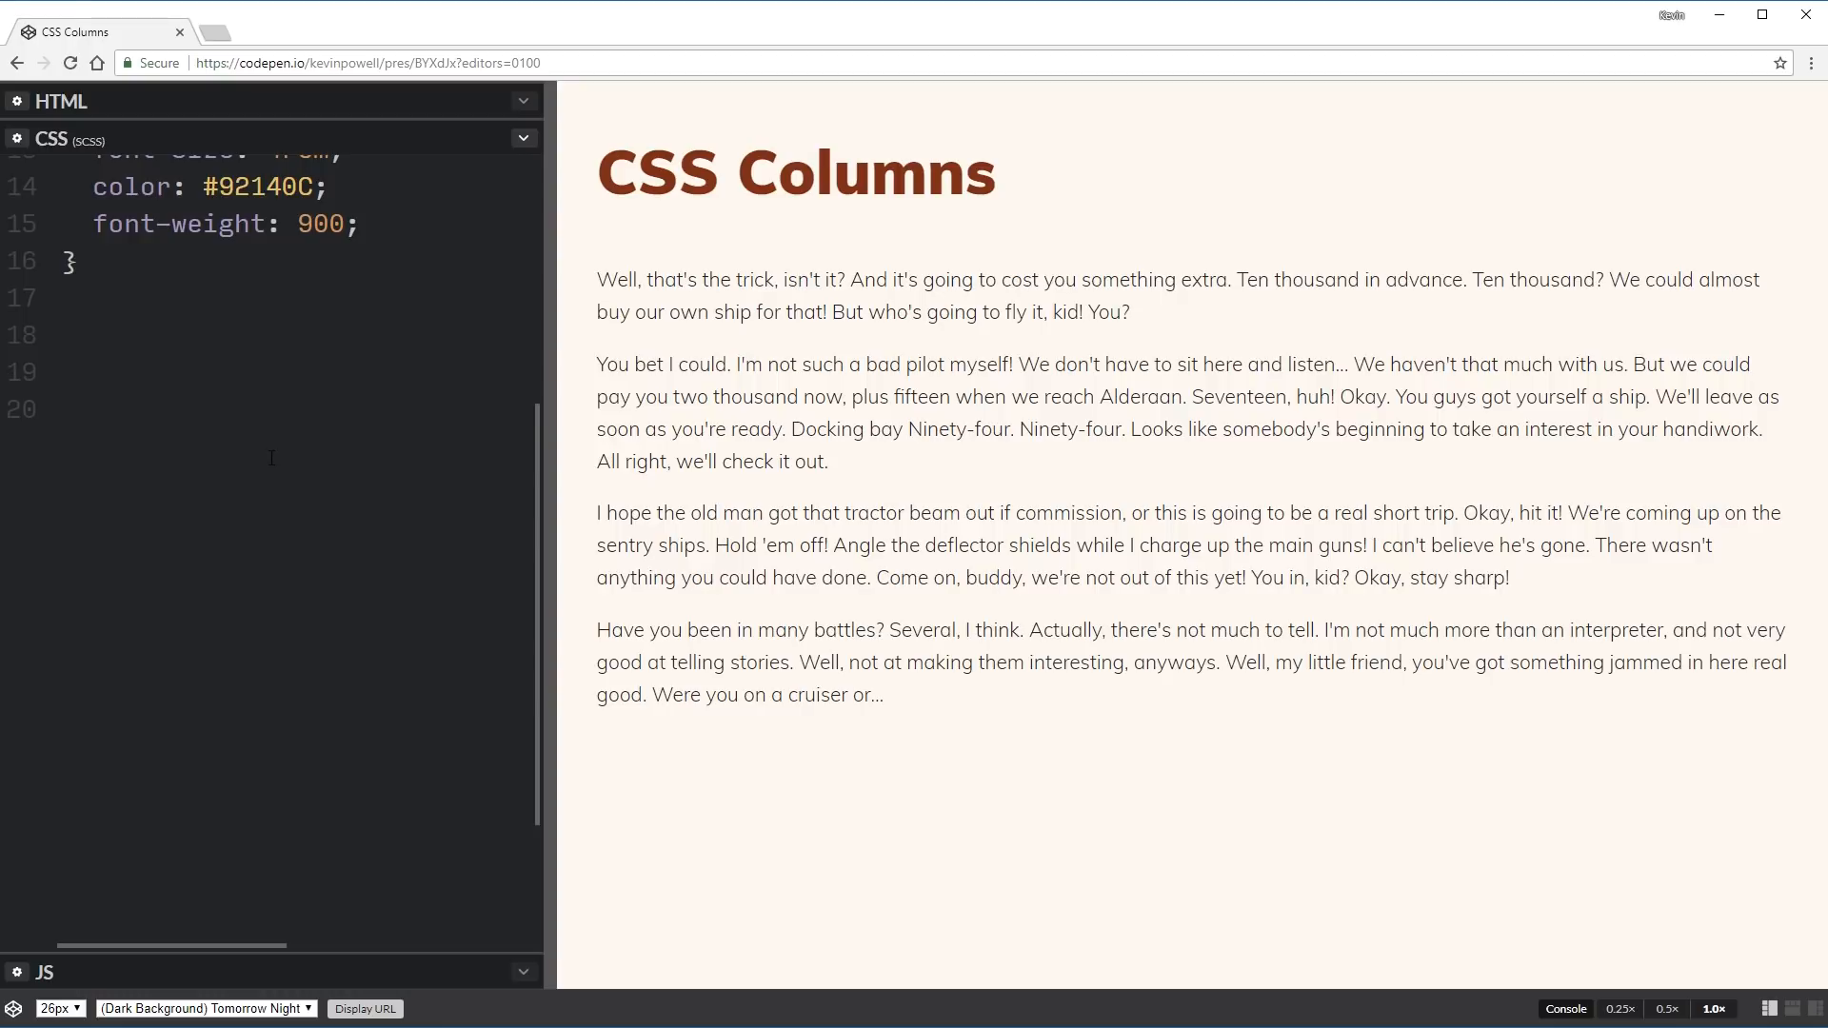
Add a .columns rule with column-count: 3 at the stylesheet's end, after trying 2 and 5.
left_click(61, 370)
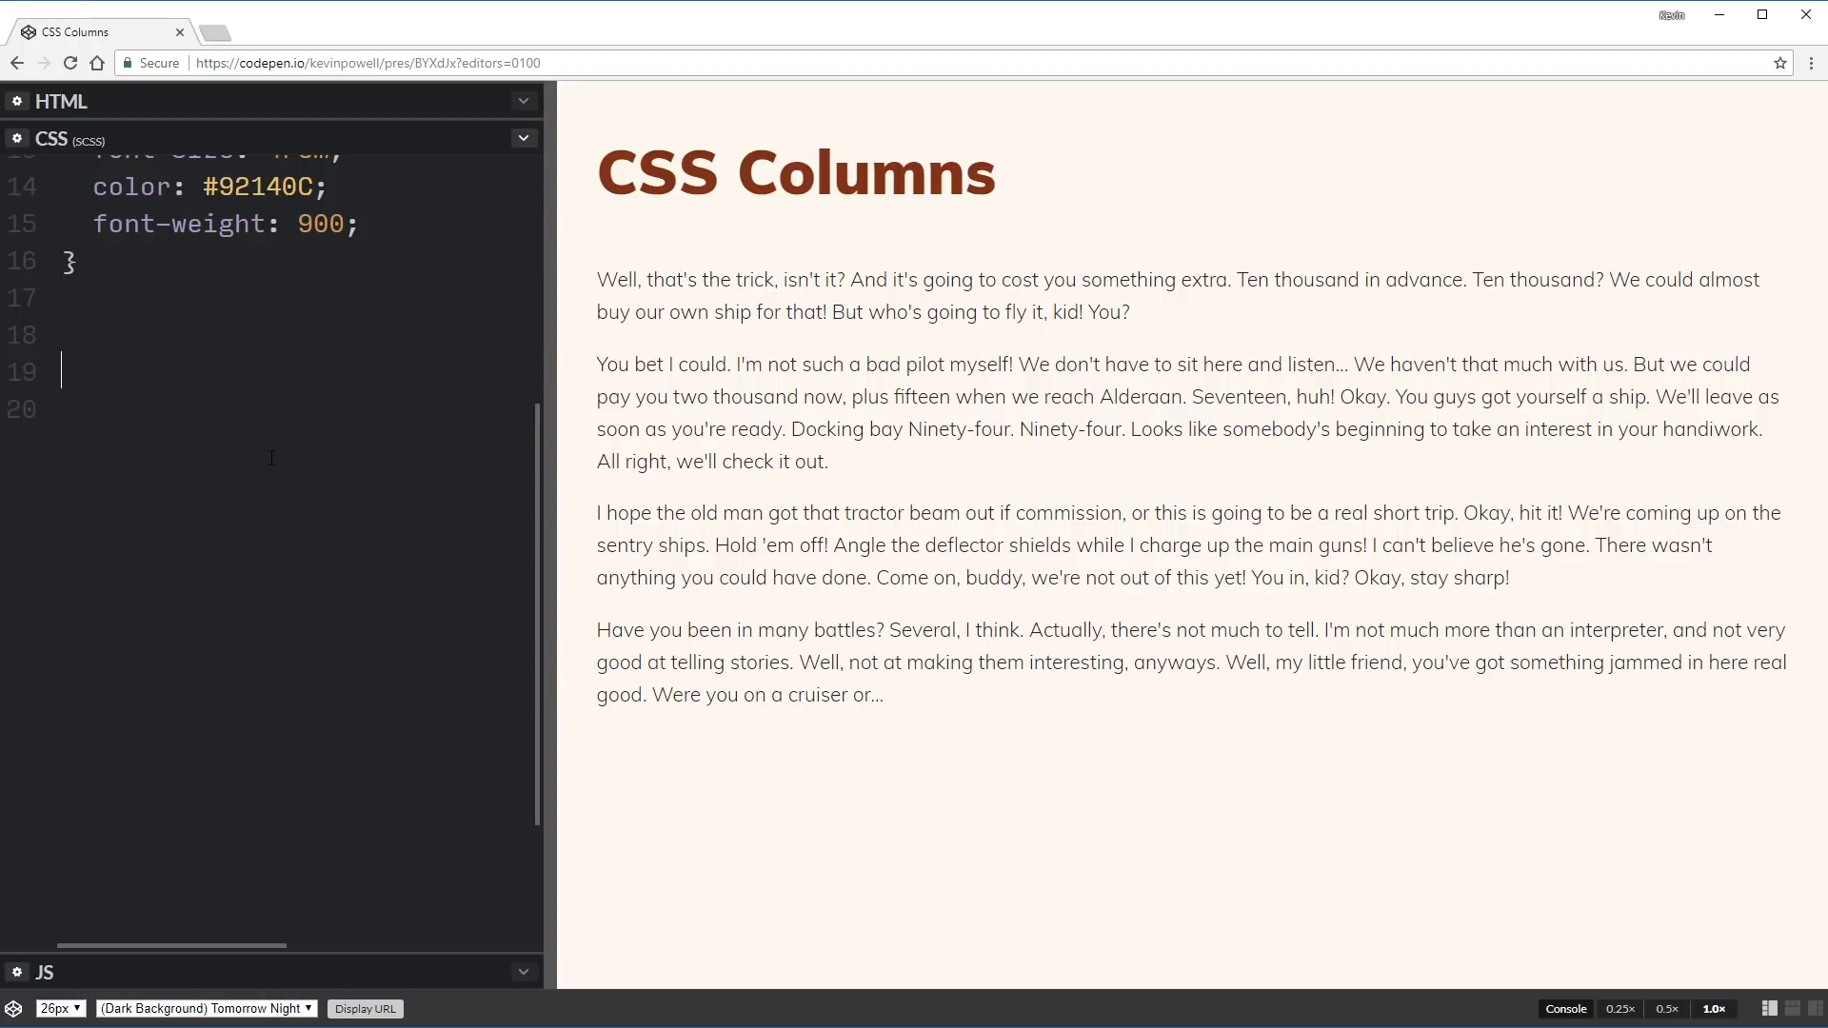
type(".intro {")
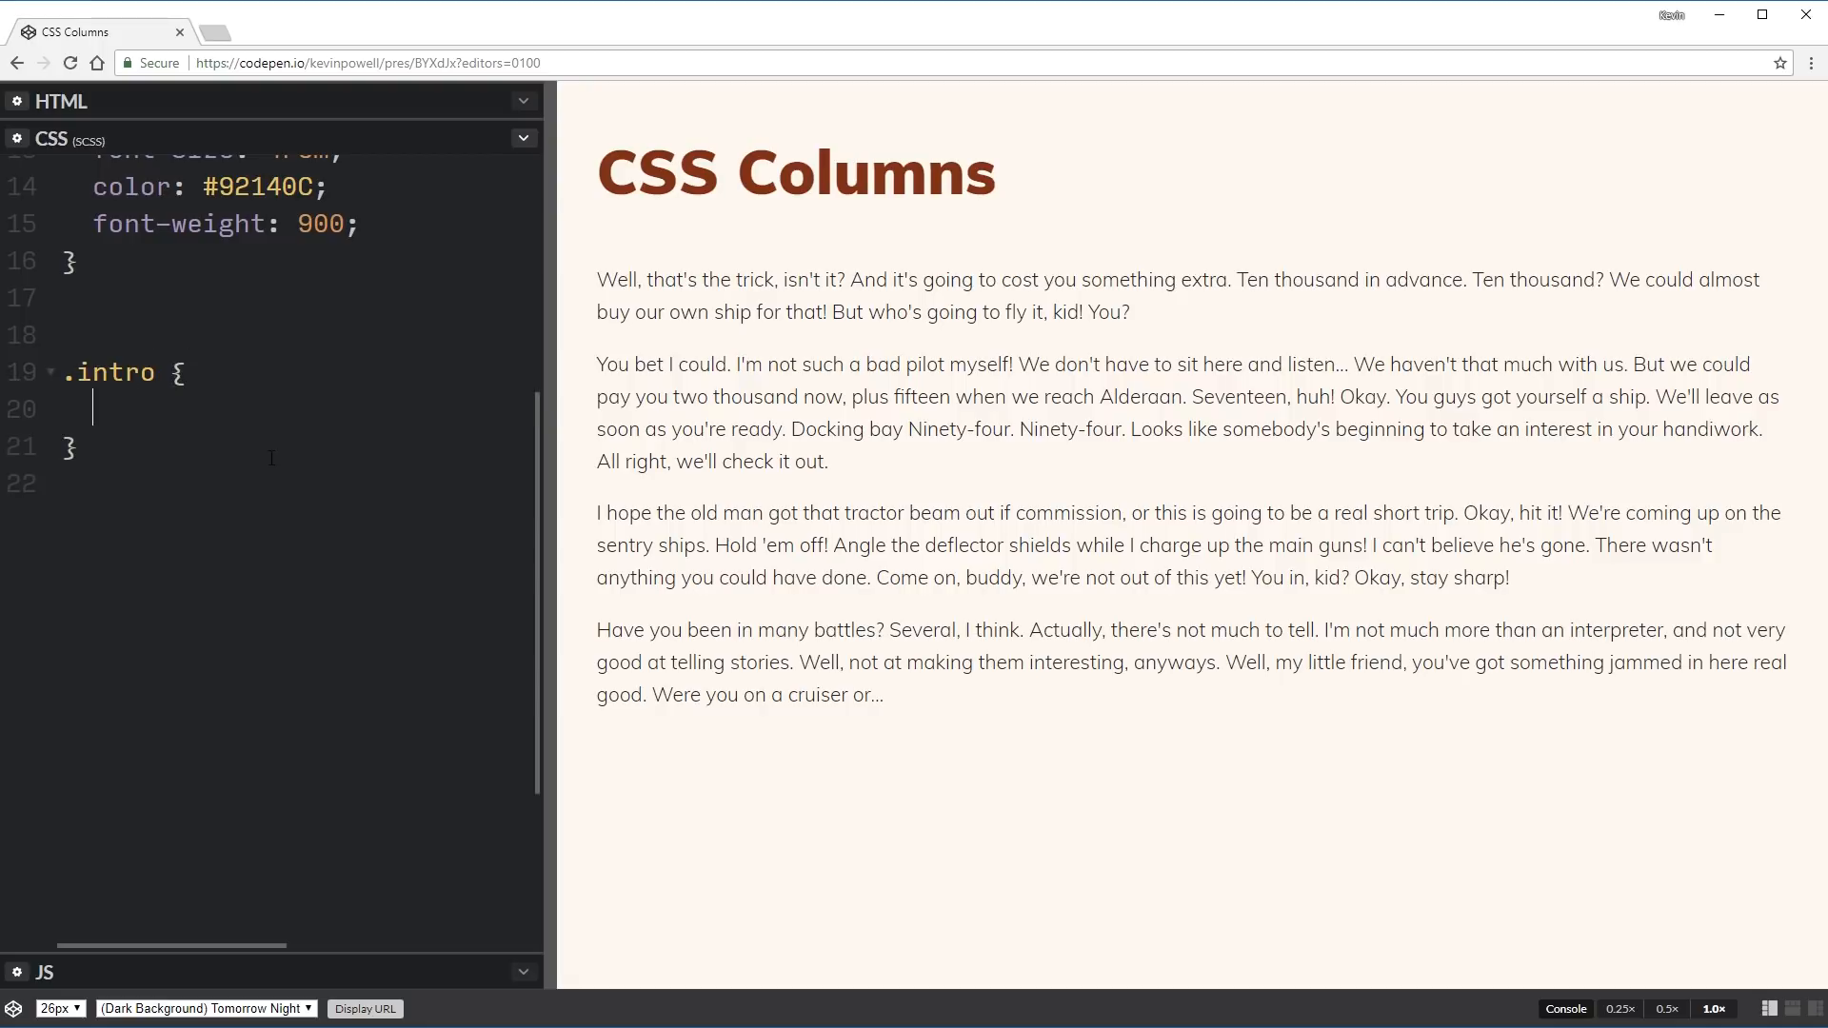
type("column-")
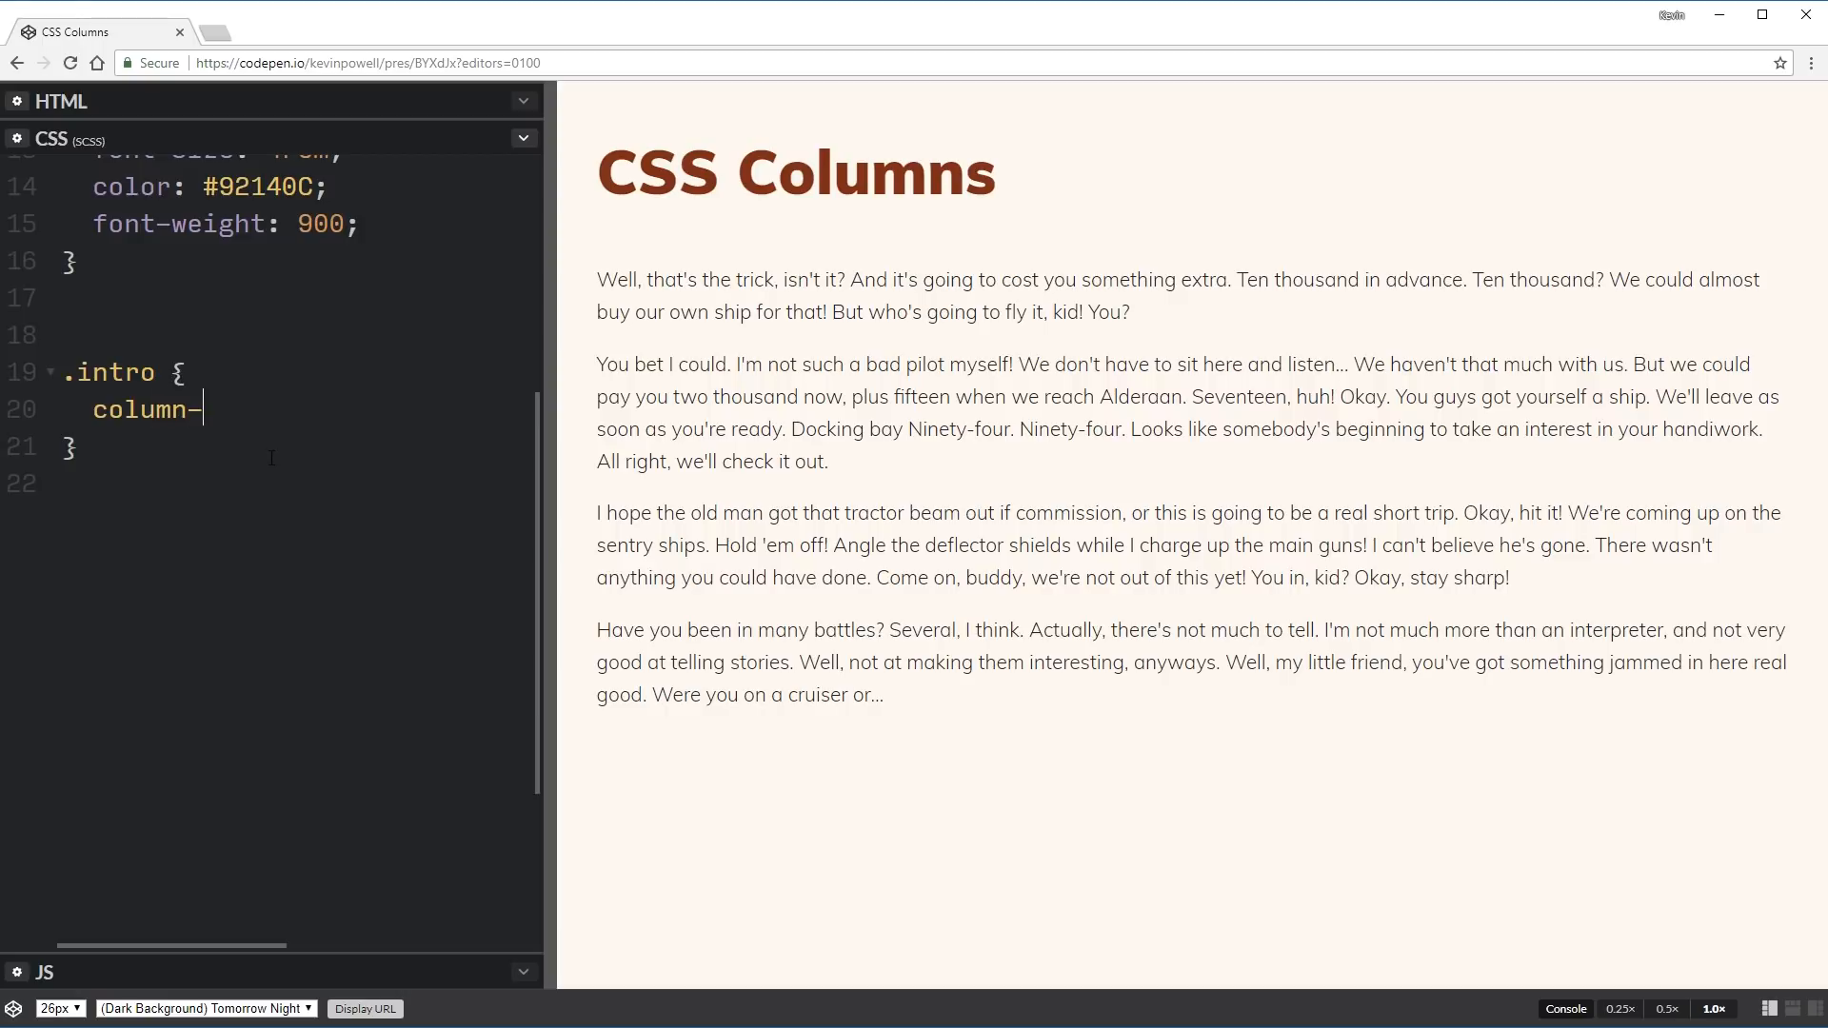
type("count: 2;")
left_click(291, 372)
type("columns")
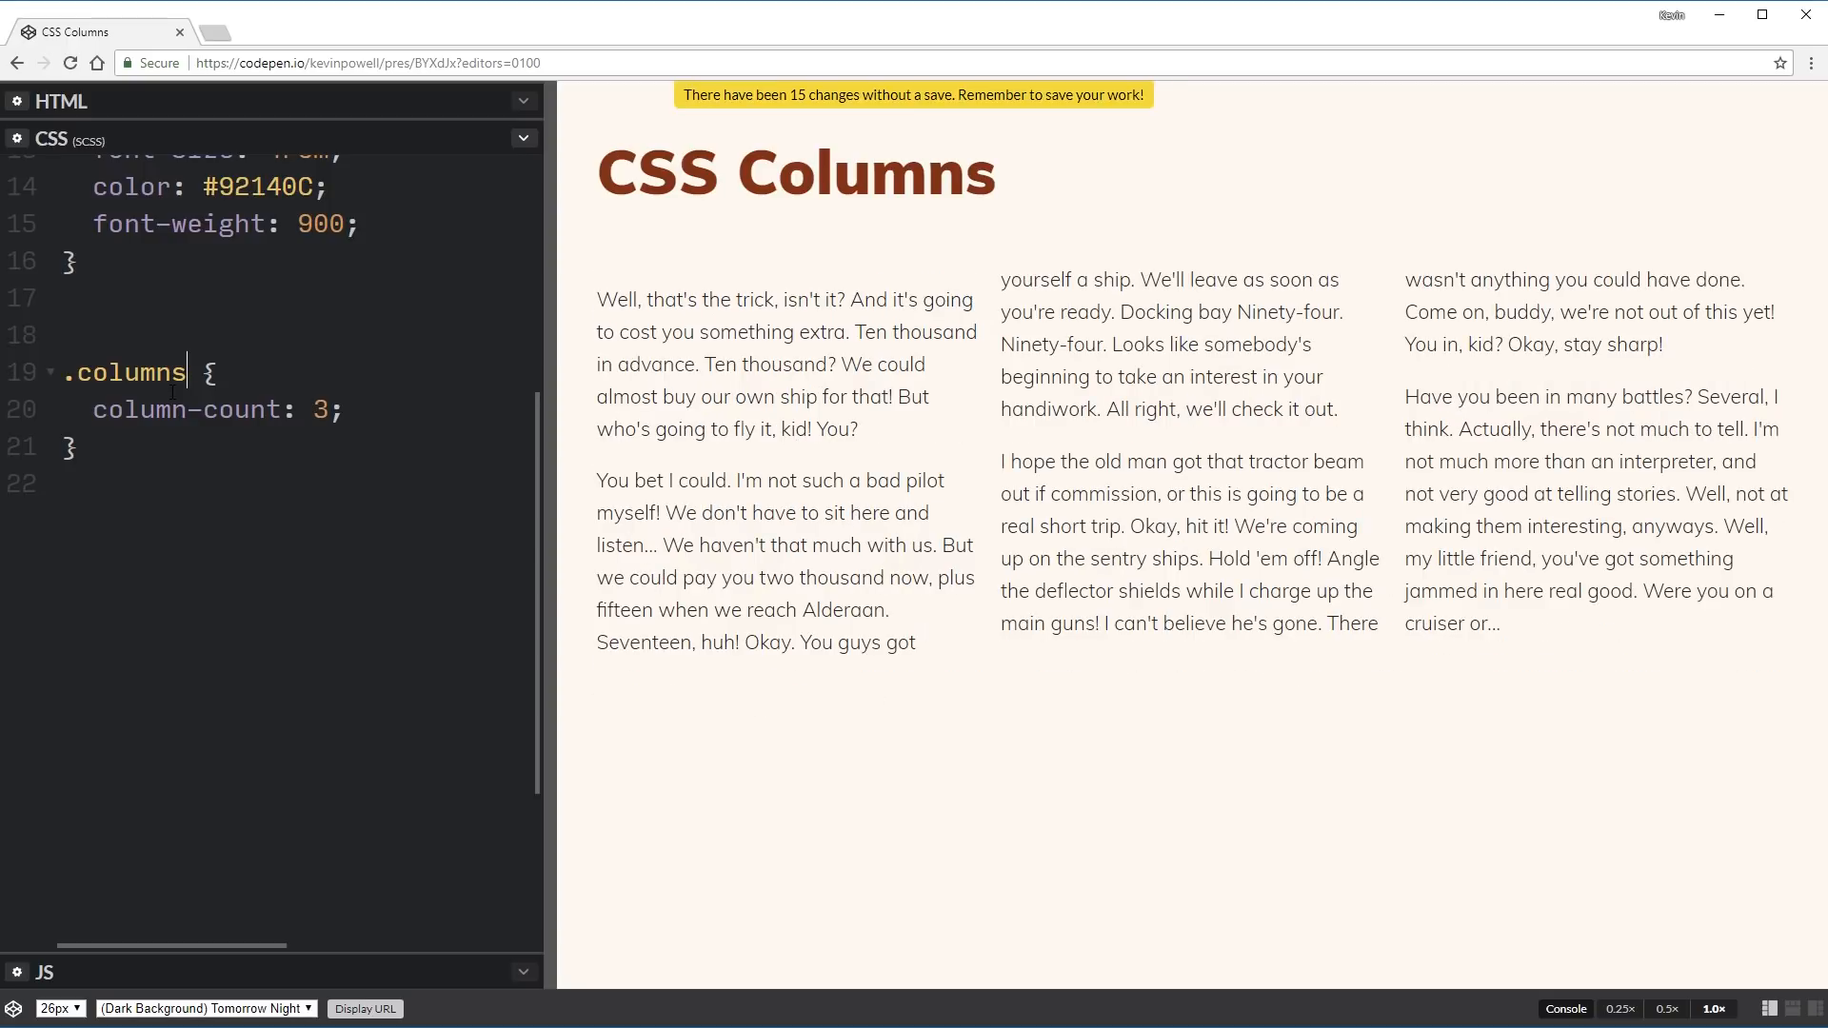
mouse_move(1110, 277)
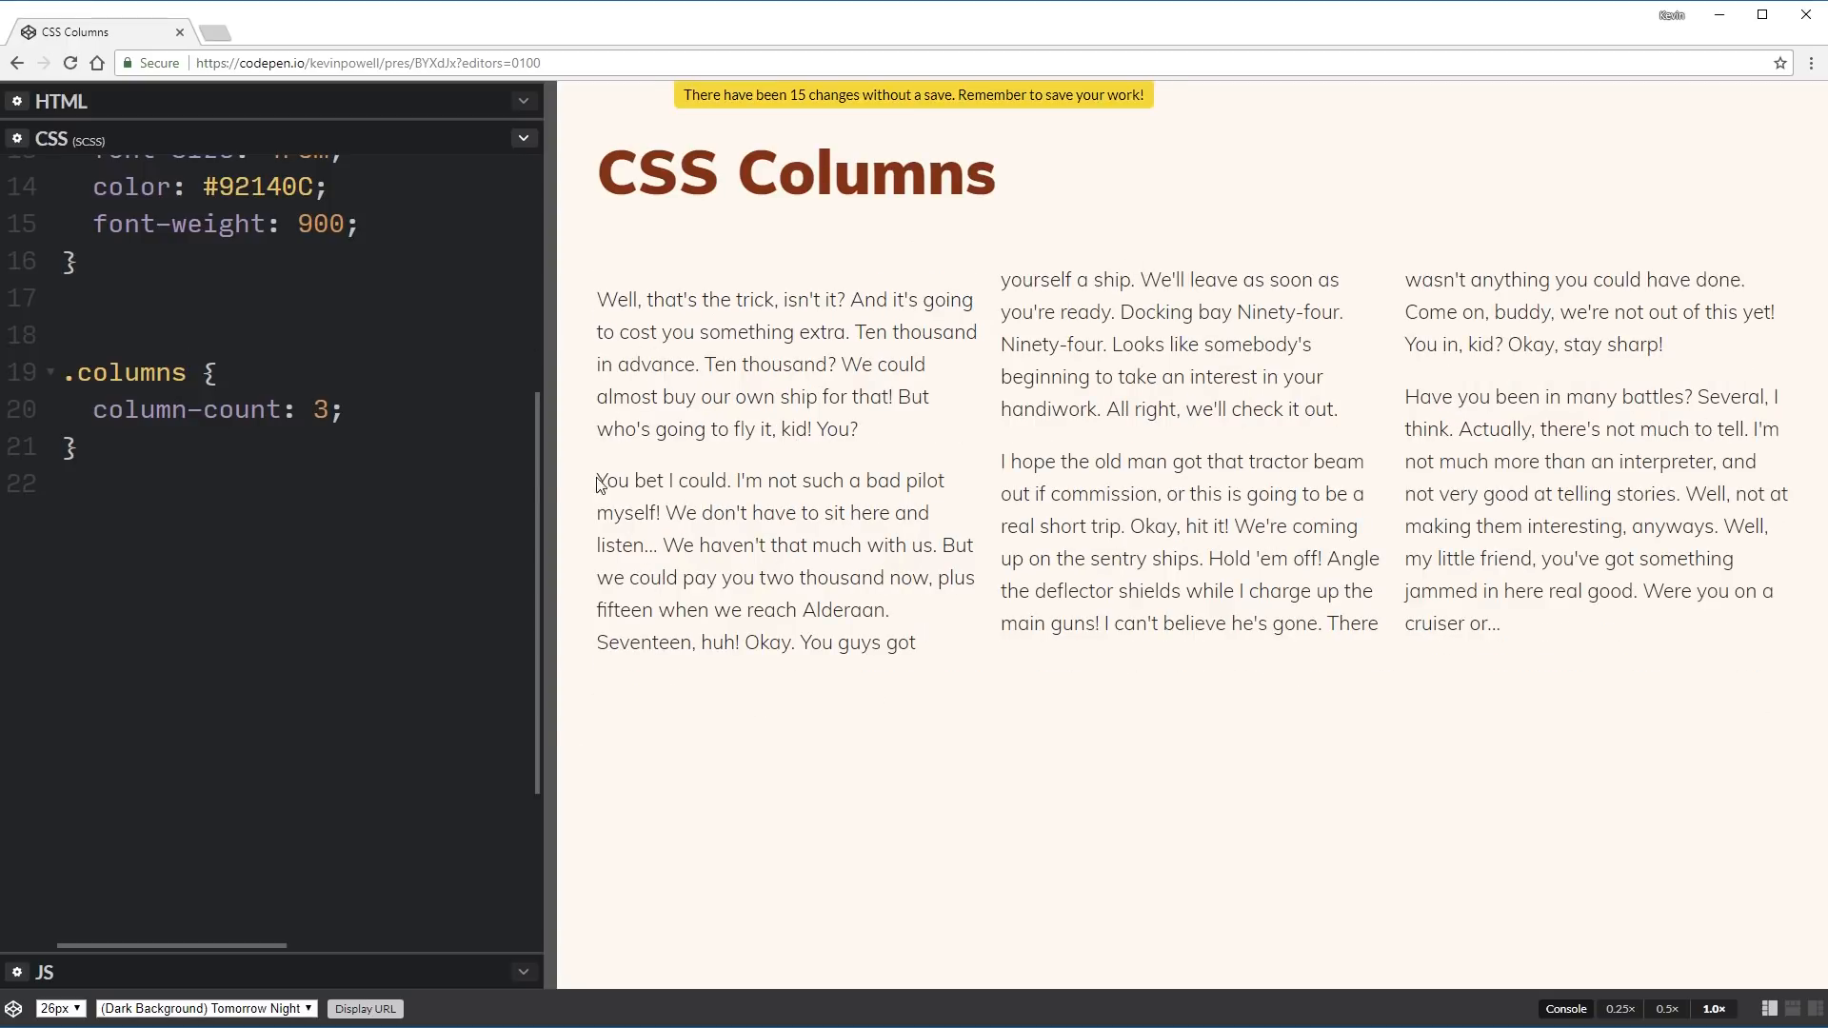
type("2")
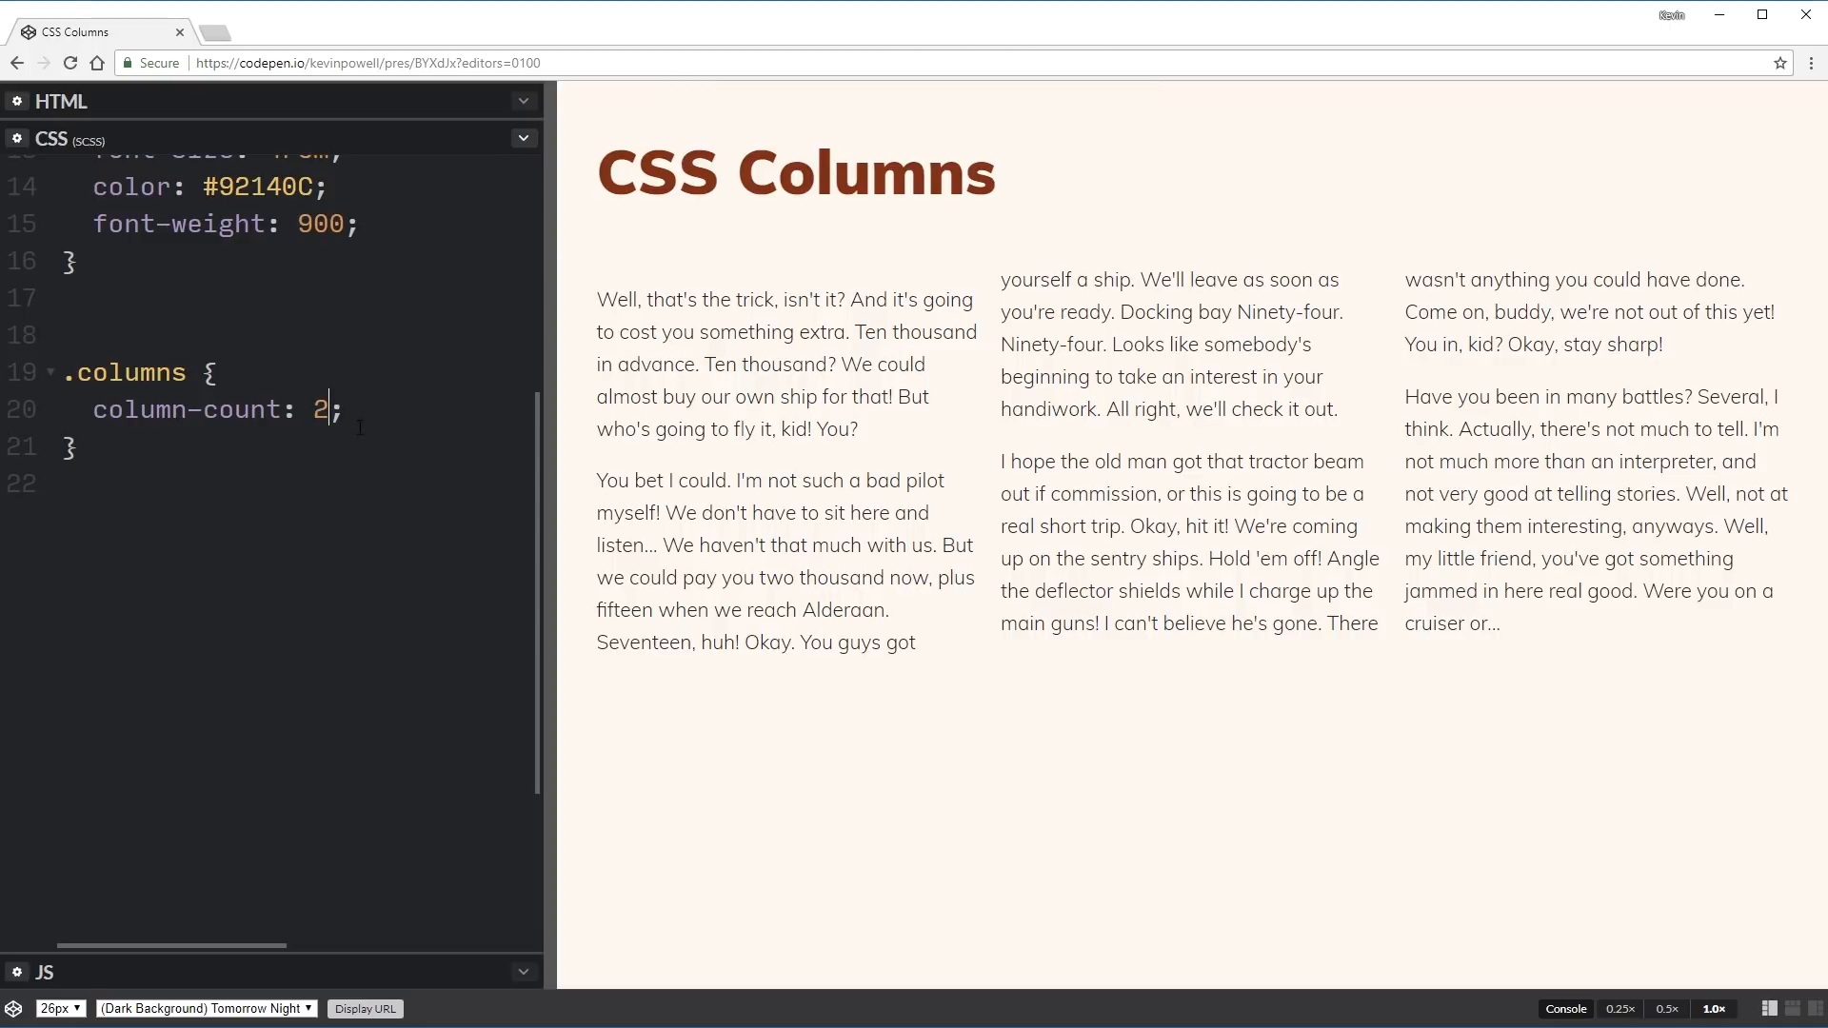
type("5")
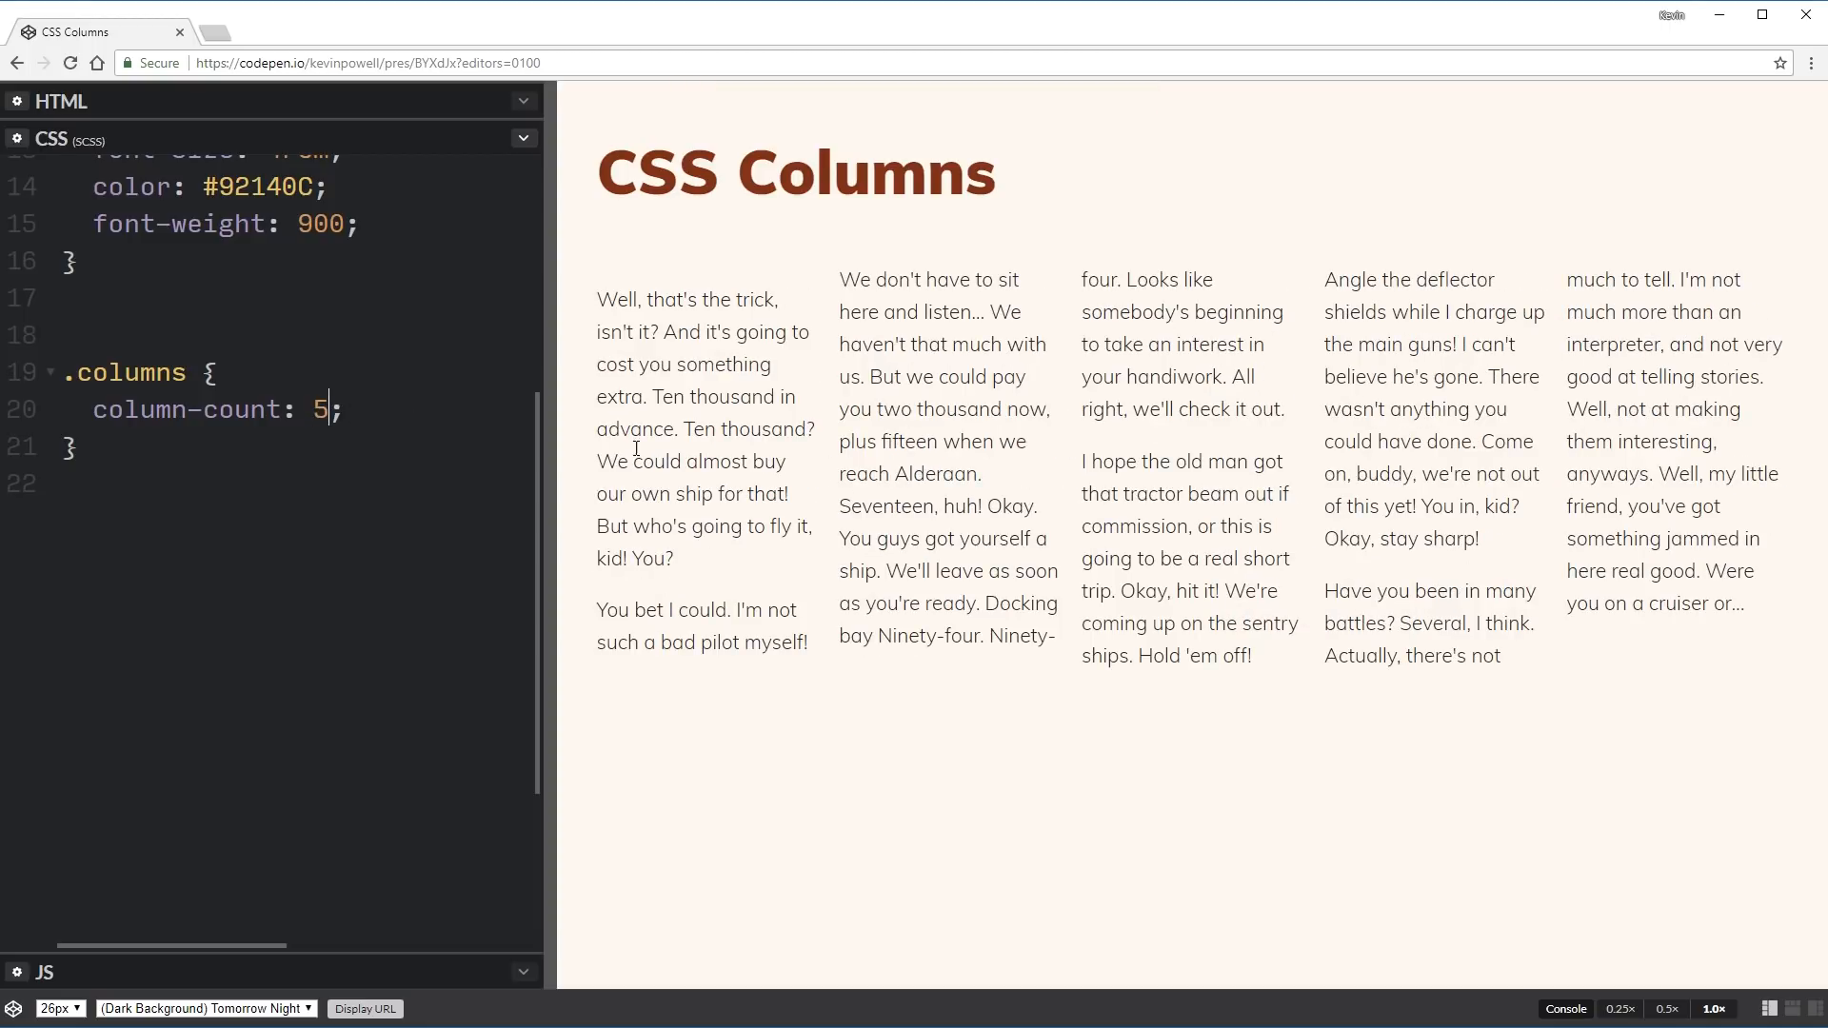
type("3")
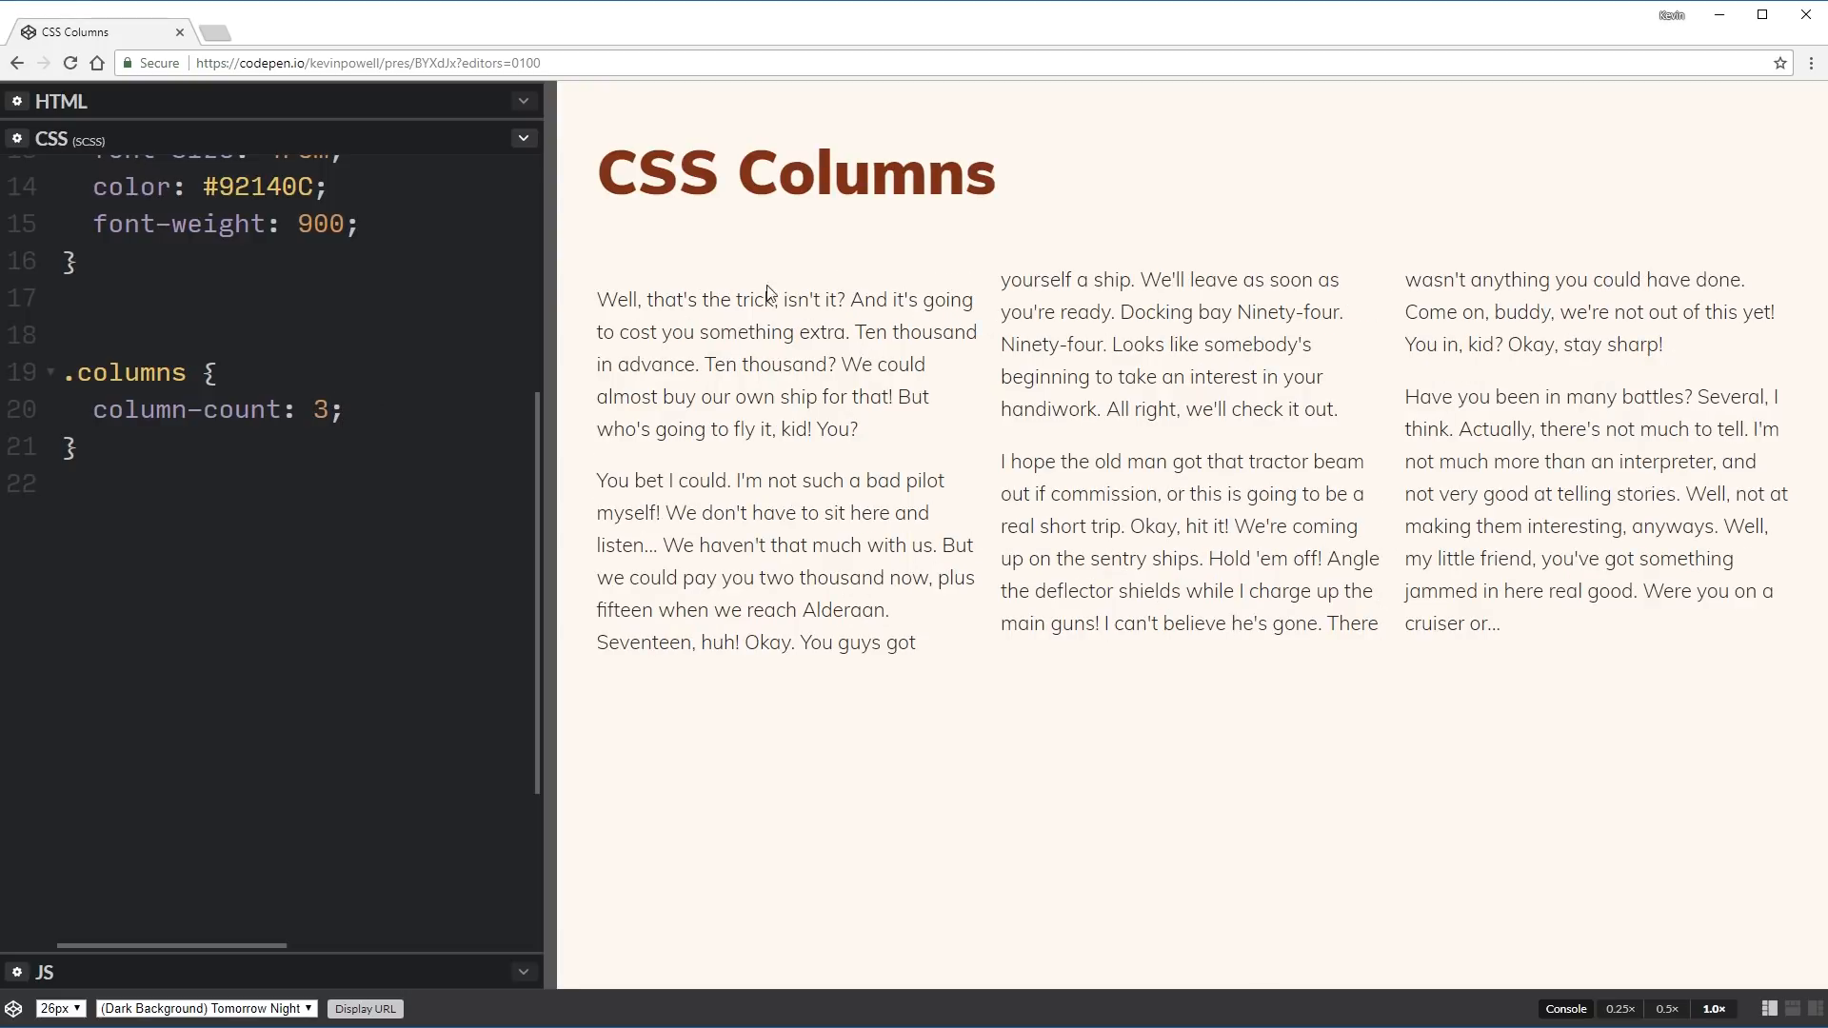
Highlight preview text to show it flowing from the first column into the second.
left_click(330, 409)
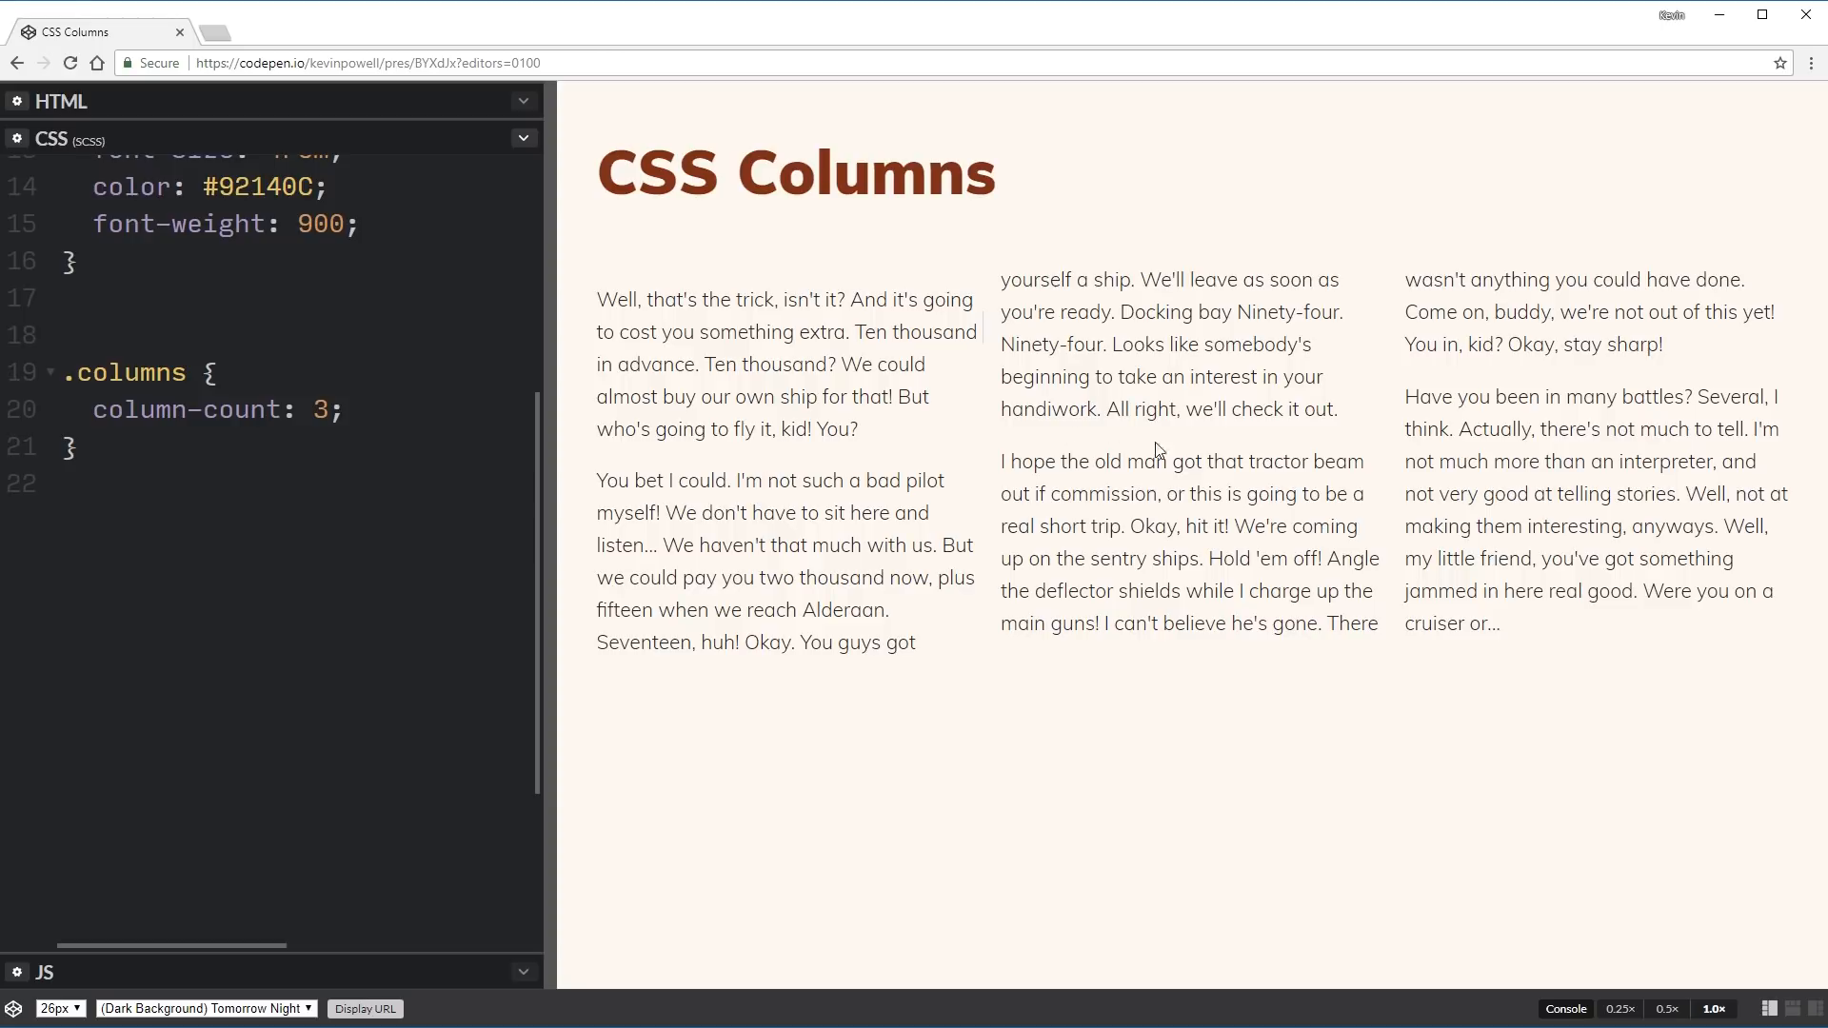
mouse_move(892, 357)
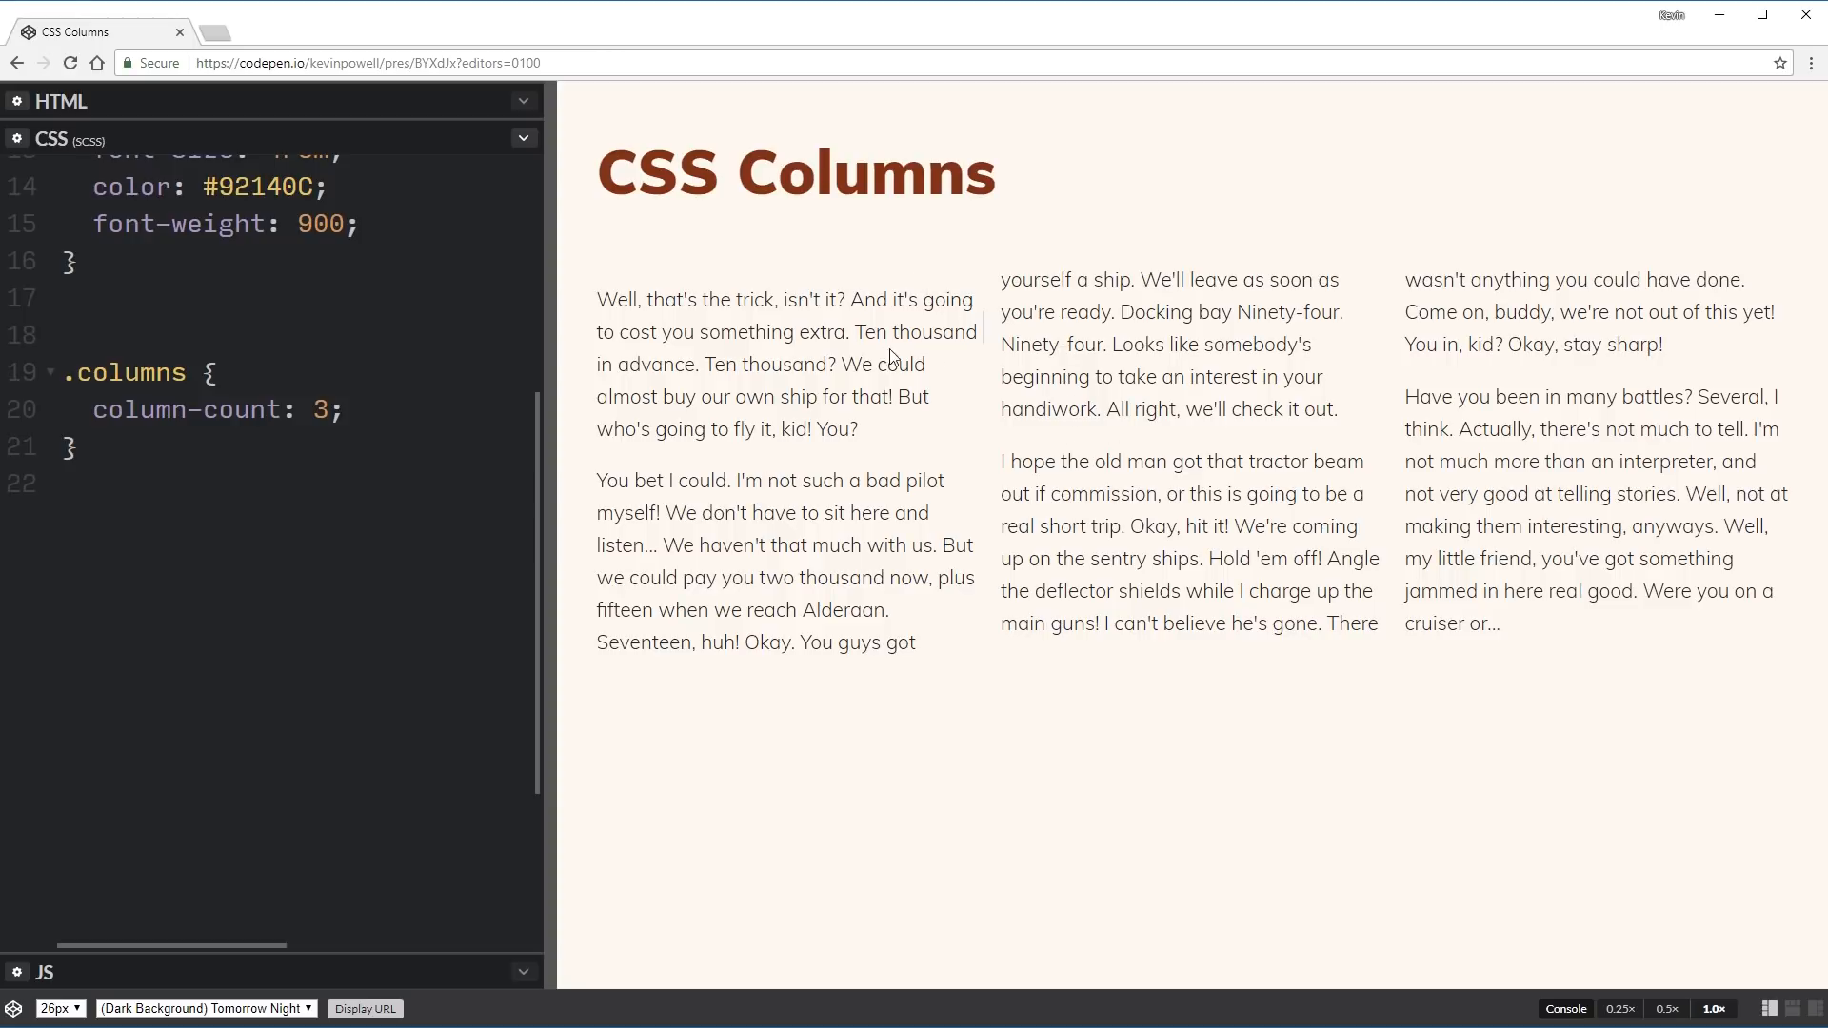
mouse_move(571, 408)
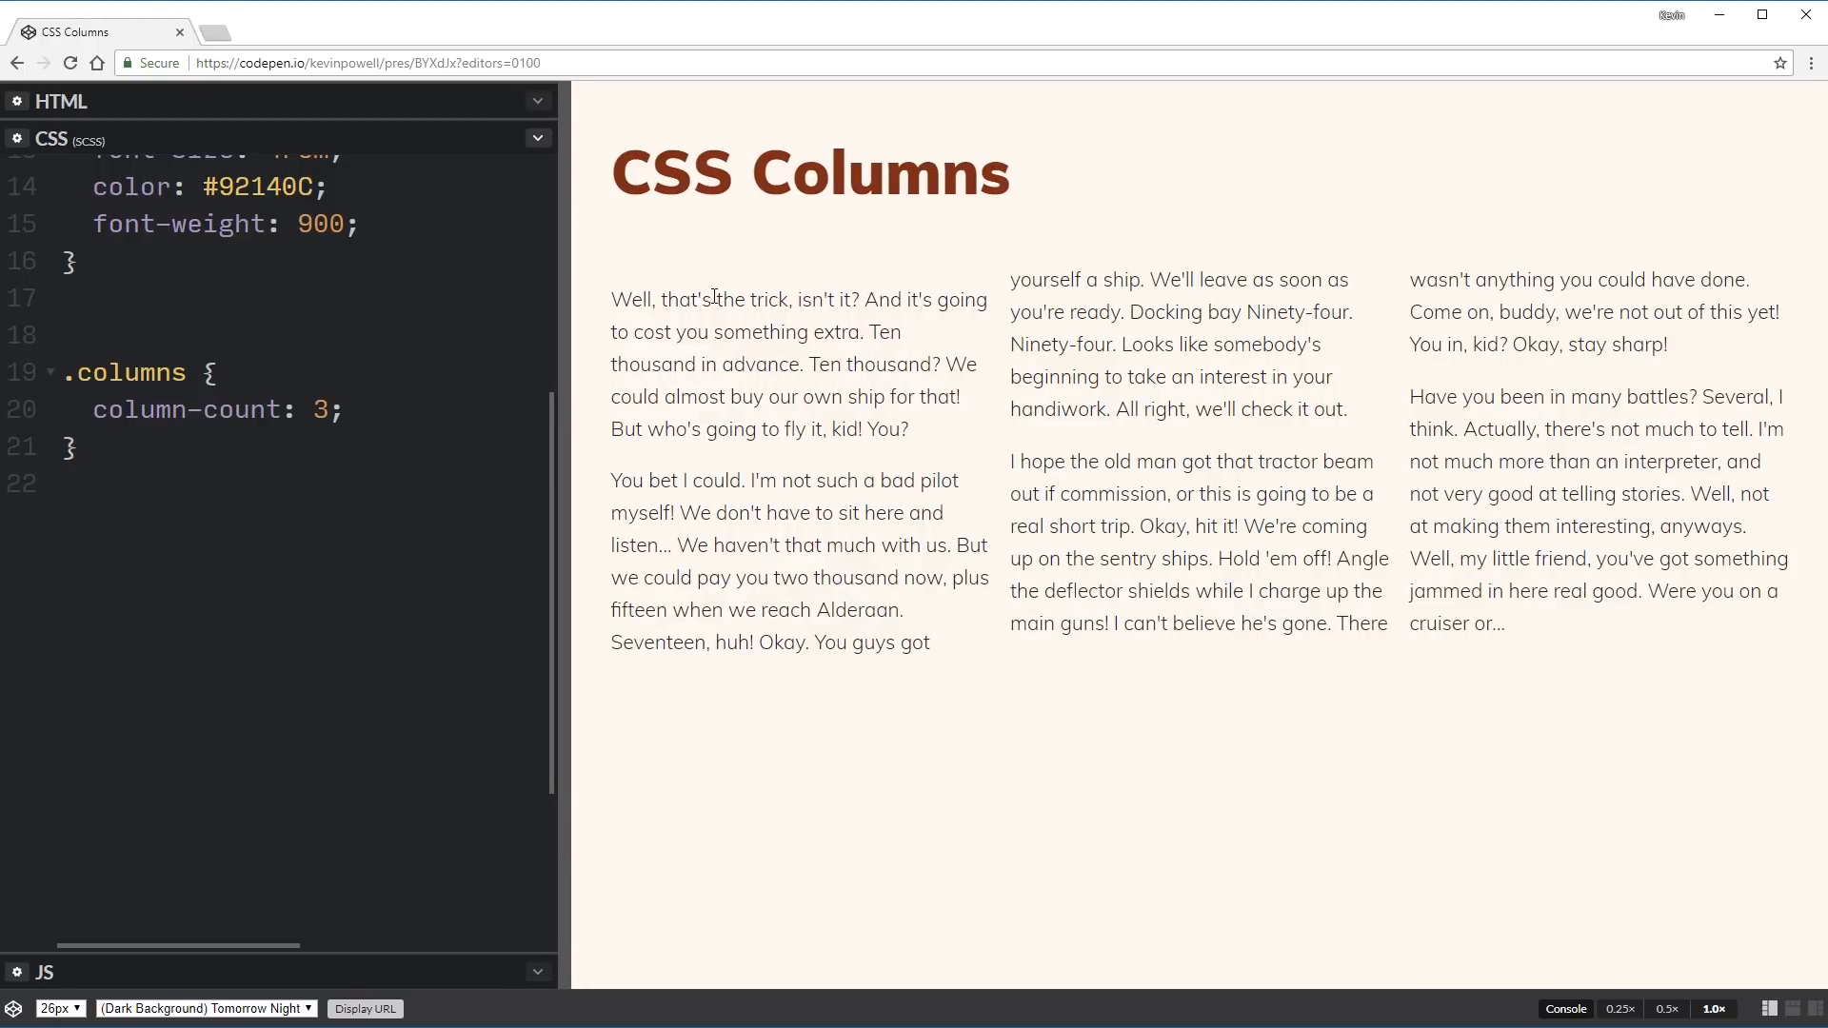
left_click_drag(679, 513, 775, 609)
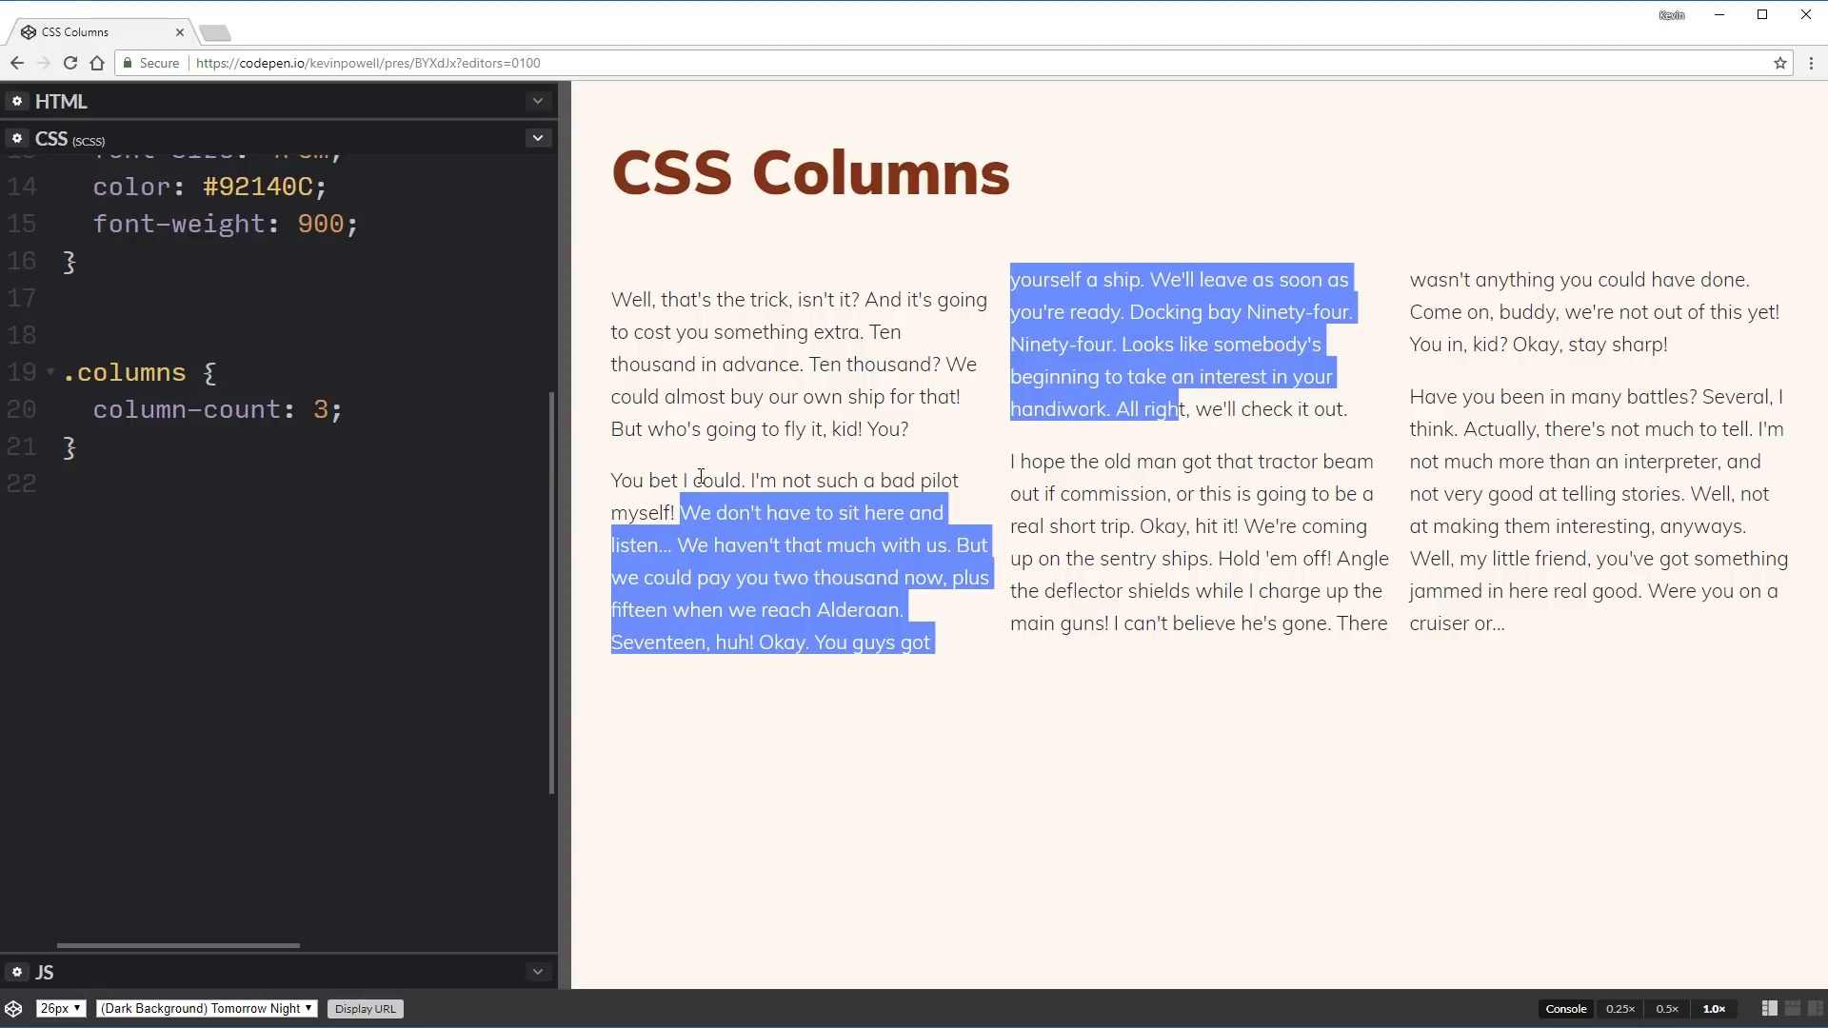
mouse_move(738, 467)
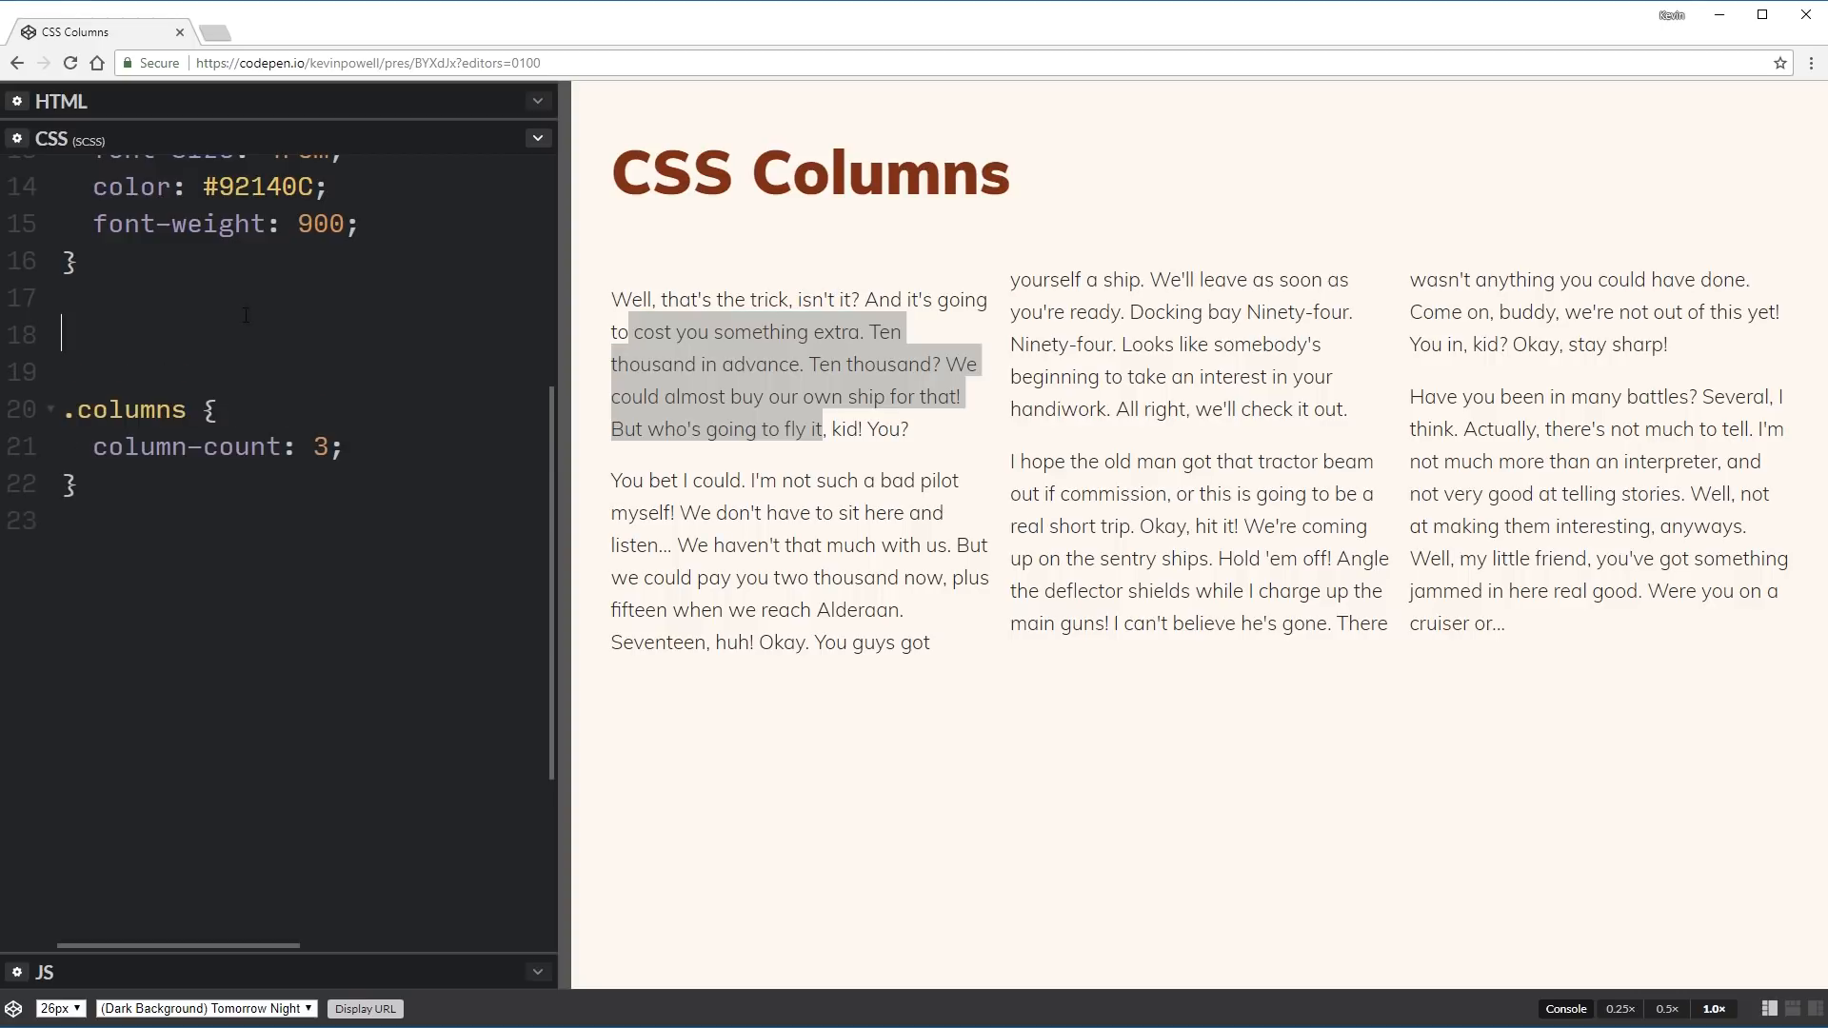
Add a p rule with margin-top: 0 above the .columns rule.
type("p {}")
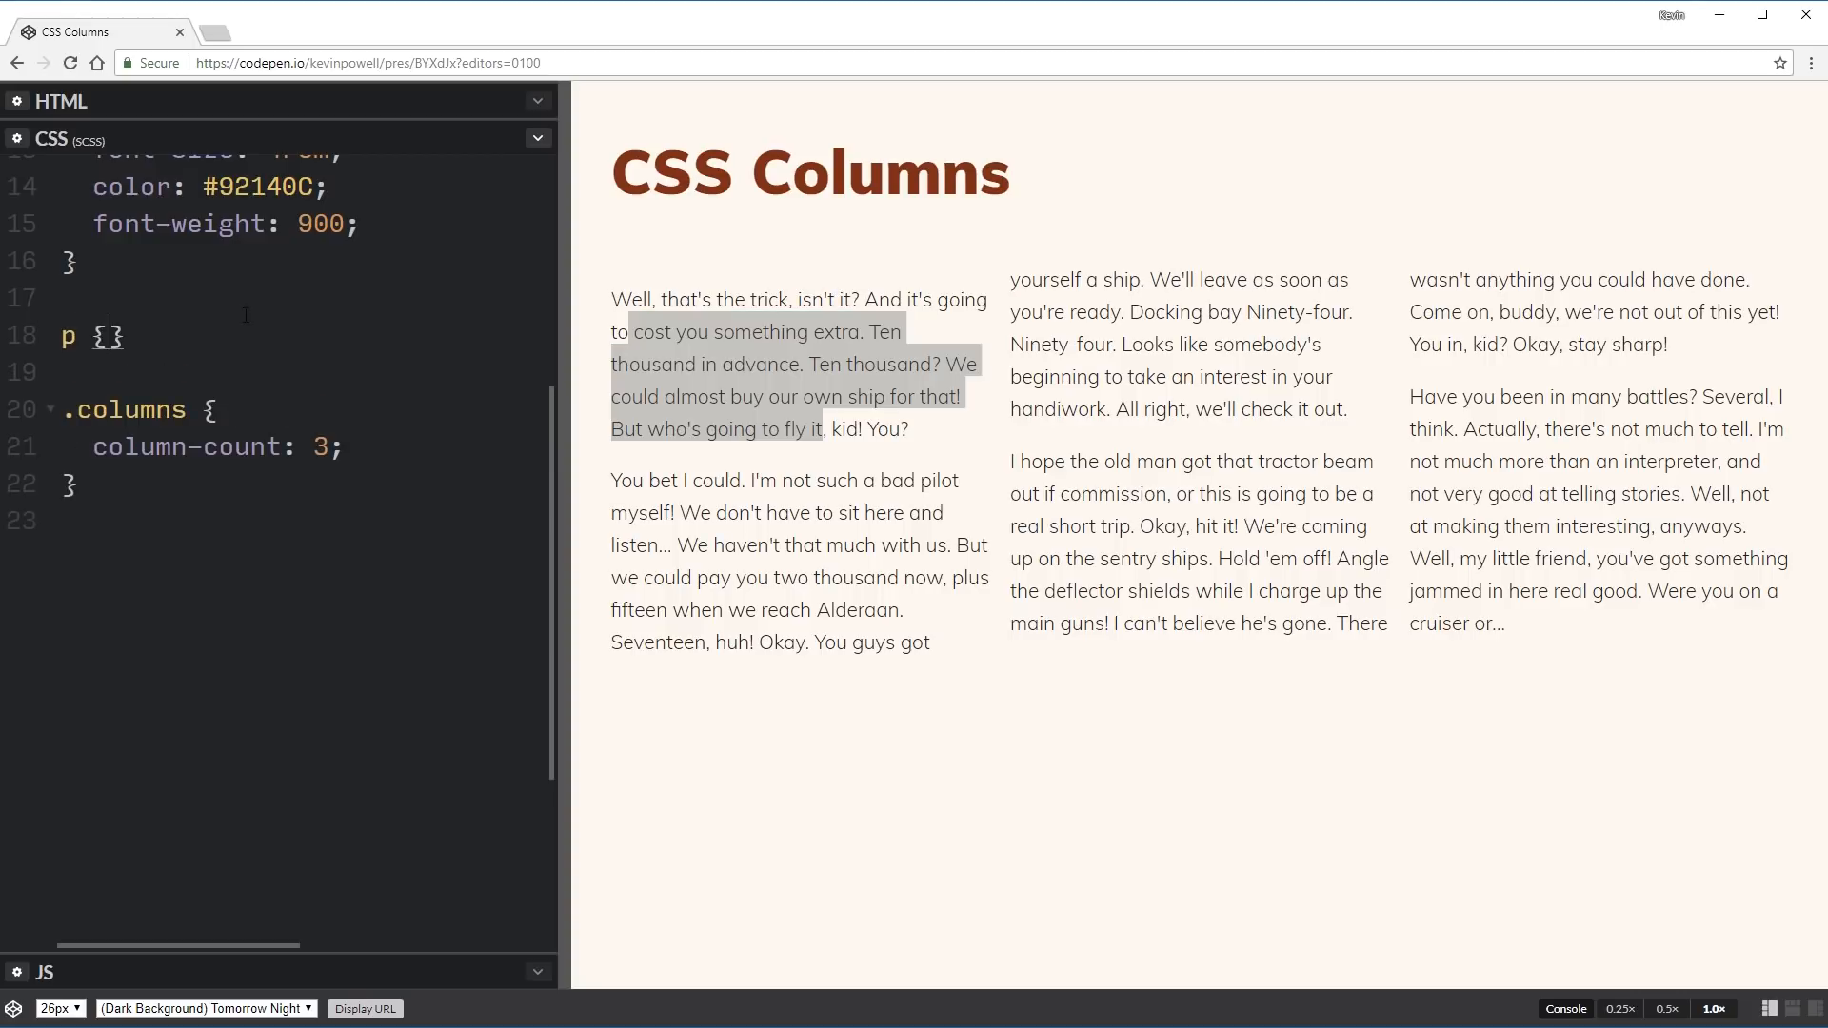
type("margin-to")
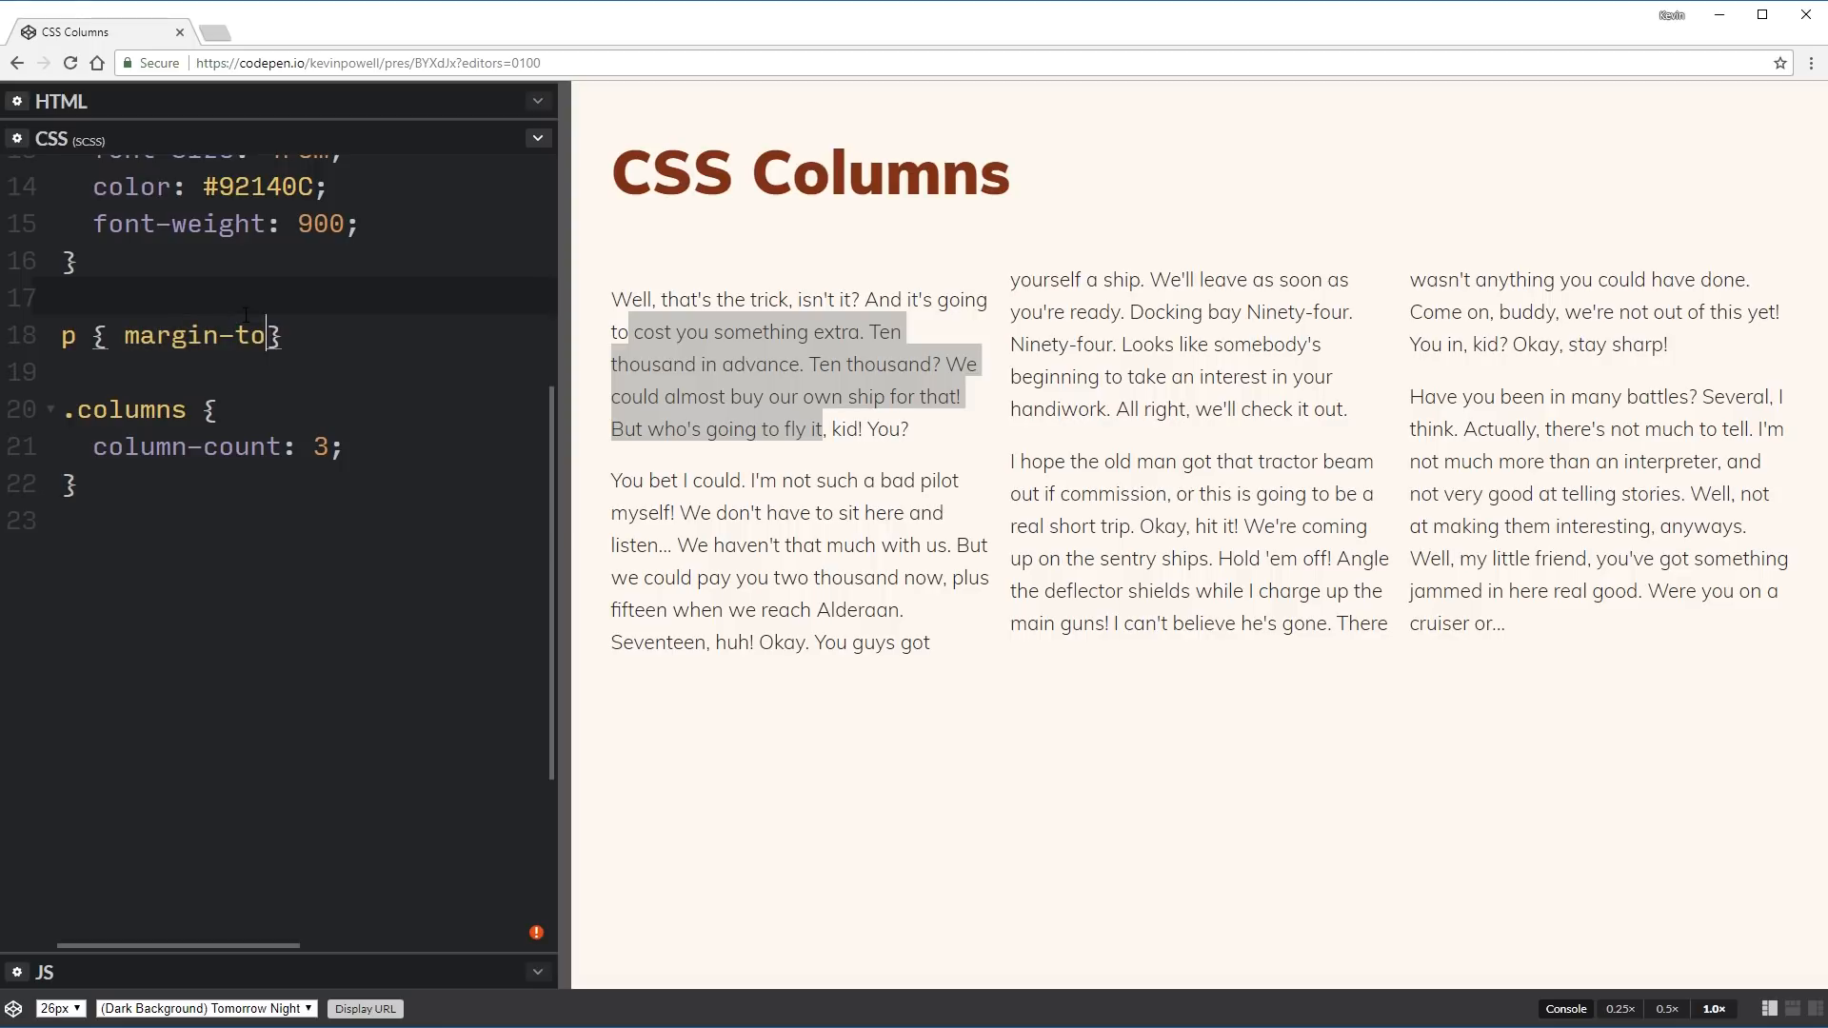
type("p:")
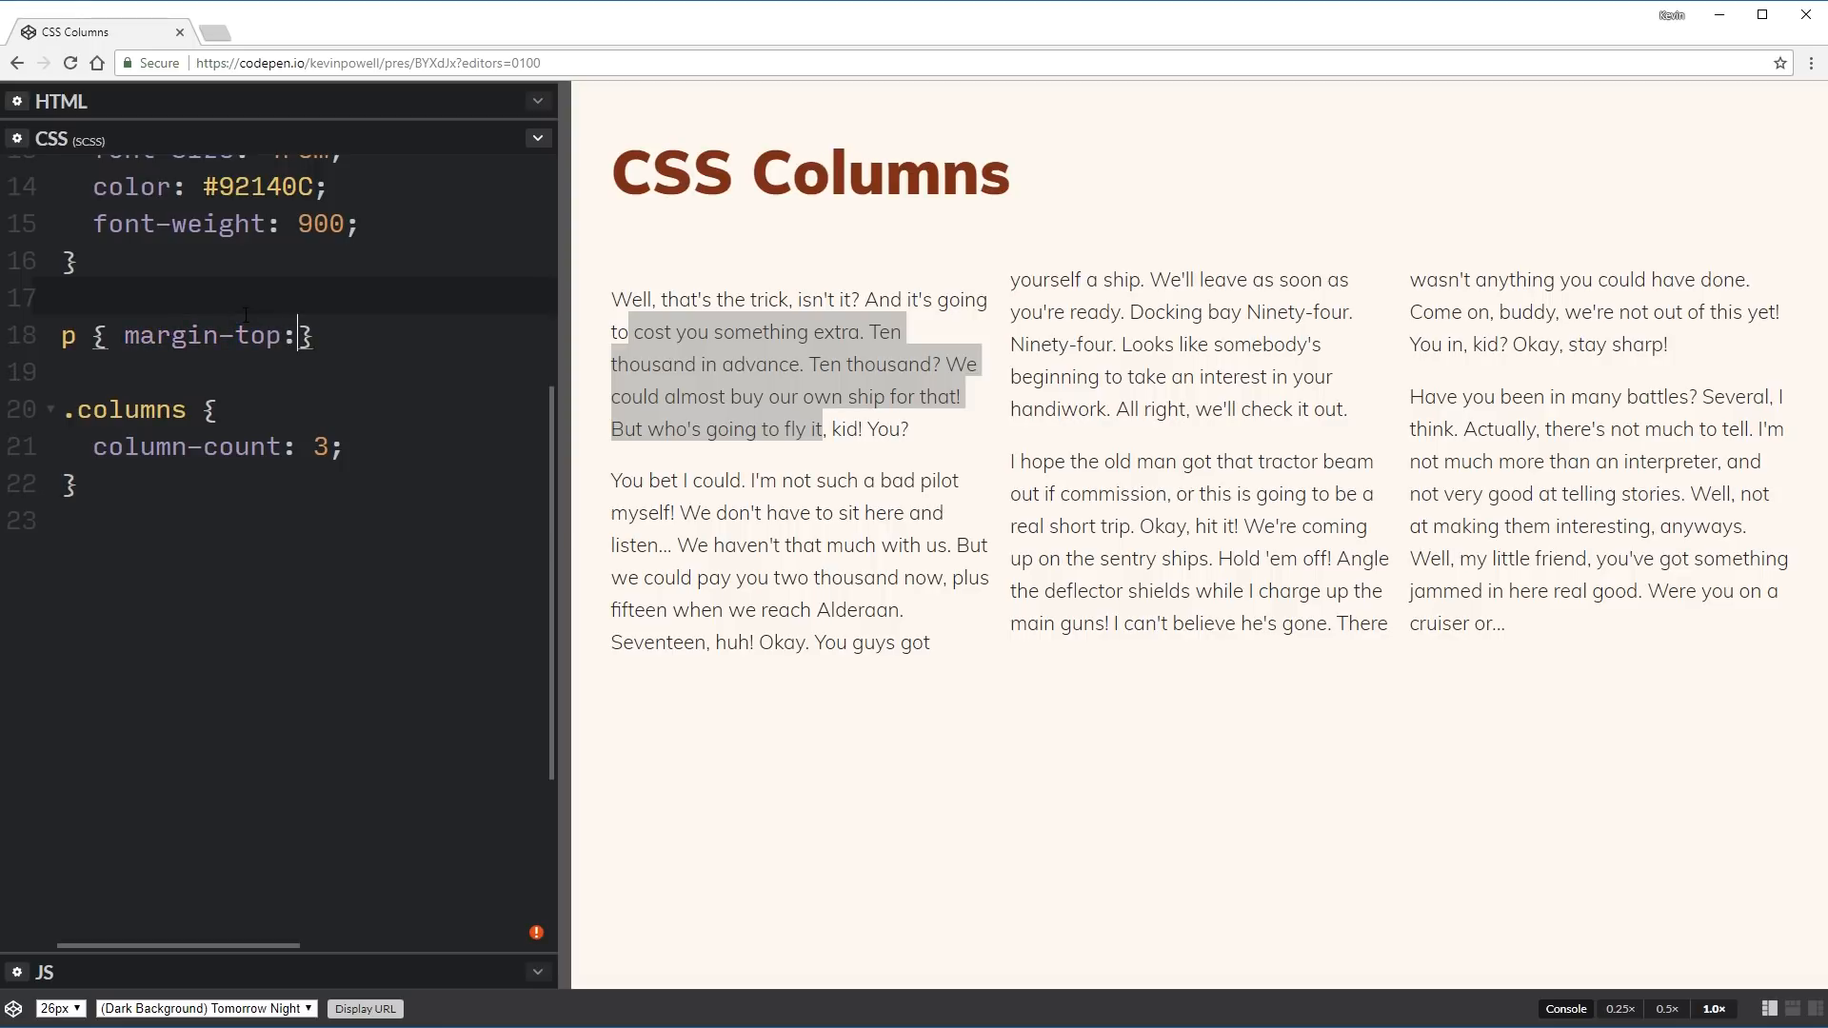
type("0;")
left_click(306, 446)
type("wid")
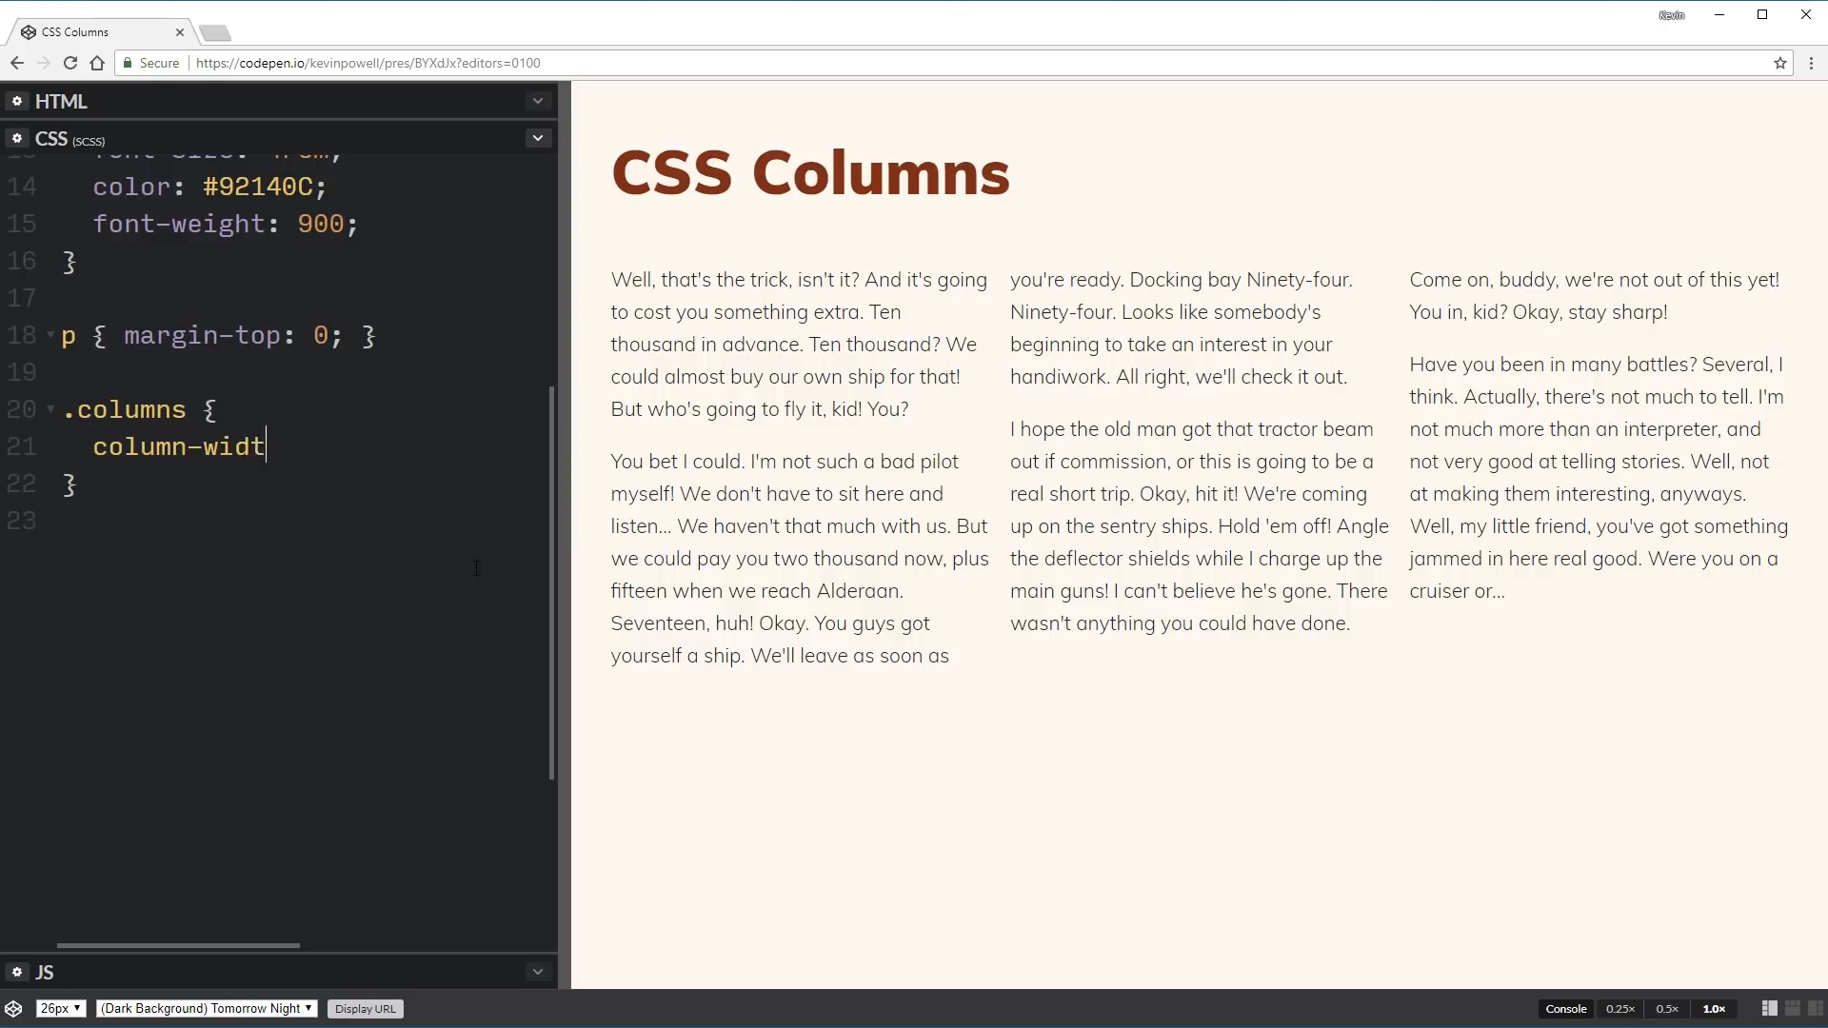
Set column-width: 250px and resize the preview to watch it reflow between three and five columns.
type("h: 250px;")
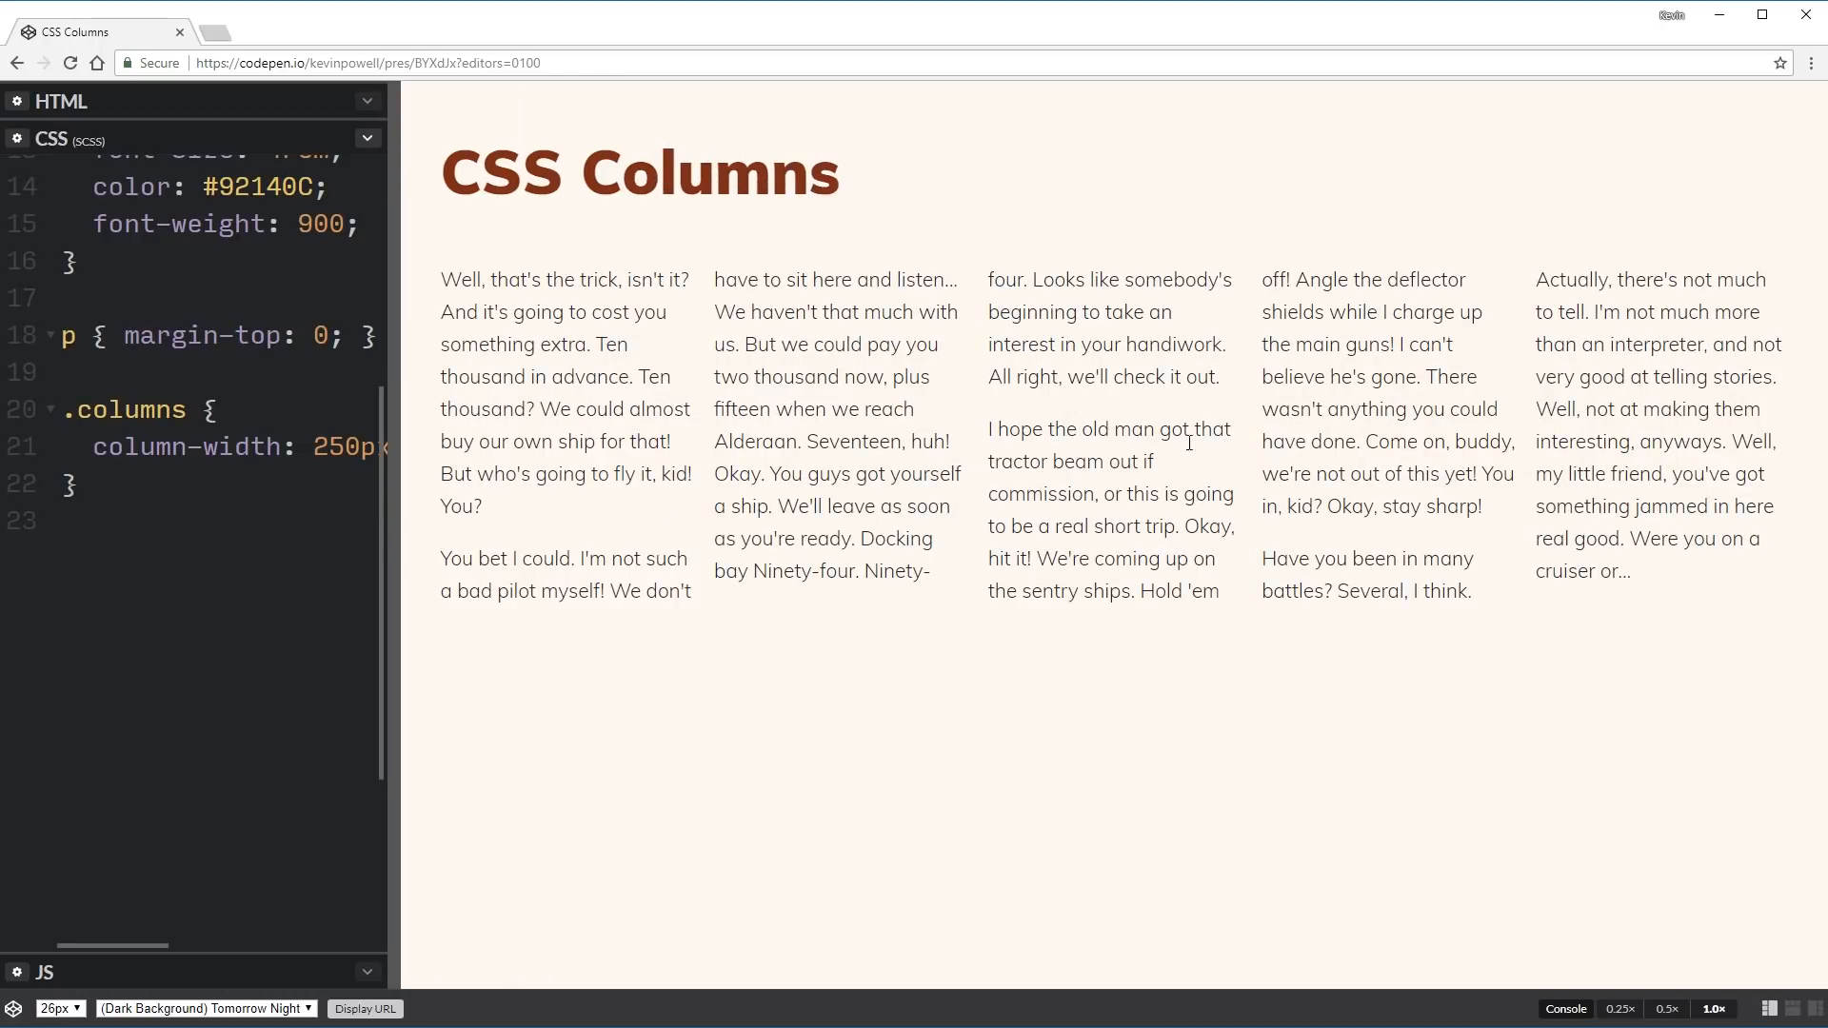
left_click_drag(396, 513, 530, 513)
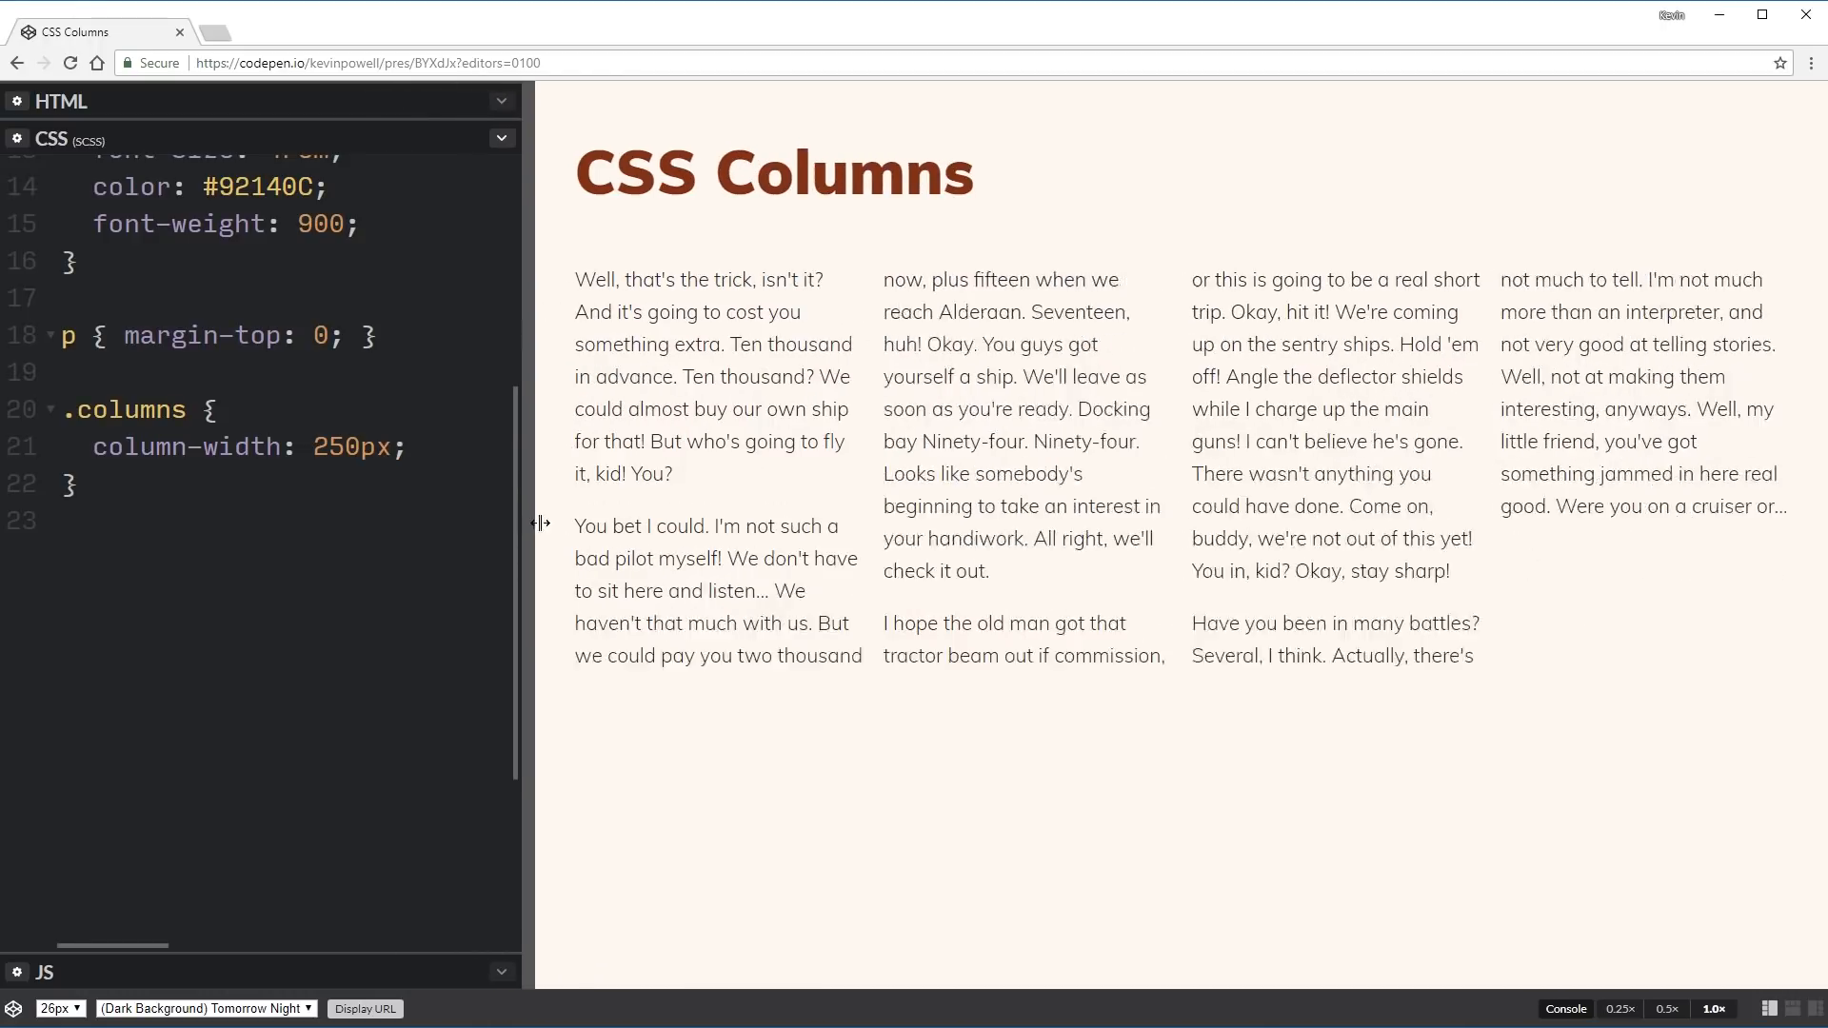
left_click_drag(537, 521, 816, 531)
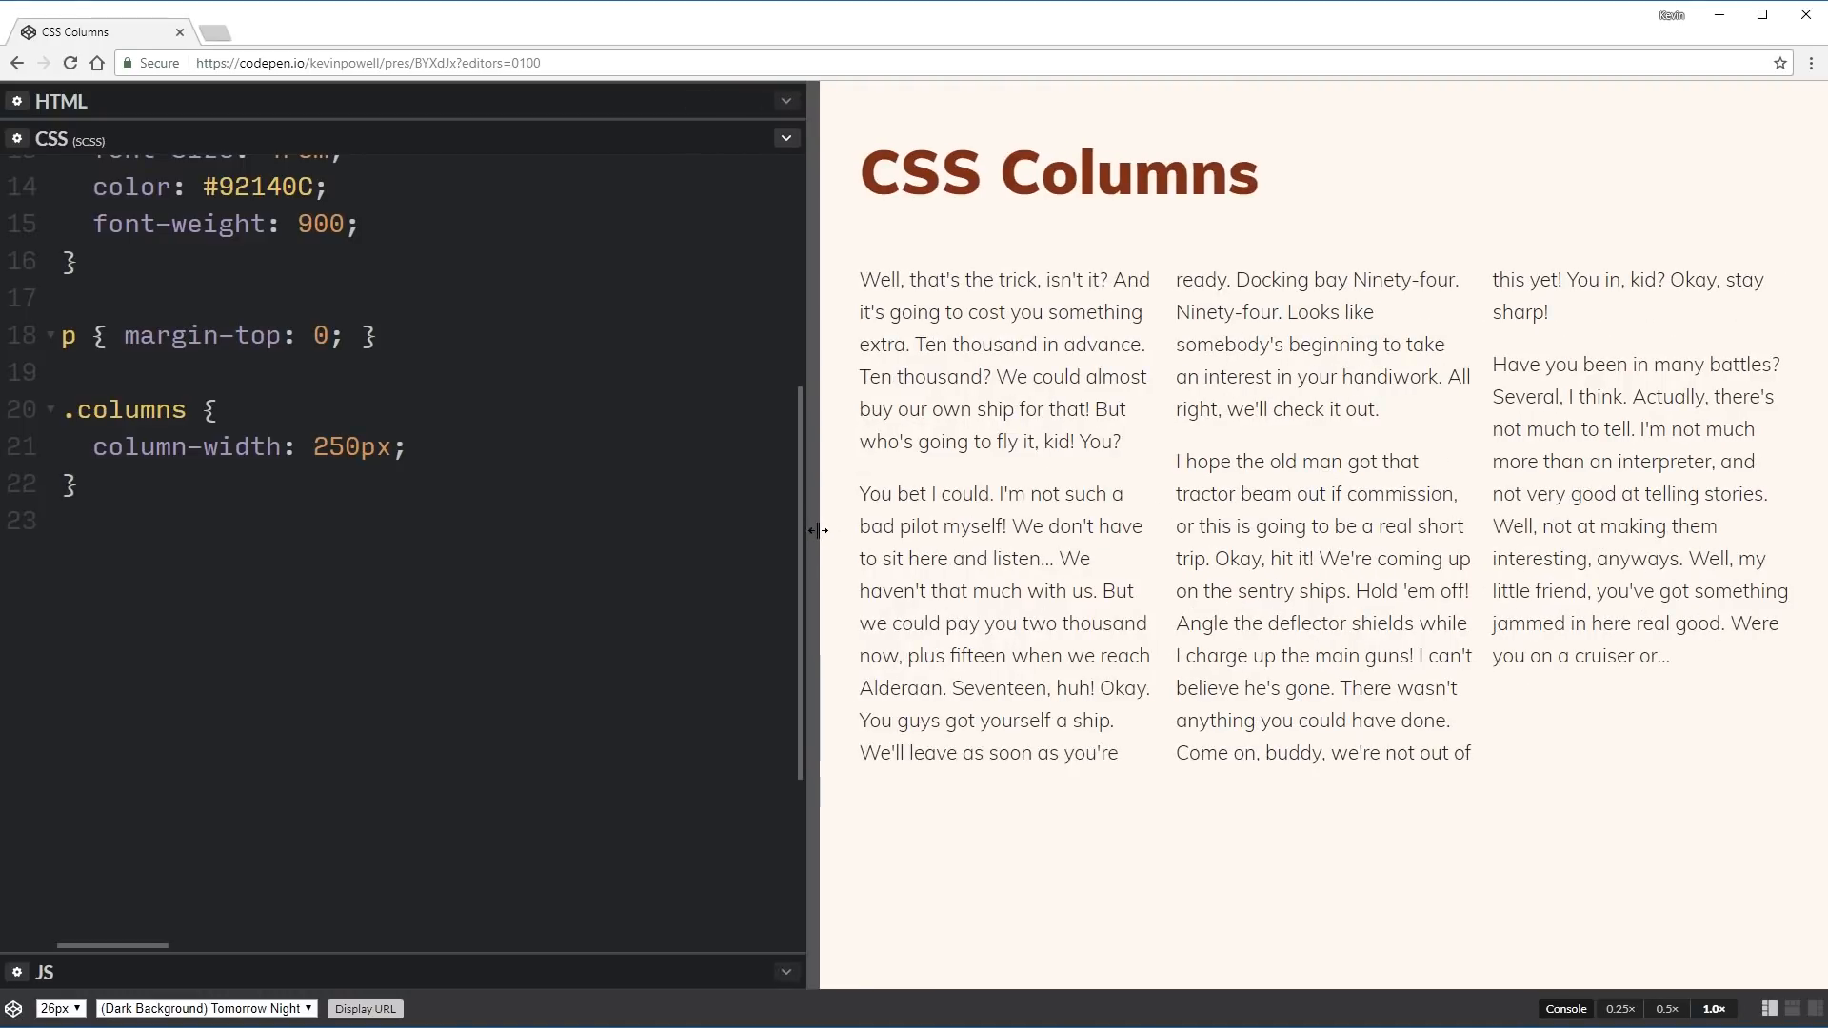
left_click_drag(816, 530, 1055, 544)
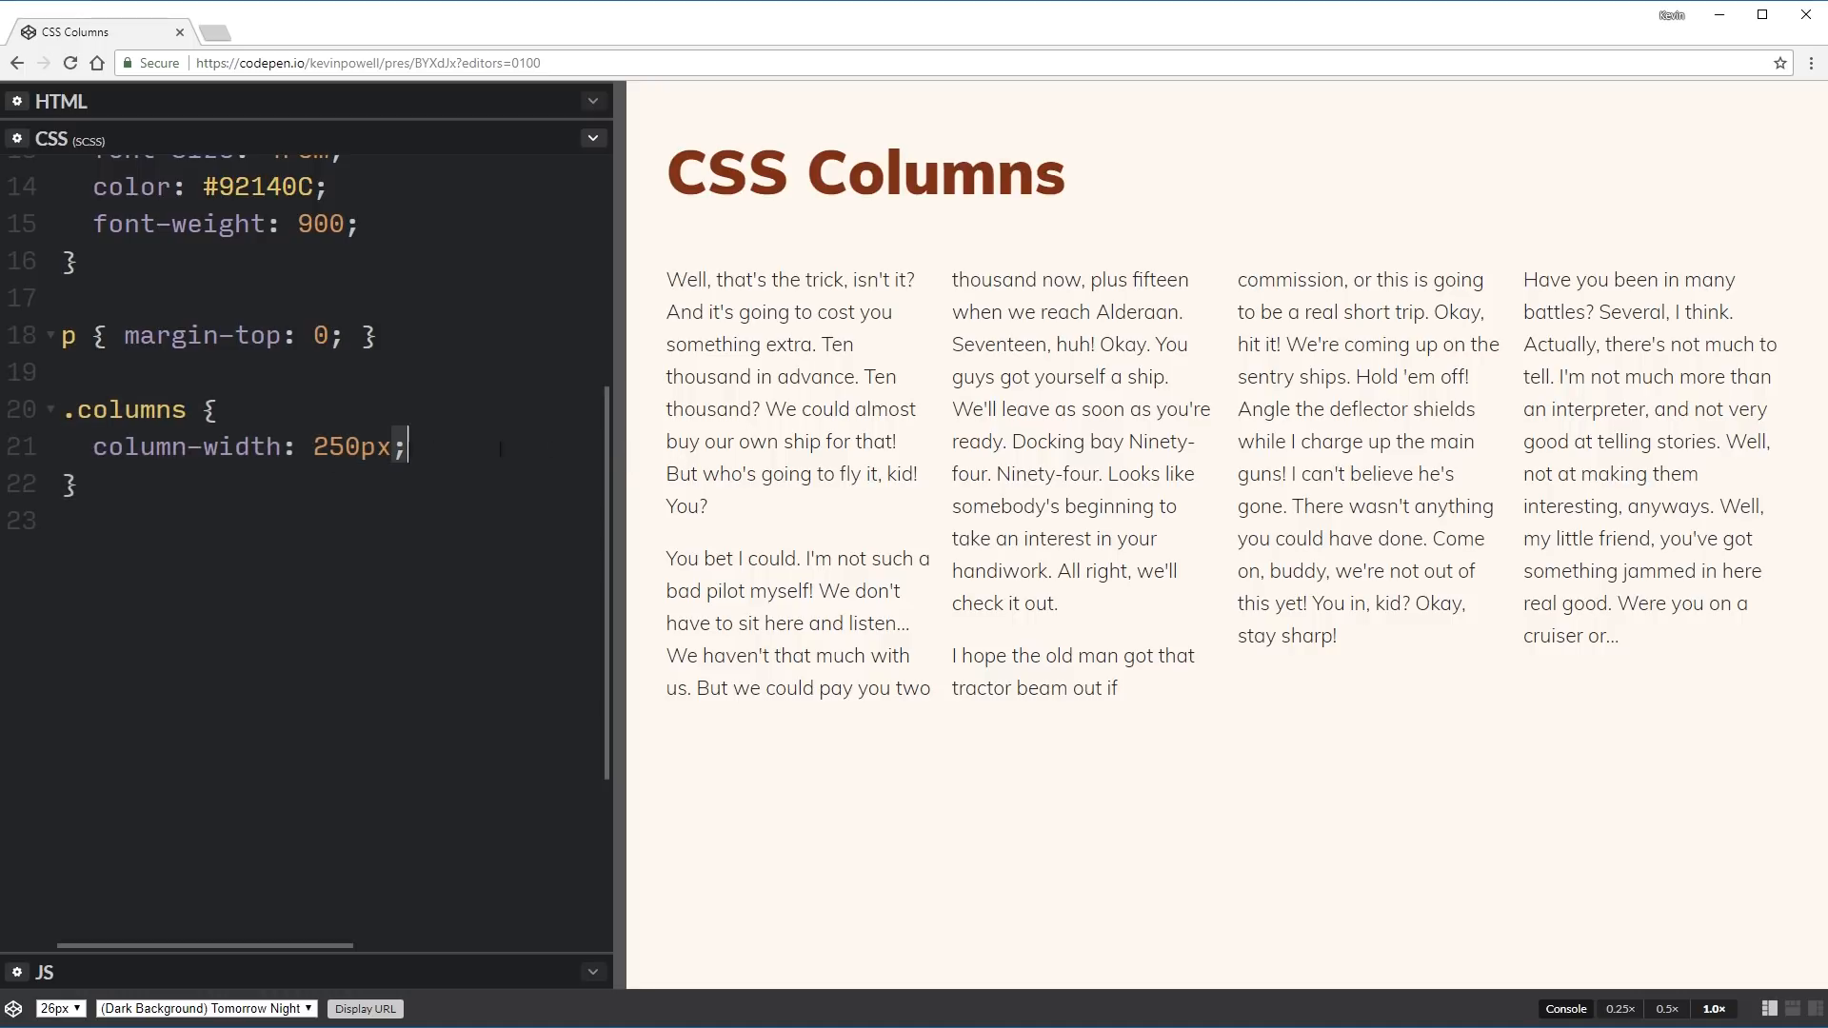
left_click_drag(621, 478, 536, 477)
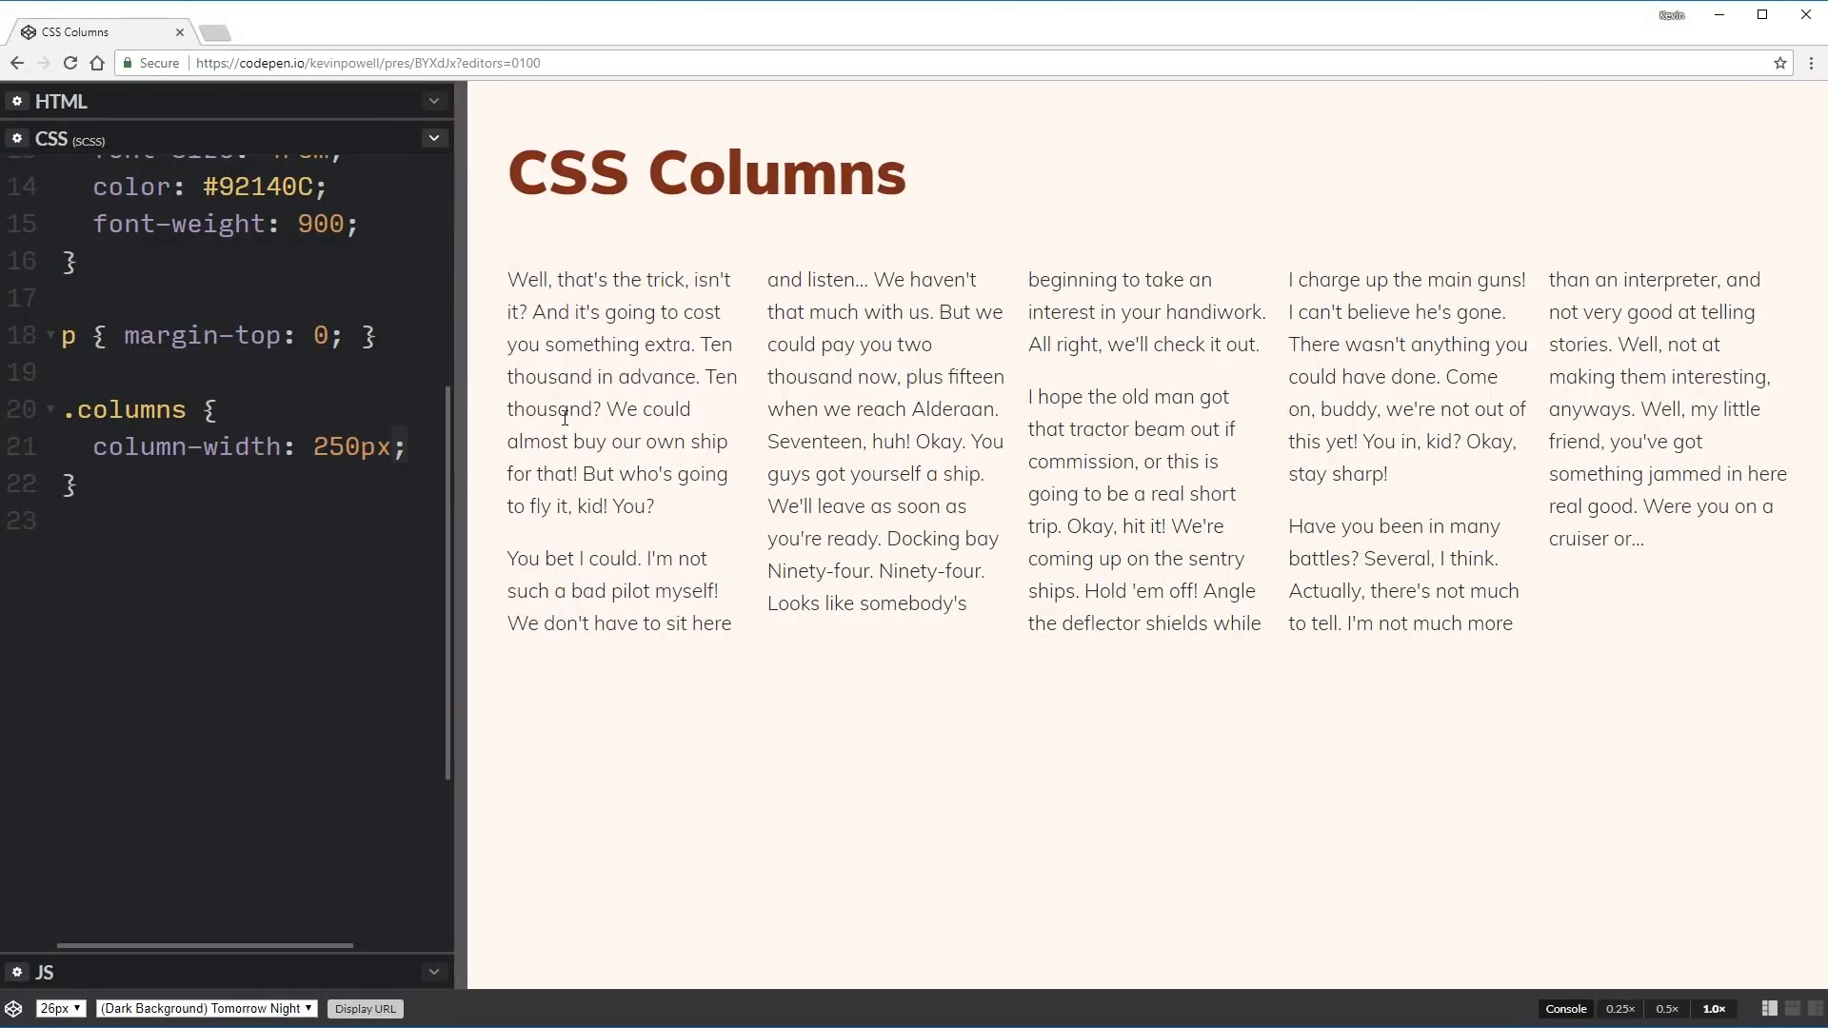
double_click(350, 448)
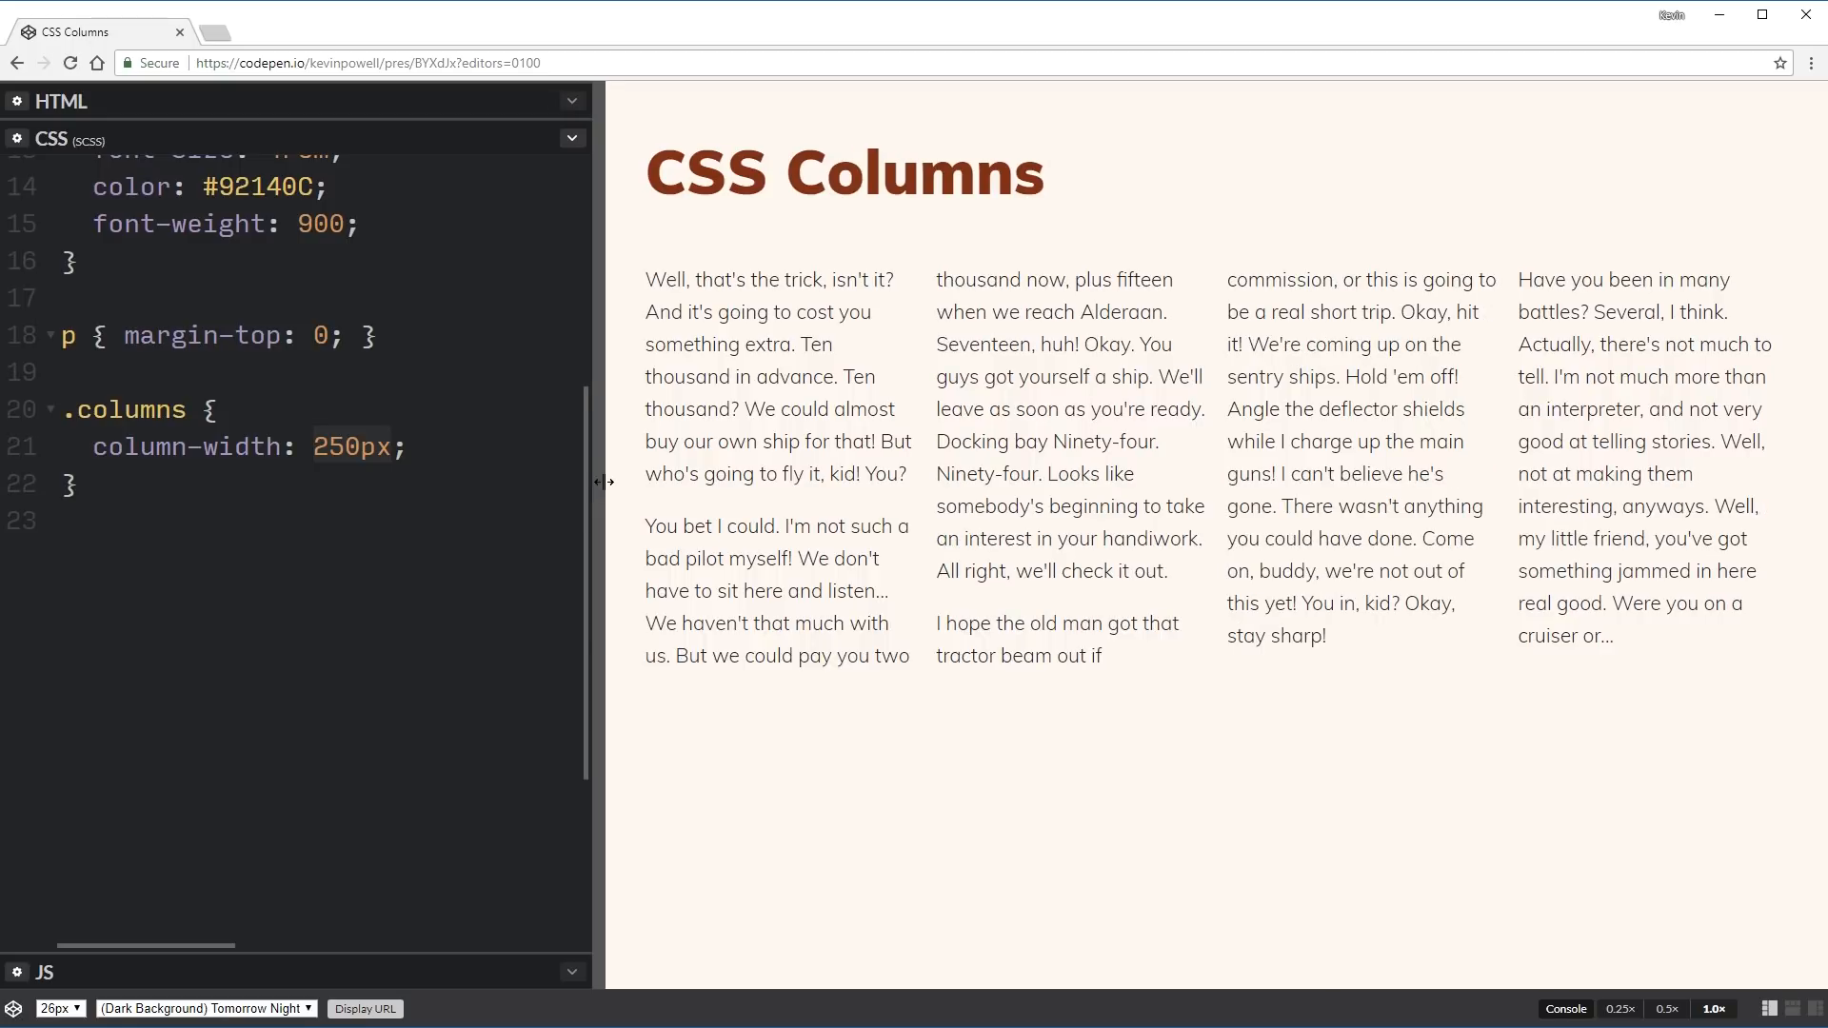
left_click_drag(600, 479, 764, 480)
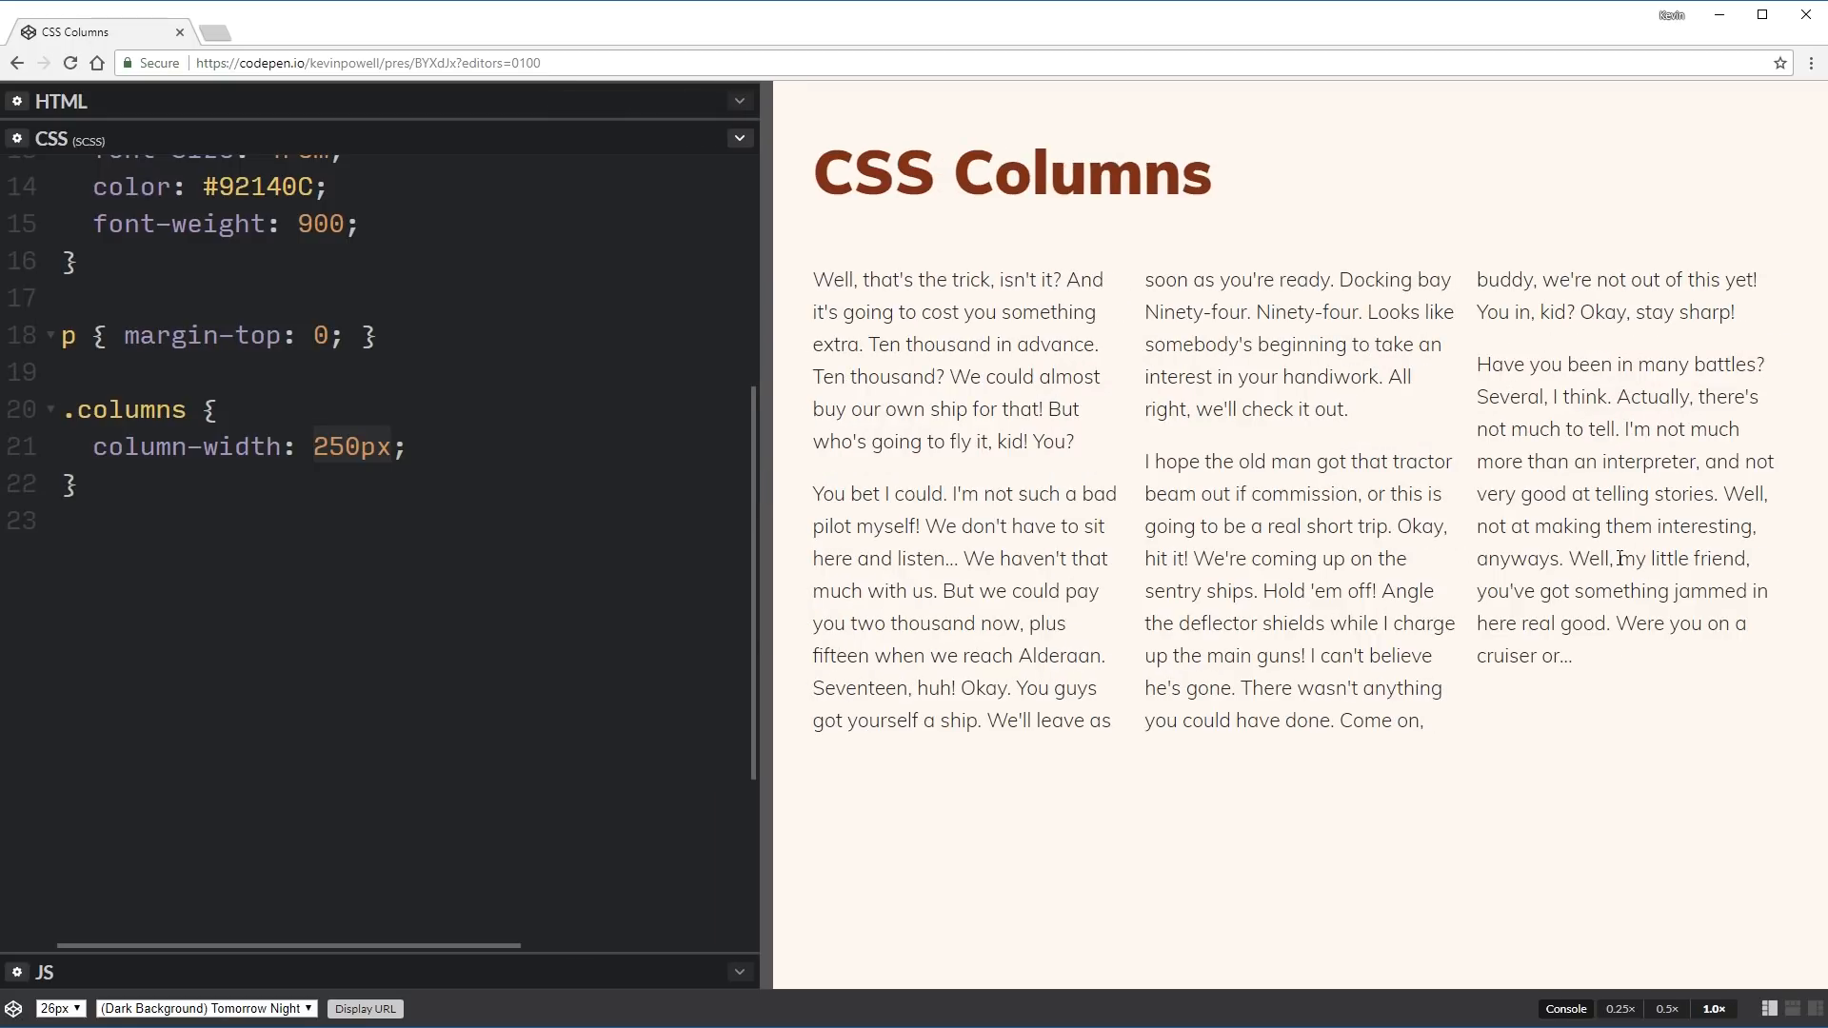
mouse_move(1250, 462)
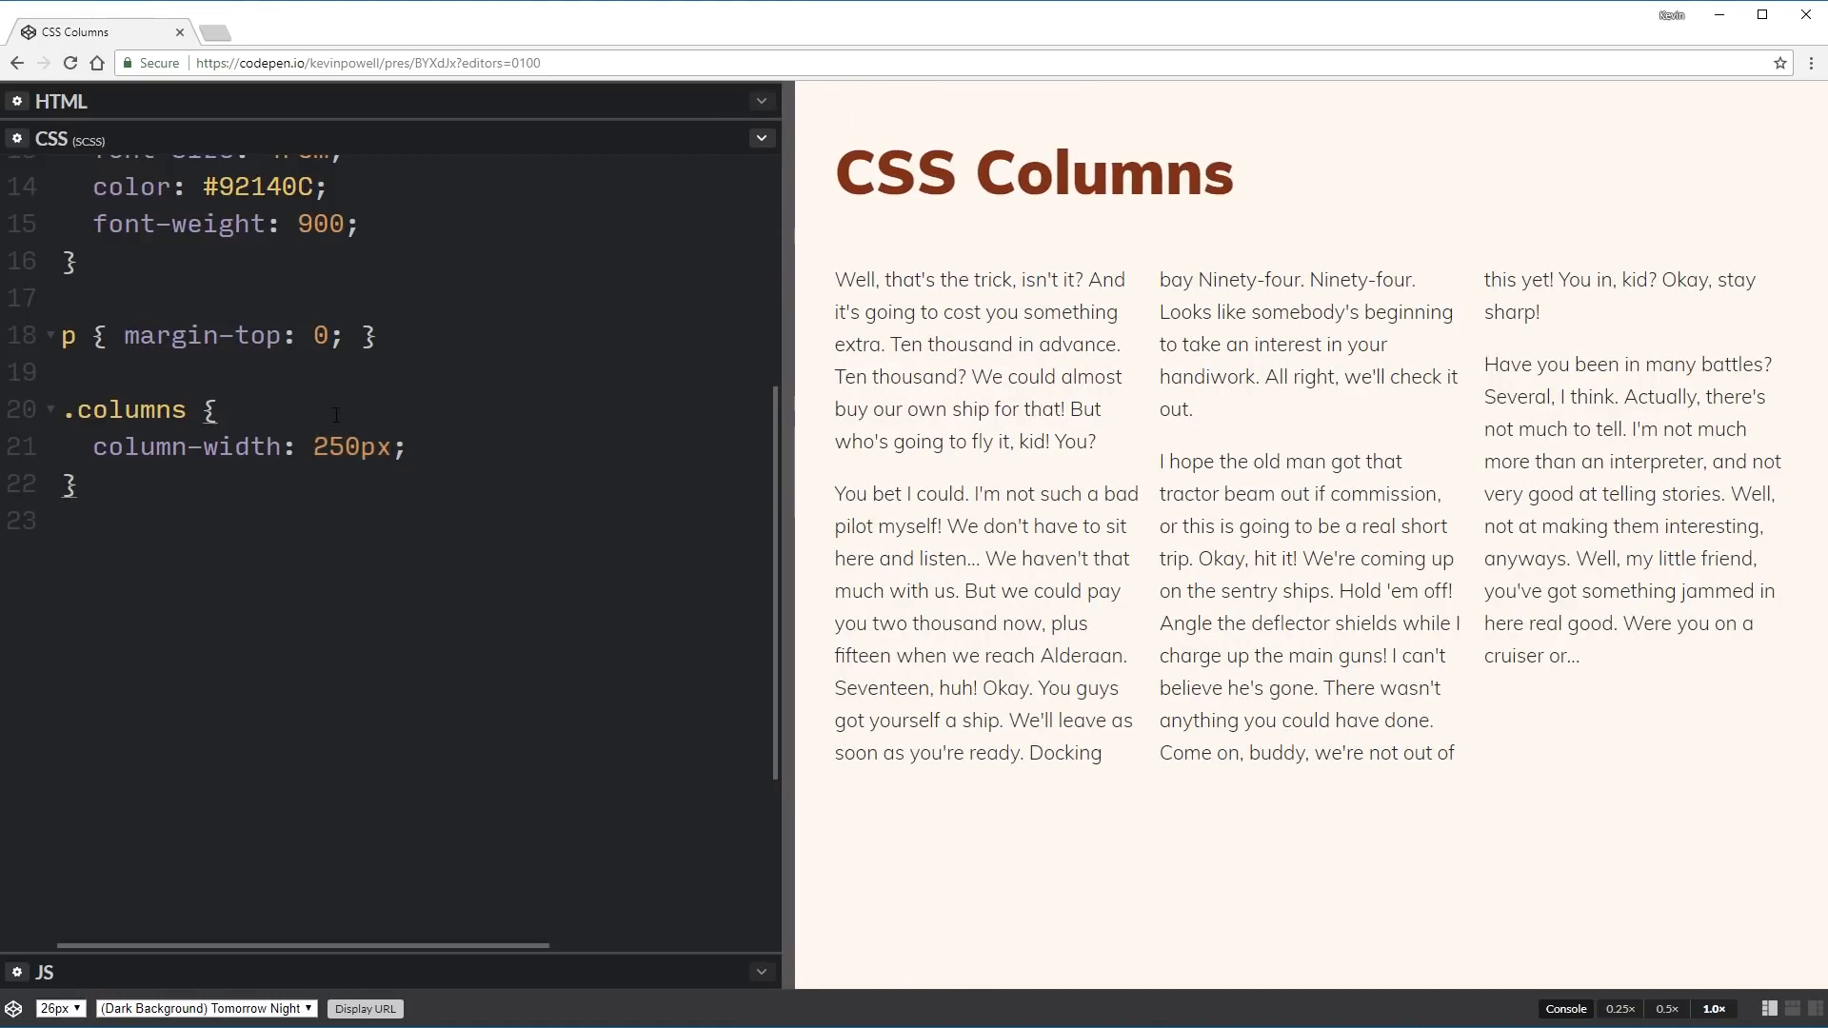
Add column-count: 3 to the .columns rule.
left_click(219, 410)
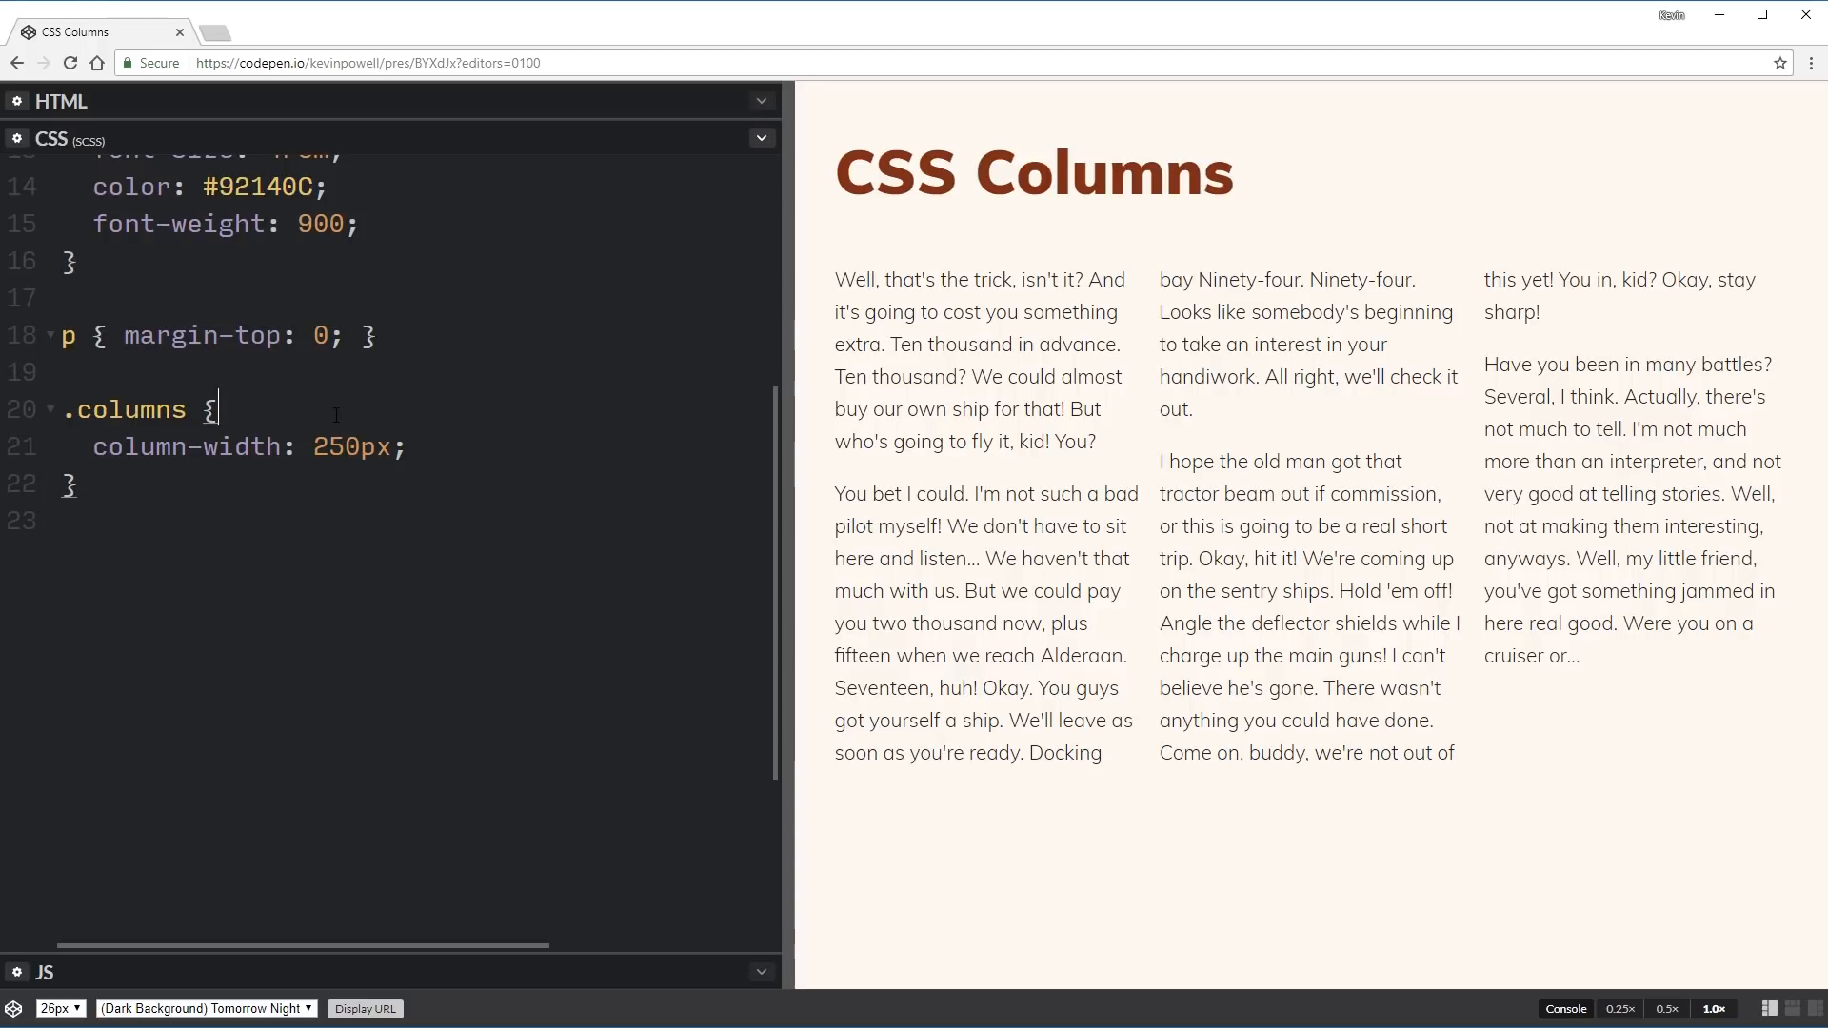
type("column-")
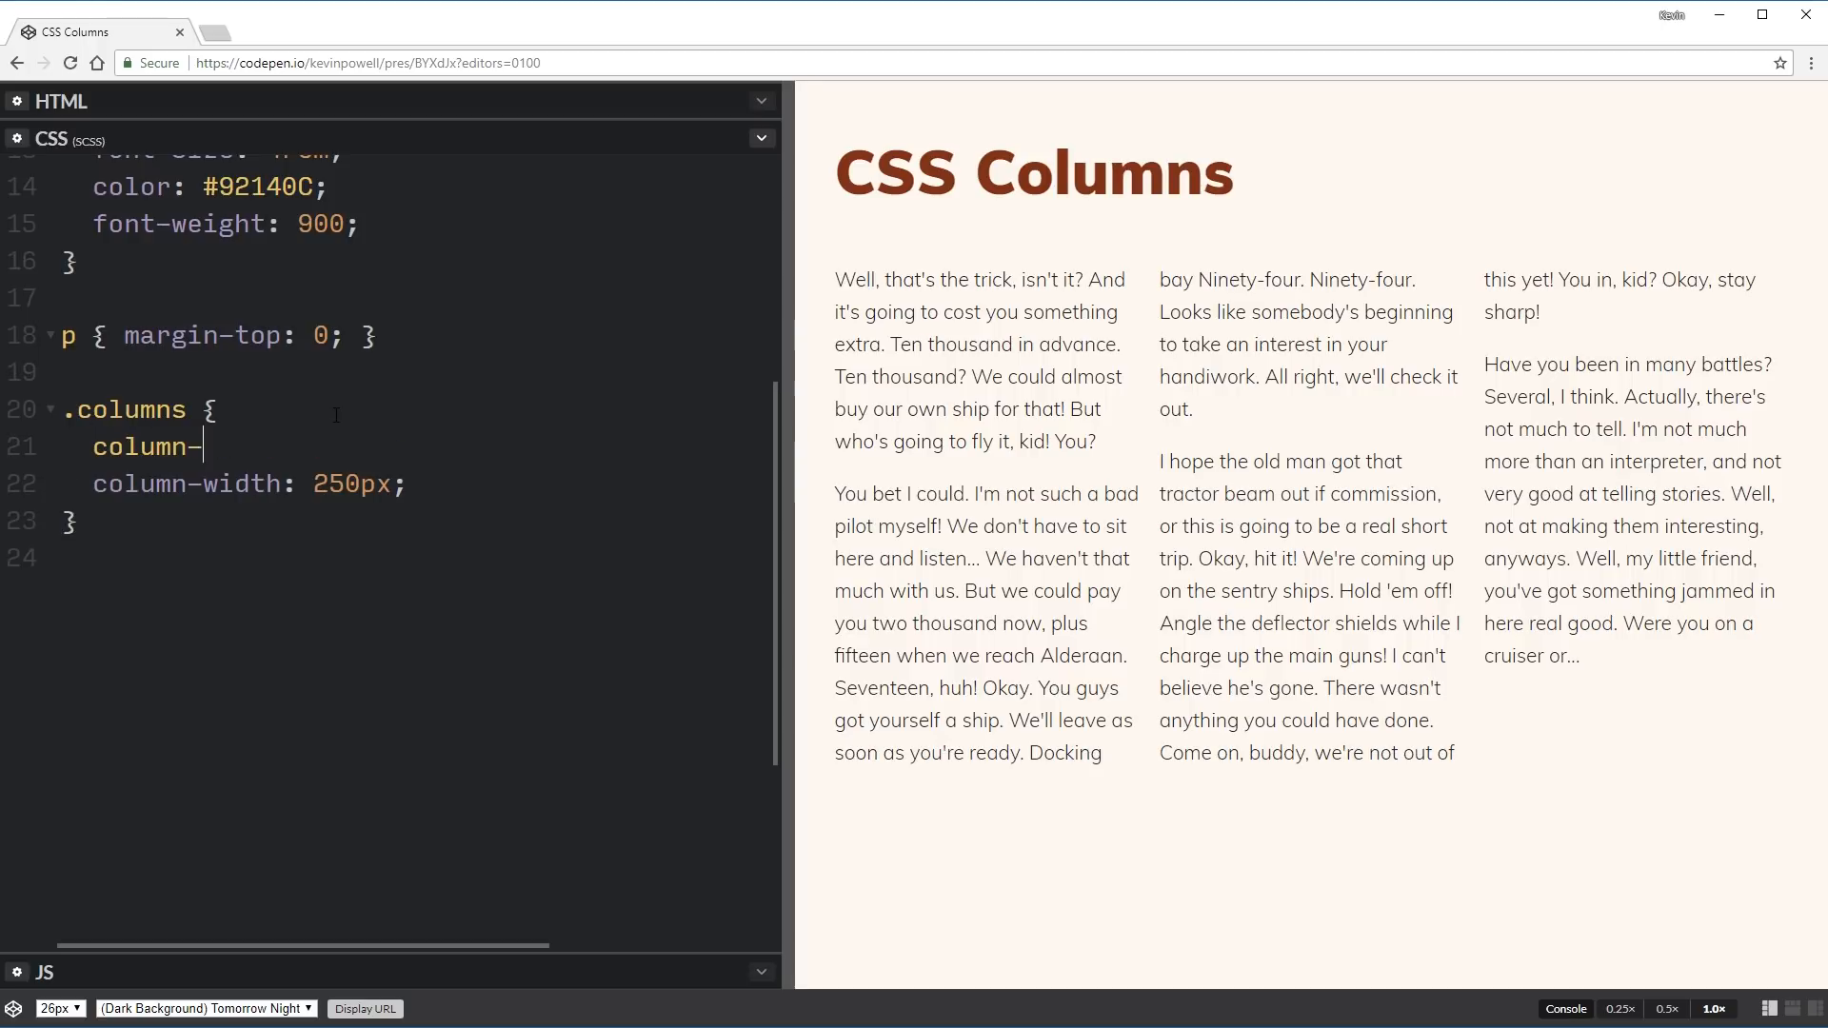
type("count: 3;")
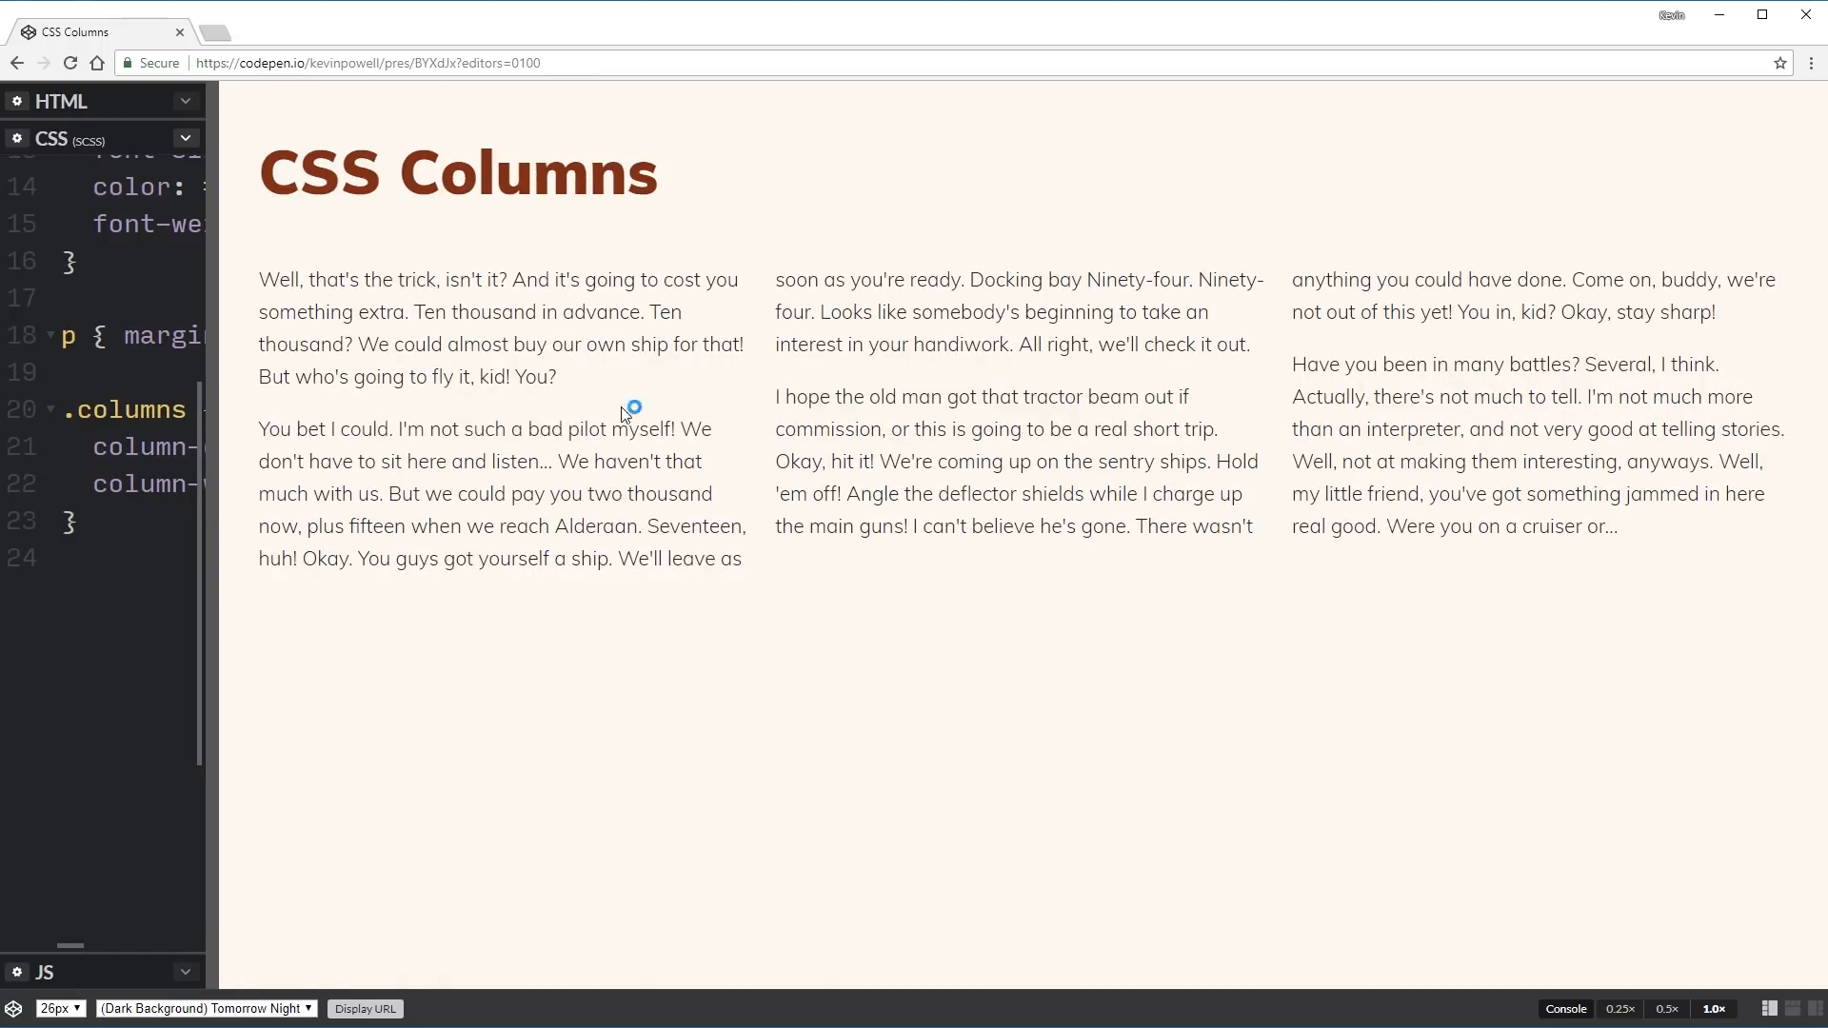
Resize the preview at several widths to test the three-column cap.
left_click_drag(209, 502, 306, 508)
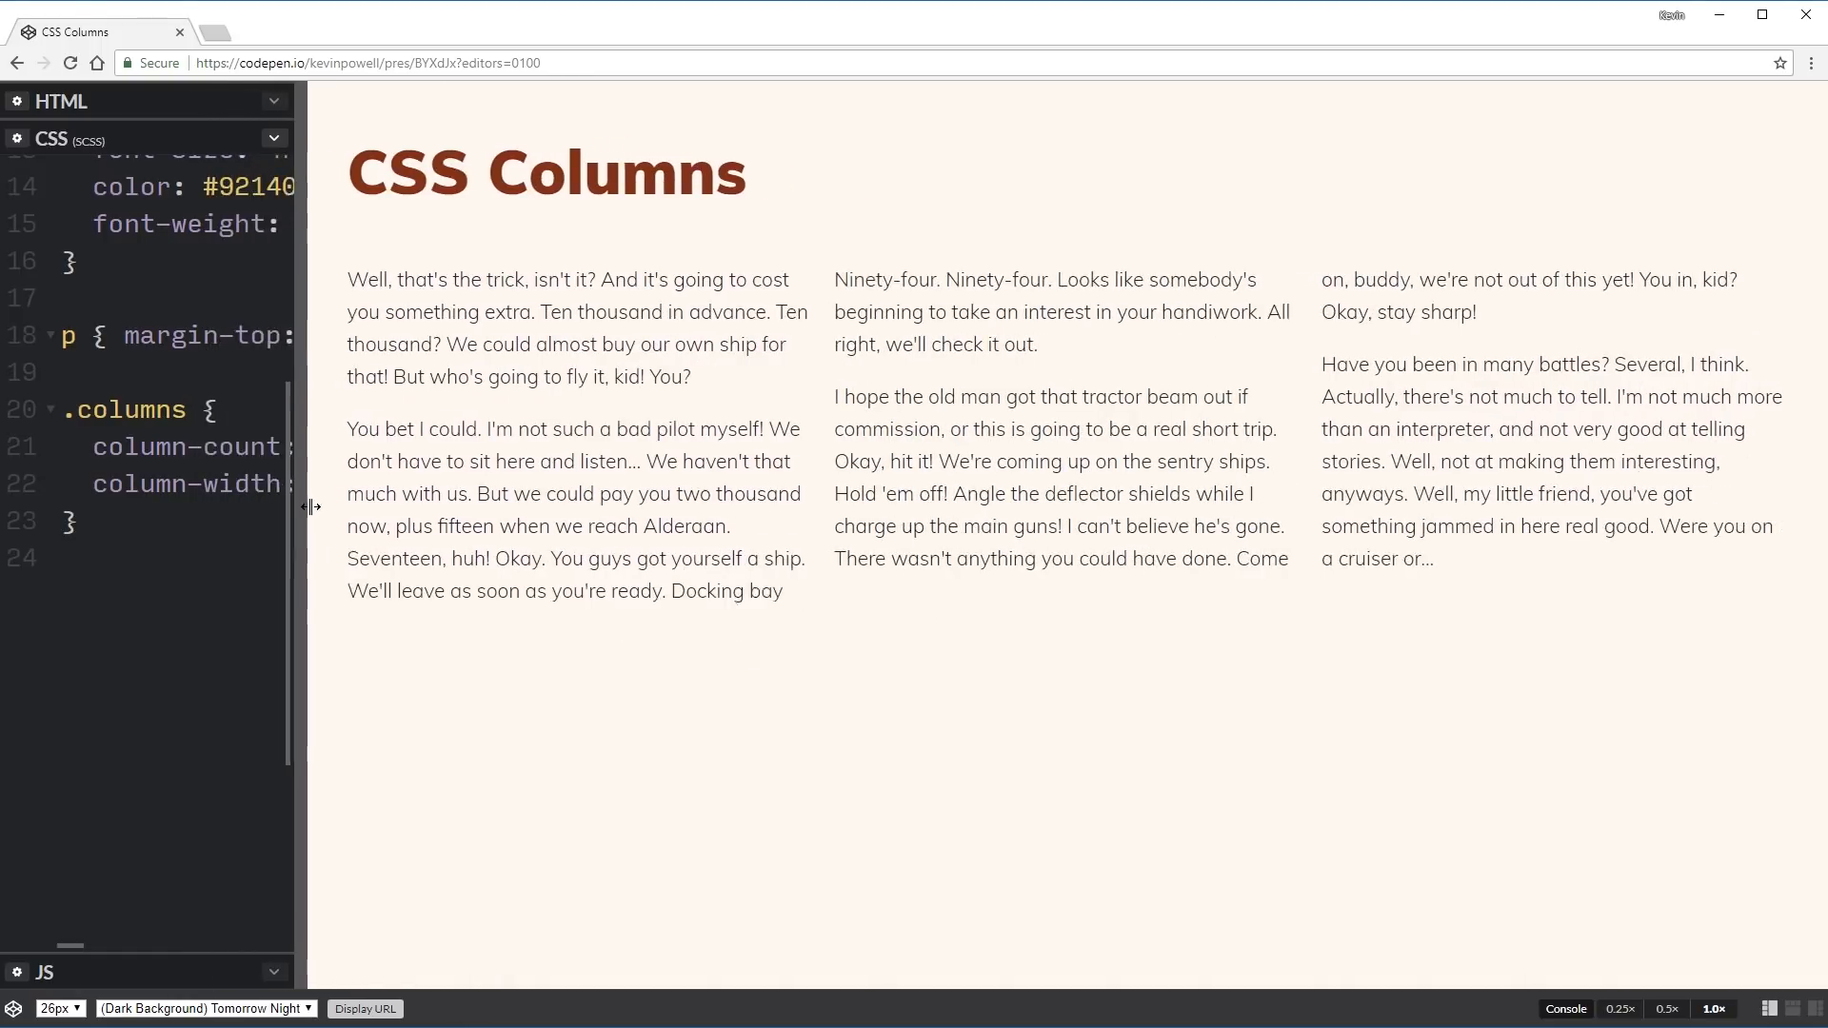
left_click_drag(307, 506, 717, 515)
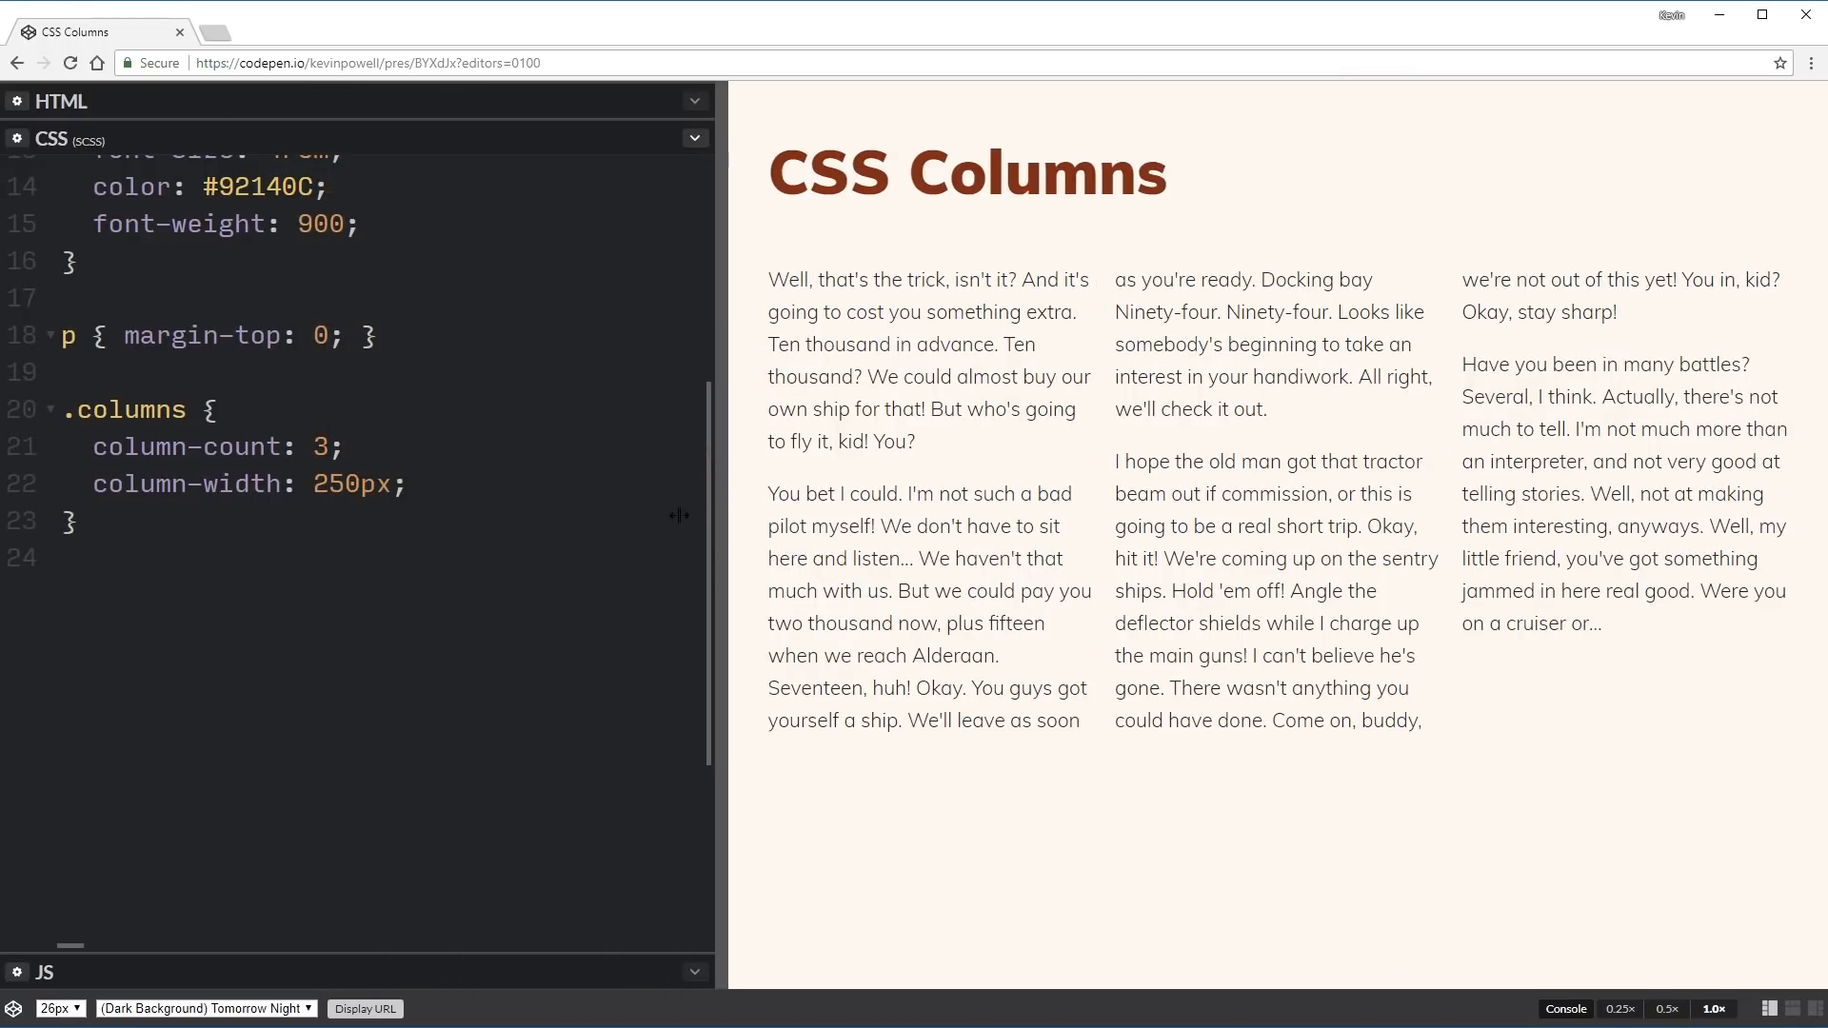
double_click(349, 483)
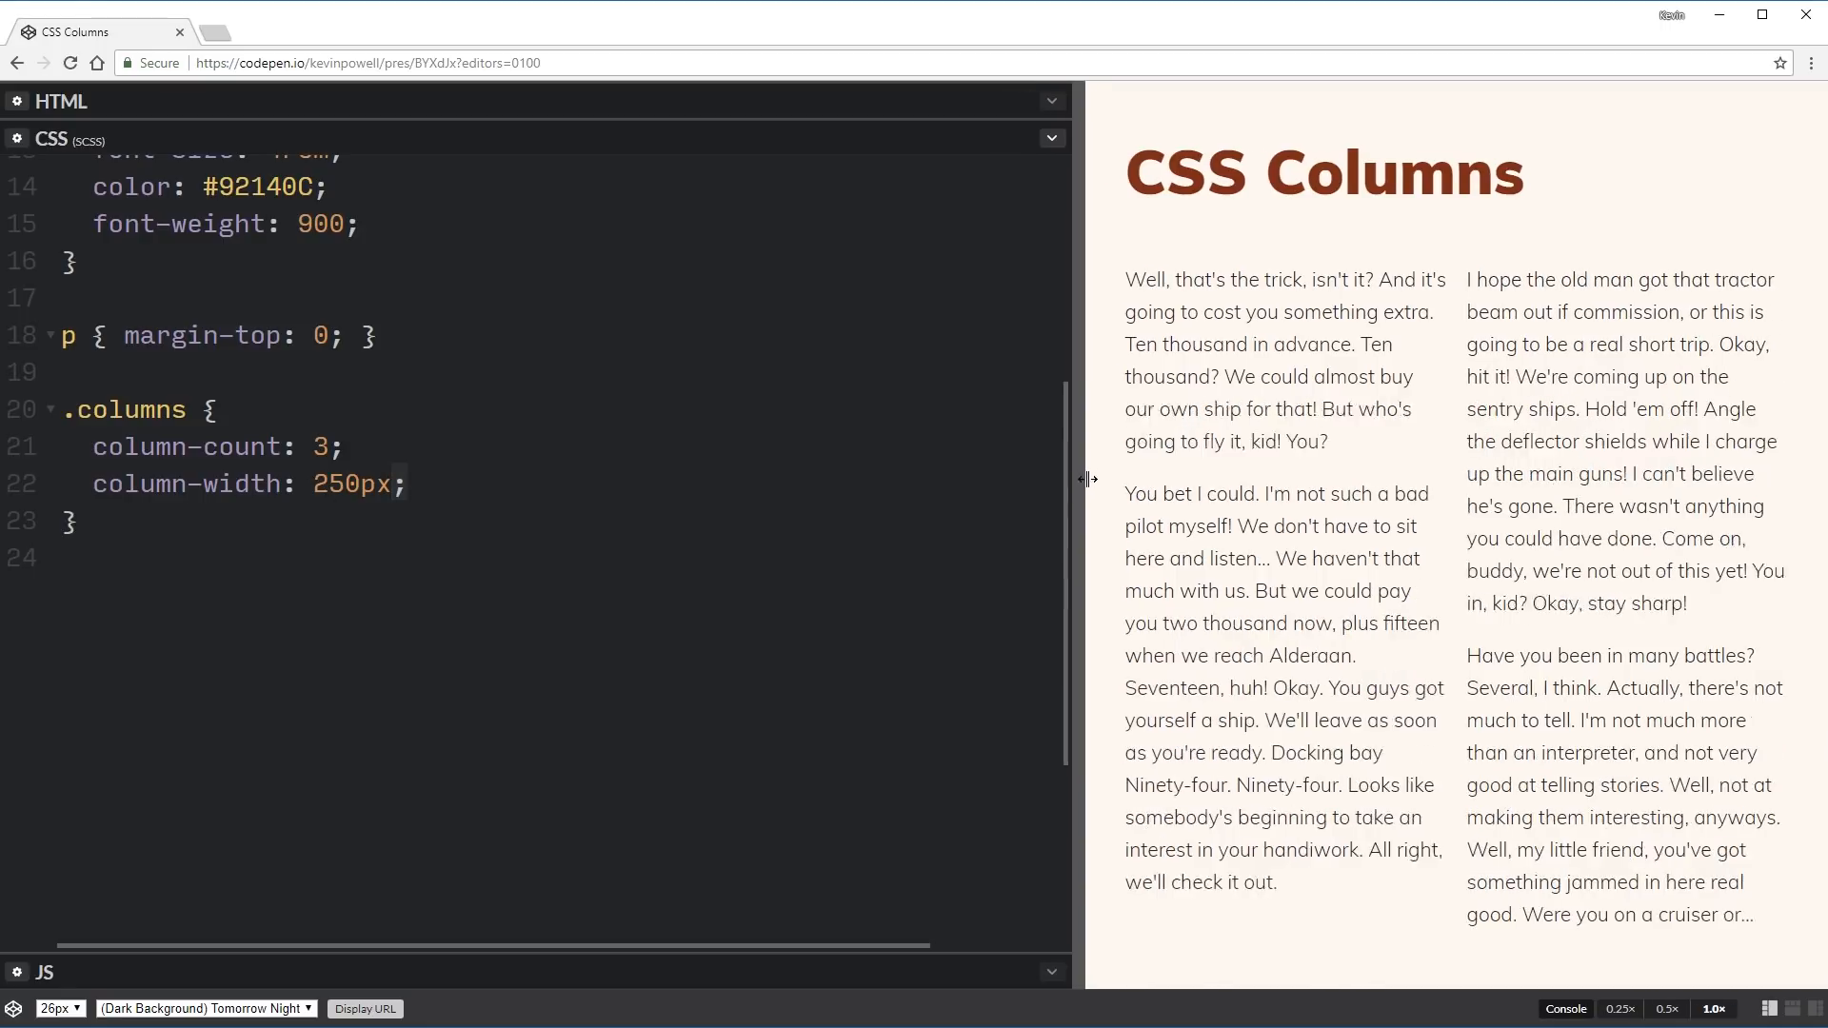
left_click_drag(1087, 479, 1256, 478)
type("s")
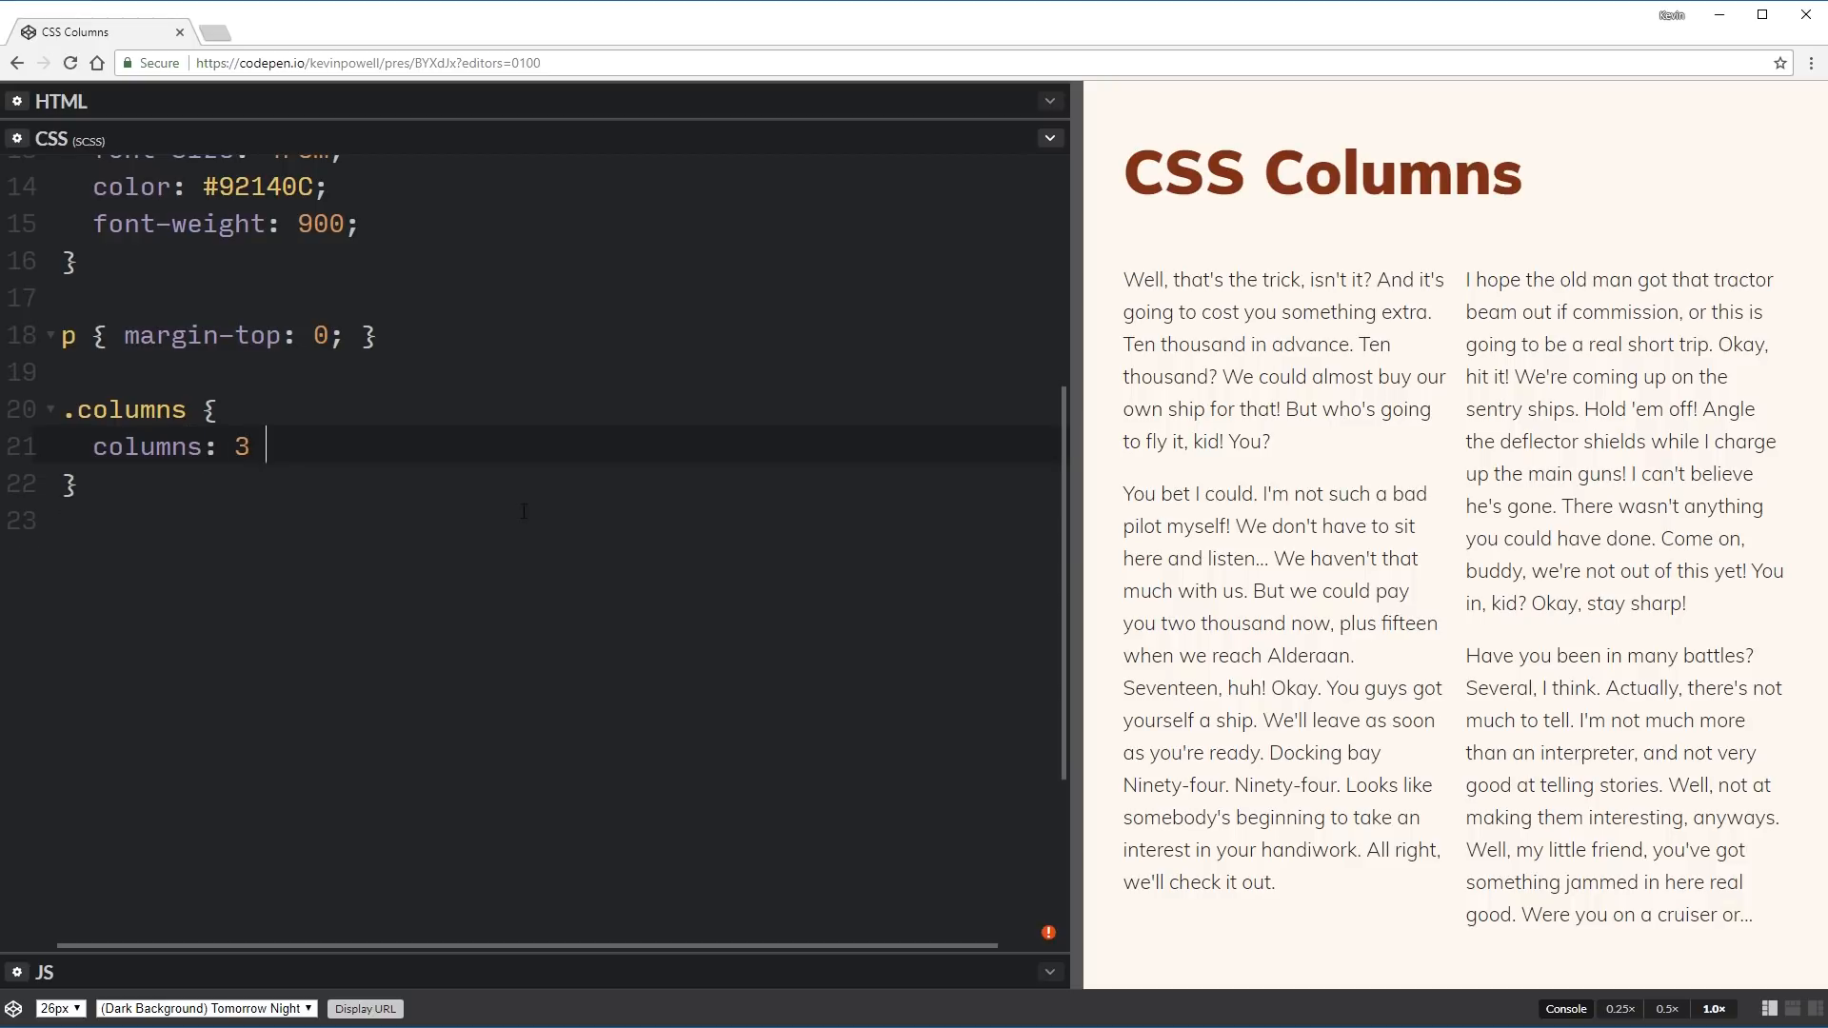
Rewrite the declarations as the shorthand columns: 250px 2.
type("250px 3;")
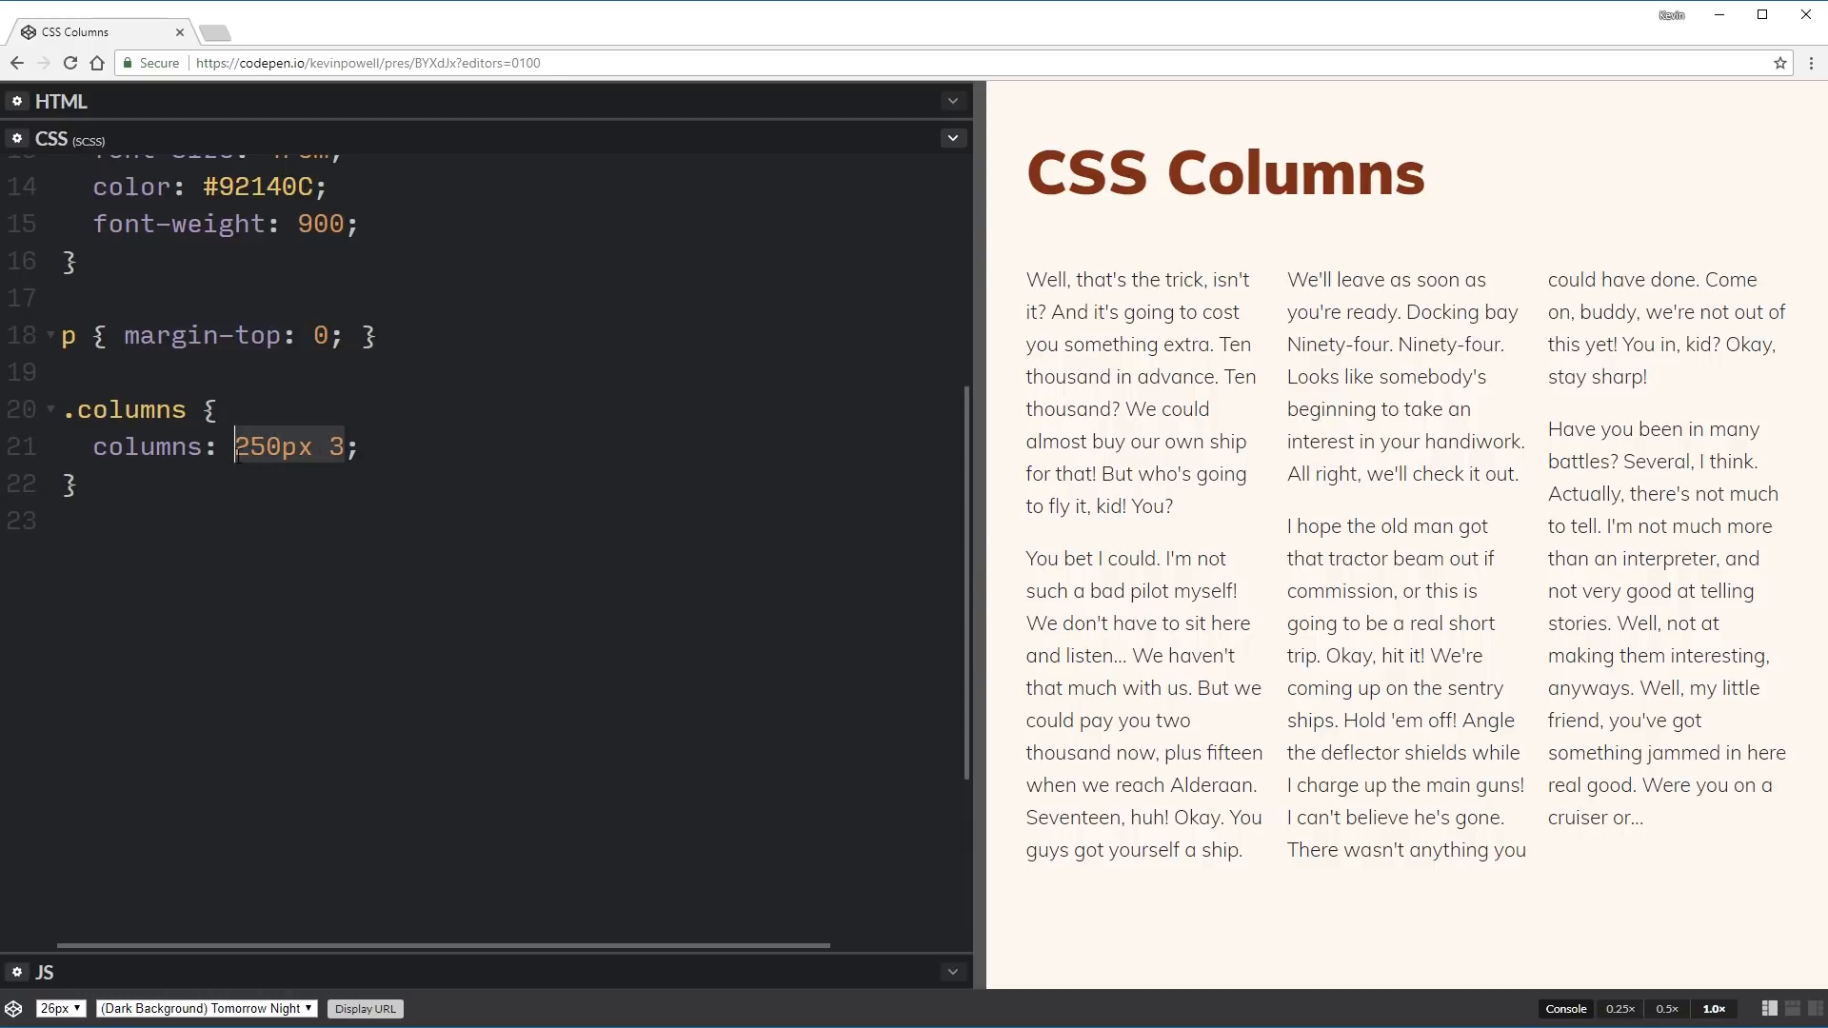
key("Delete")
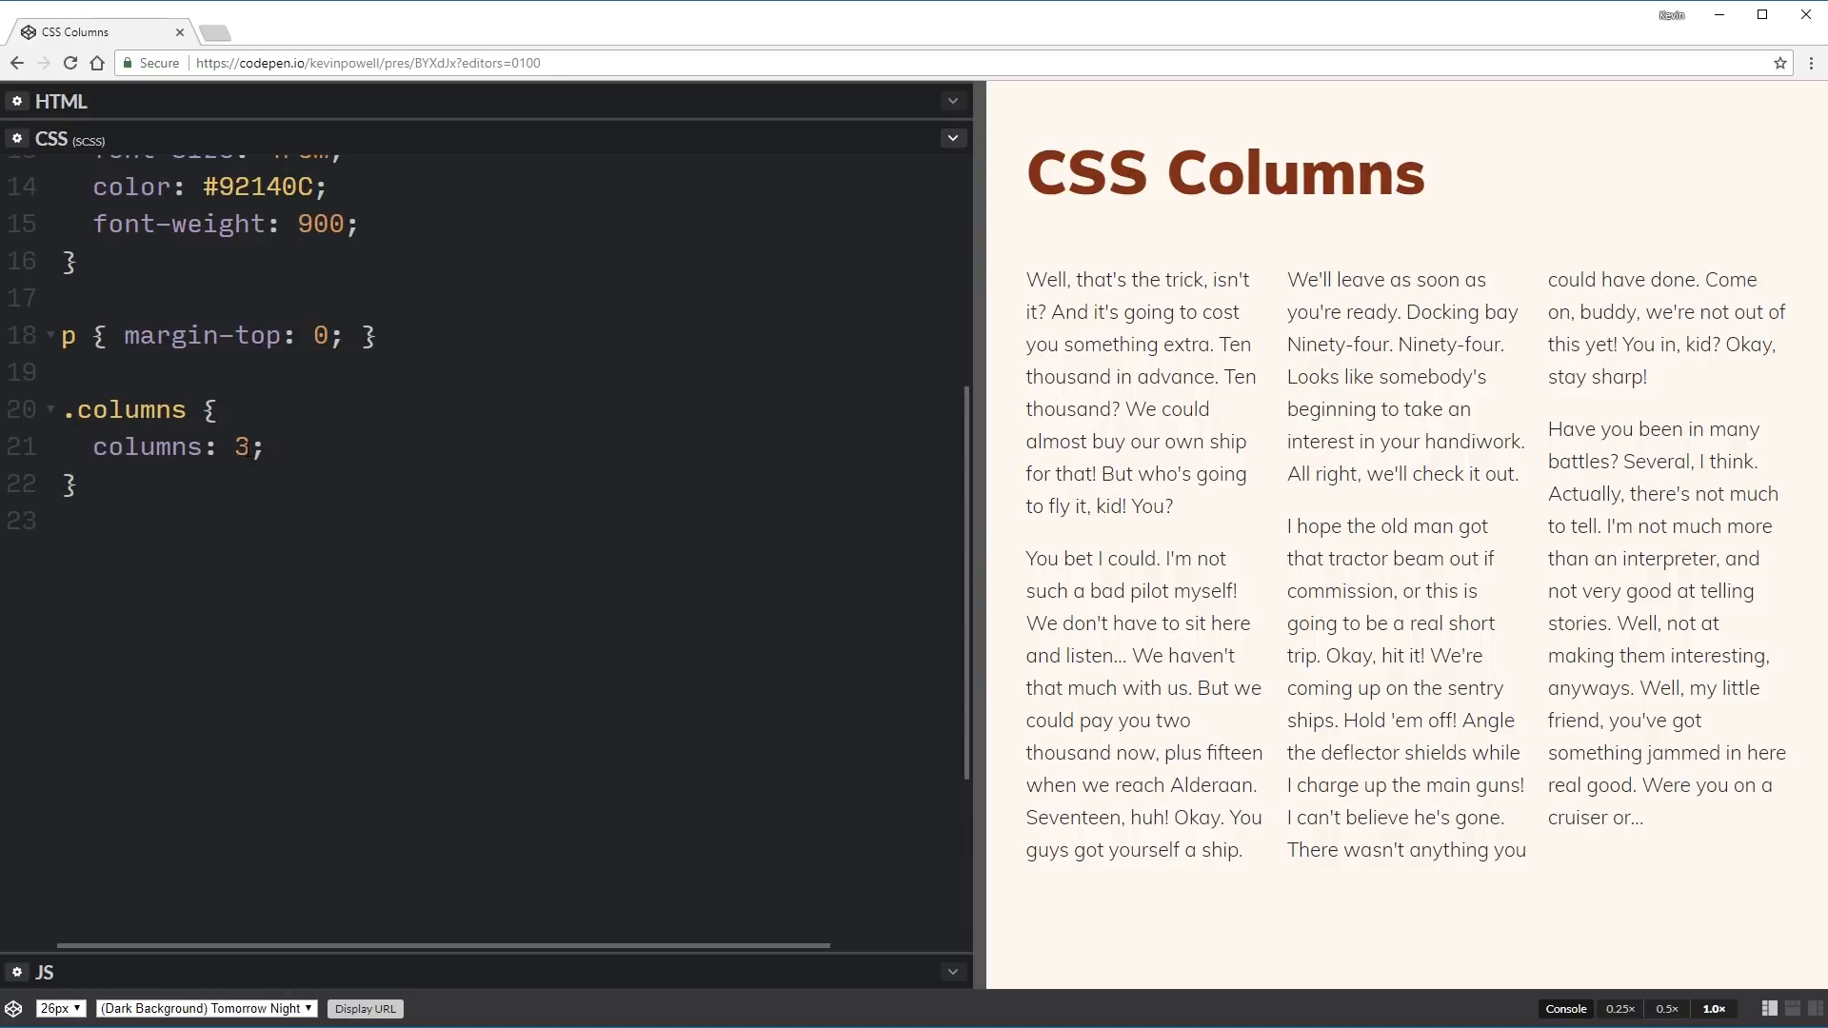
type("250px")
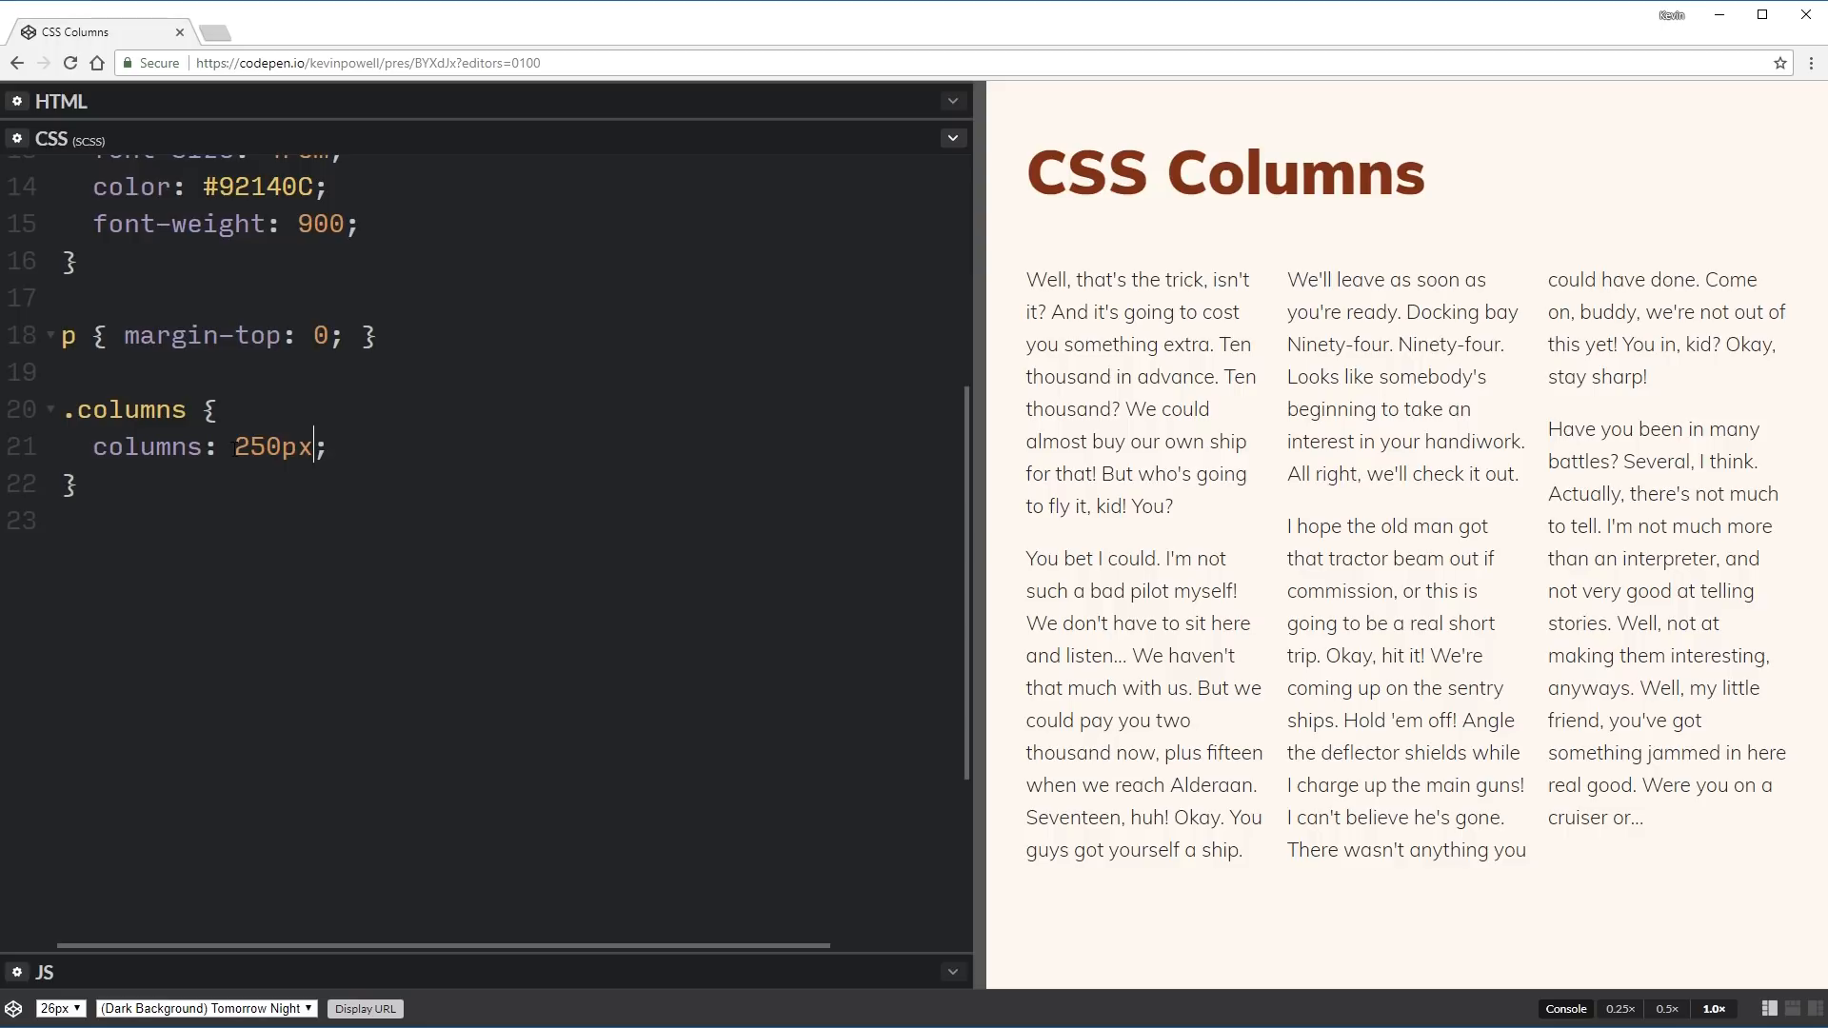
double_click(273, 447)
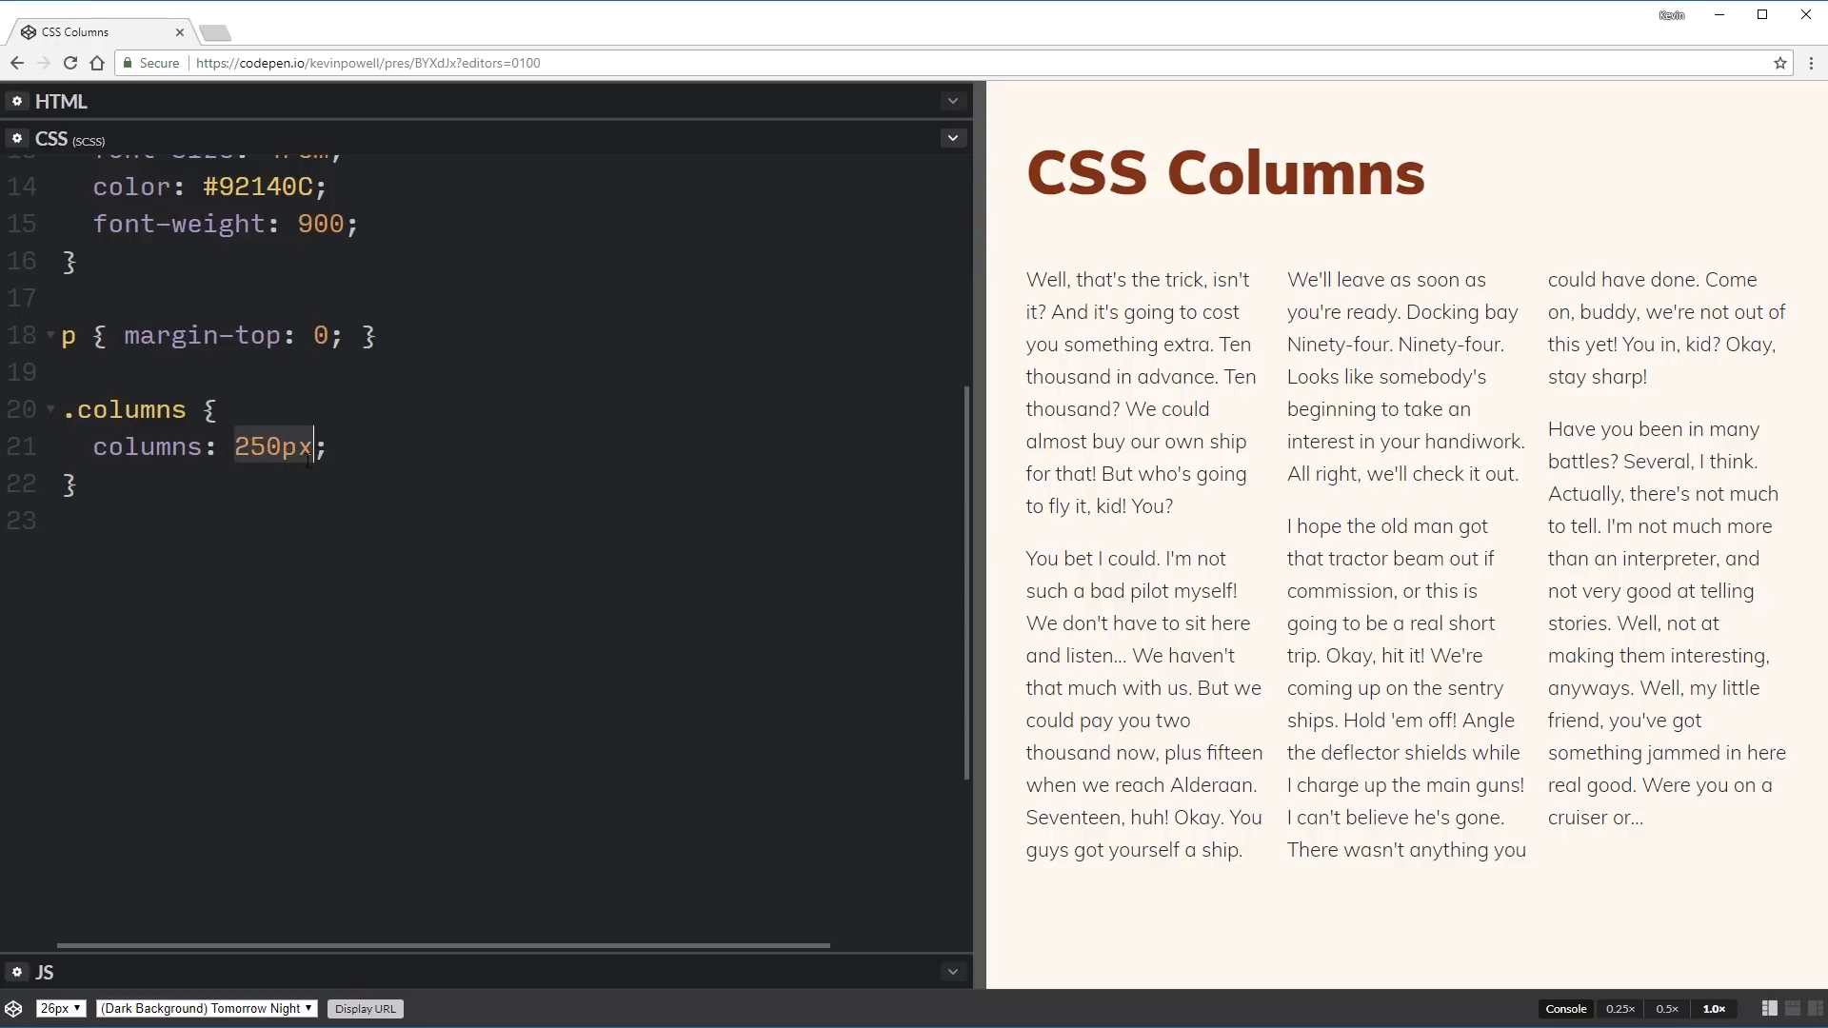
type("2")
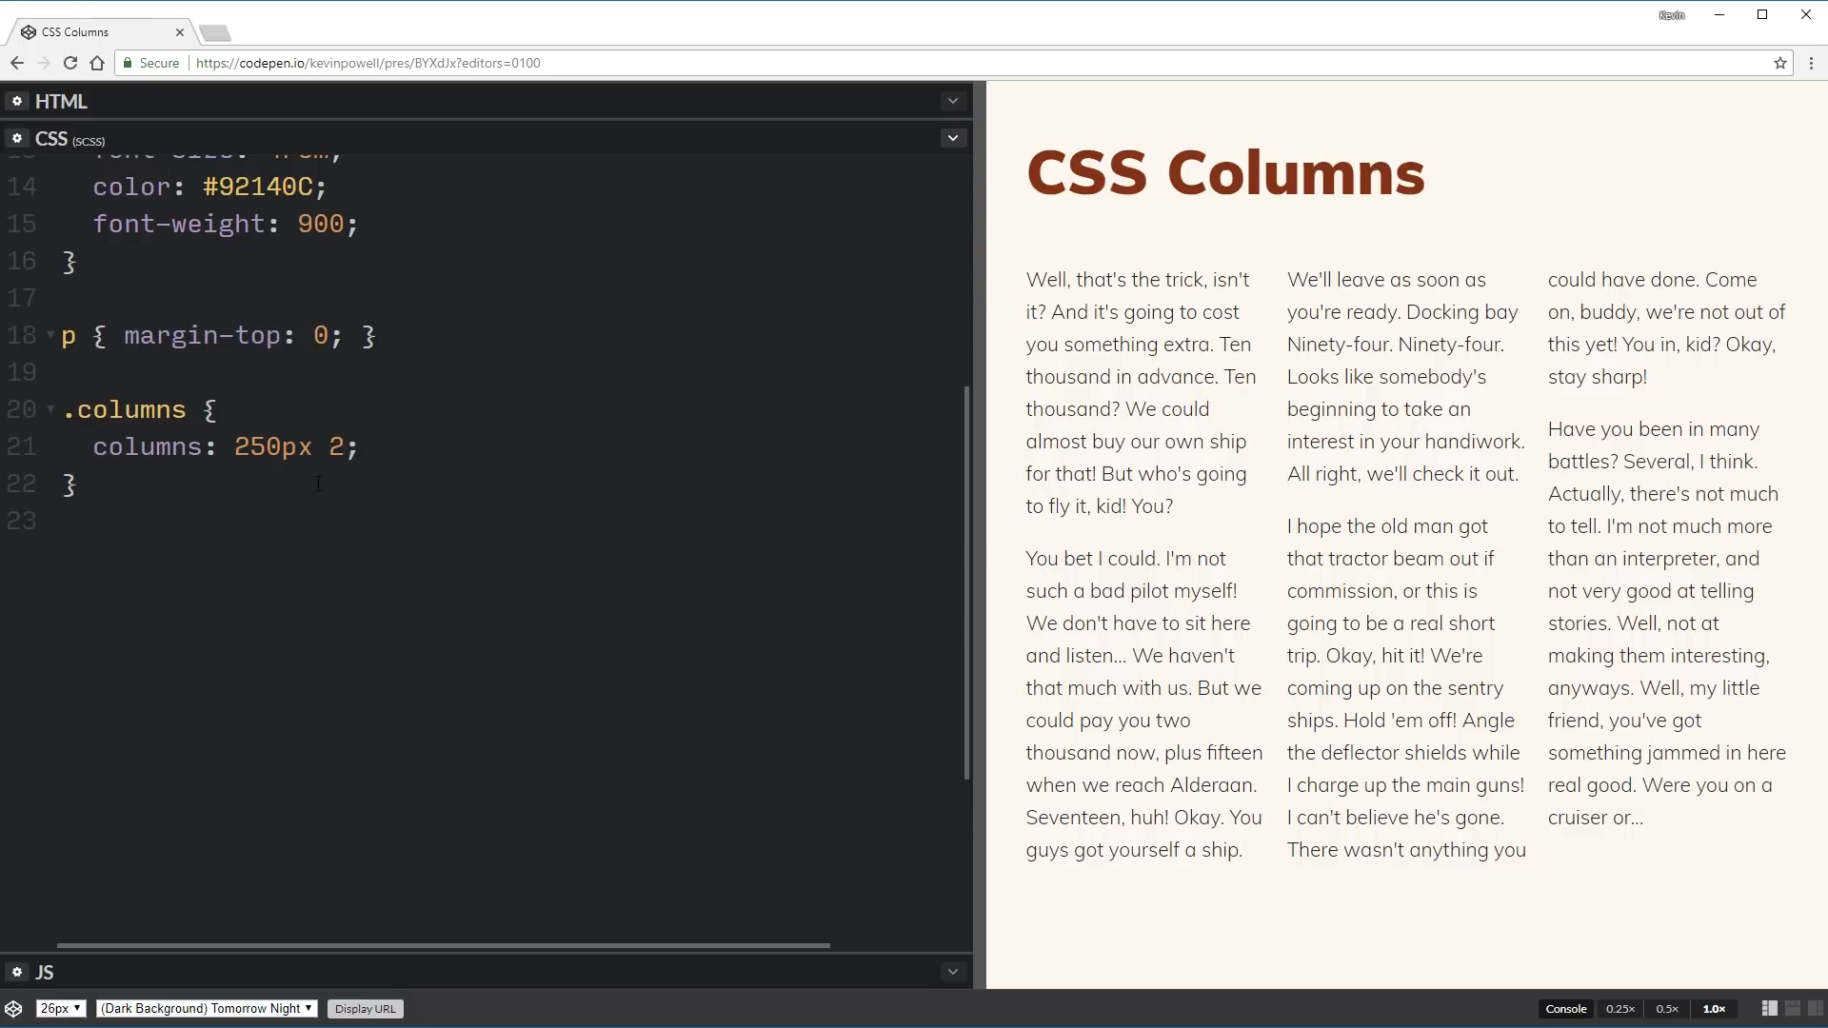
Resize the preview from one column up to check the two-column maximum.
left_click_drag(980, 507, 478, 507)
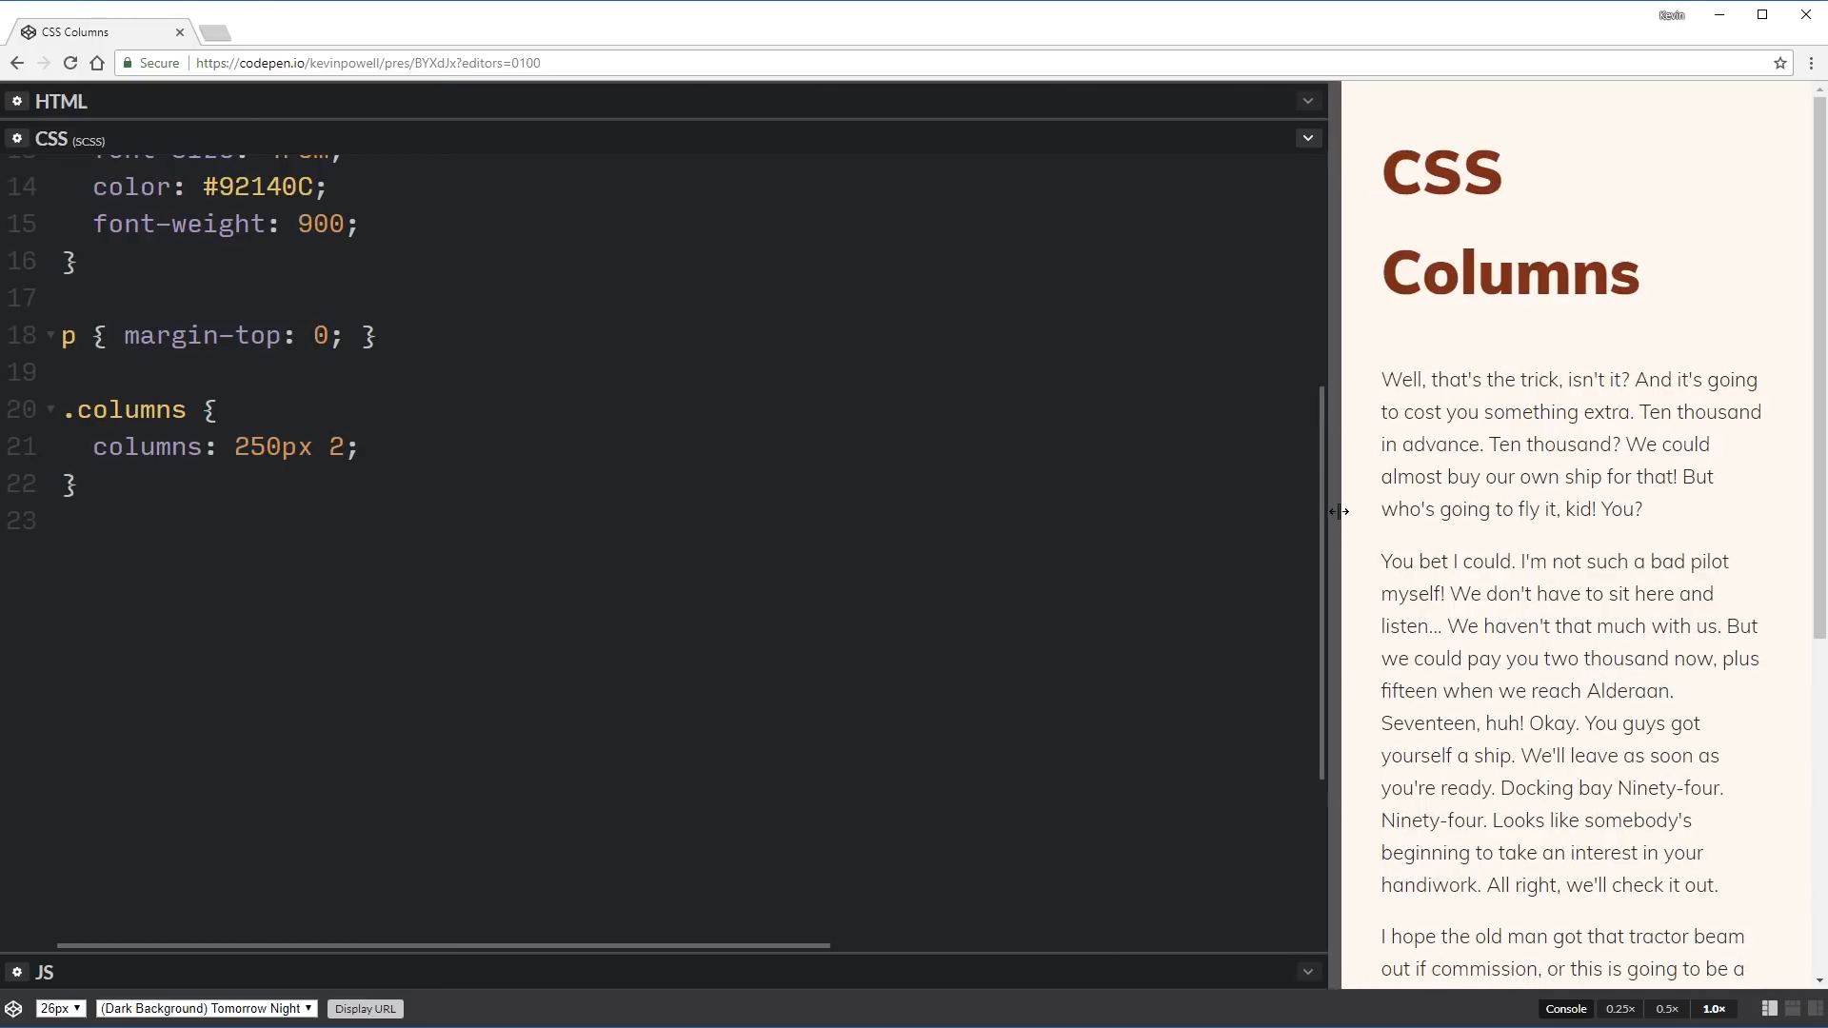
left_click_drag(1338, 510, 591, 511)
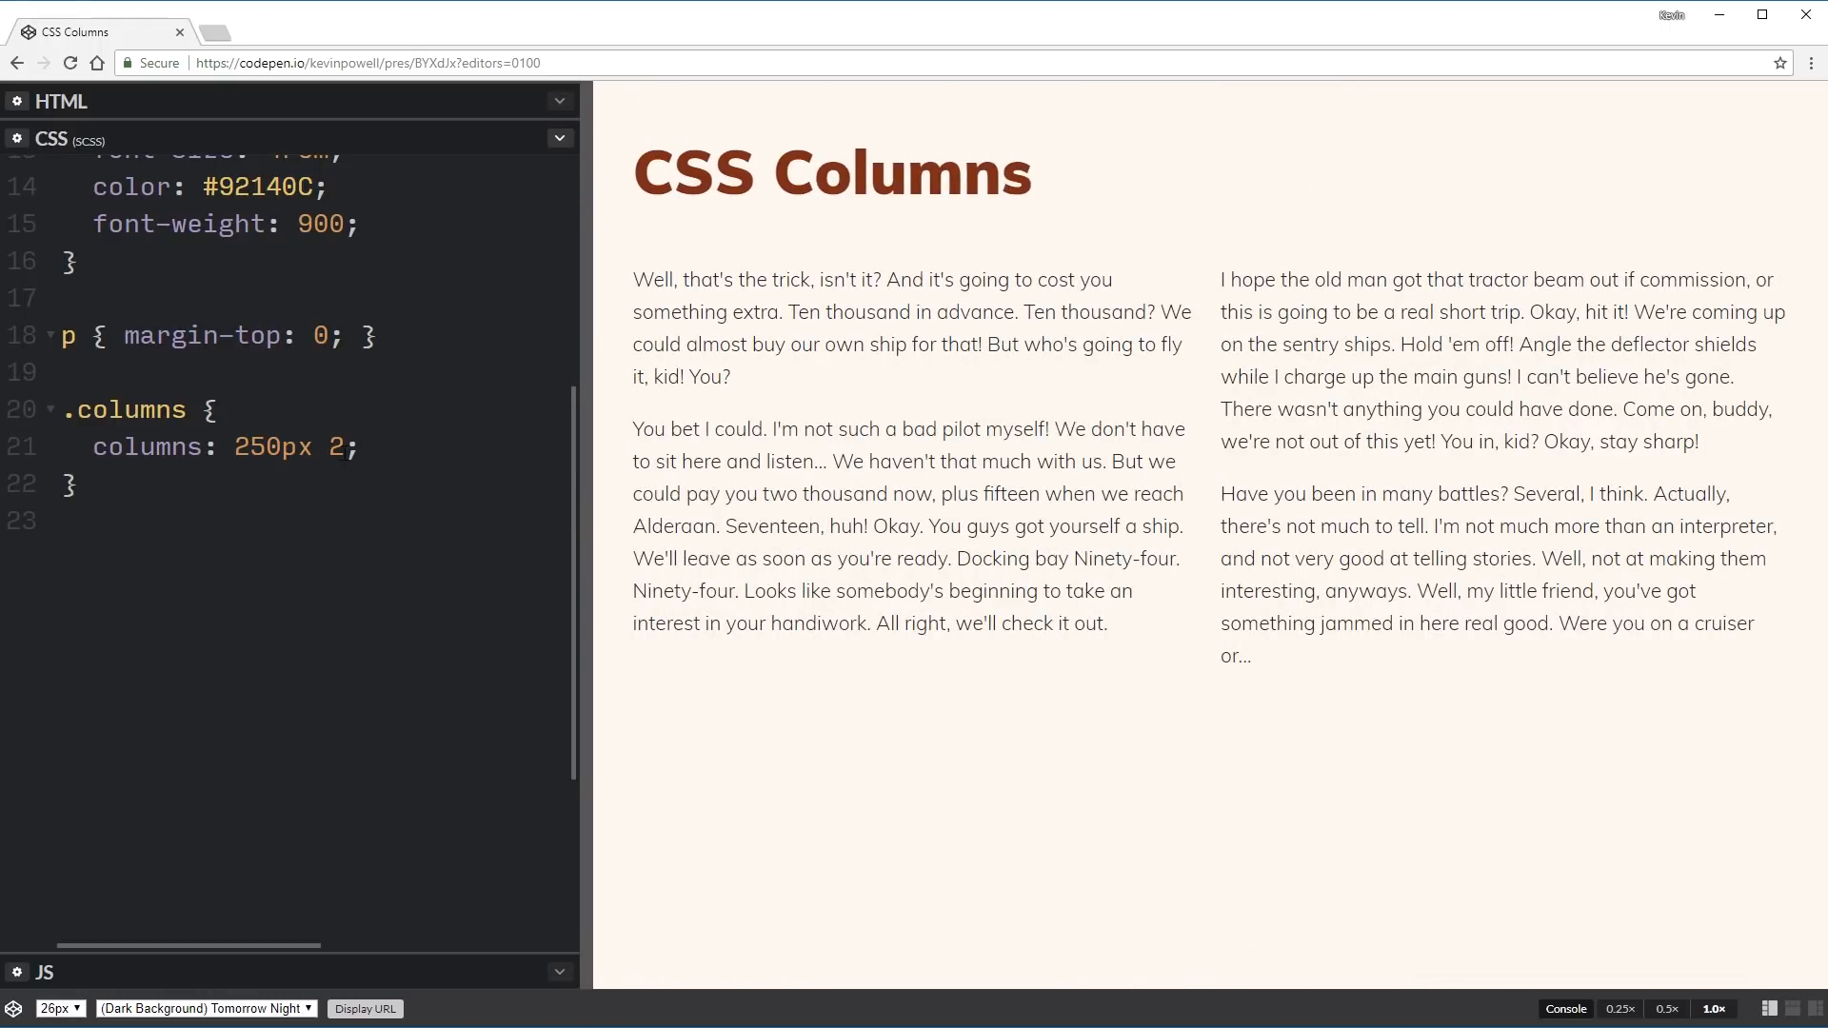
double_click(286, 447)
type("3")
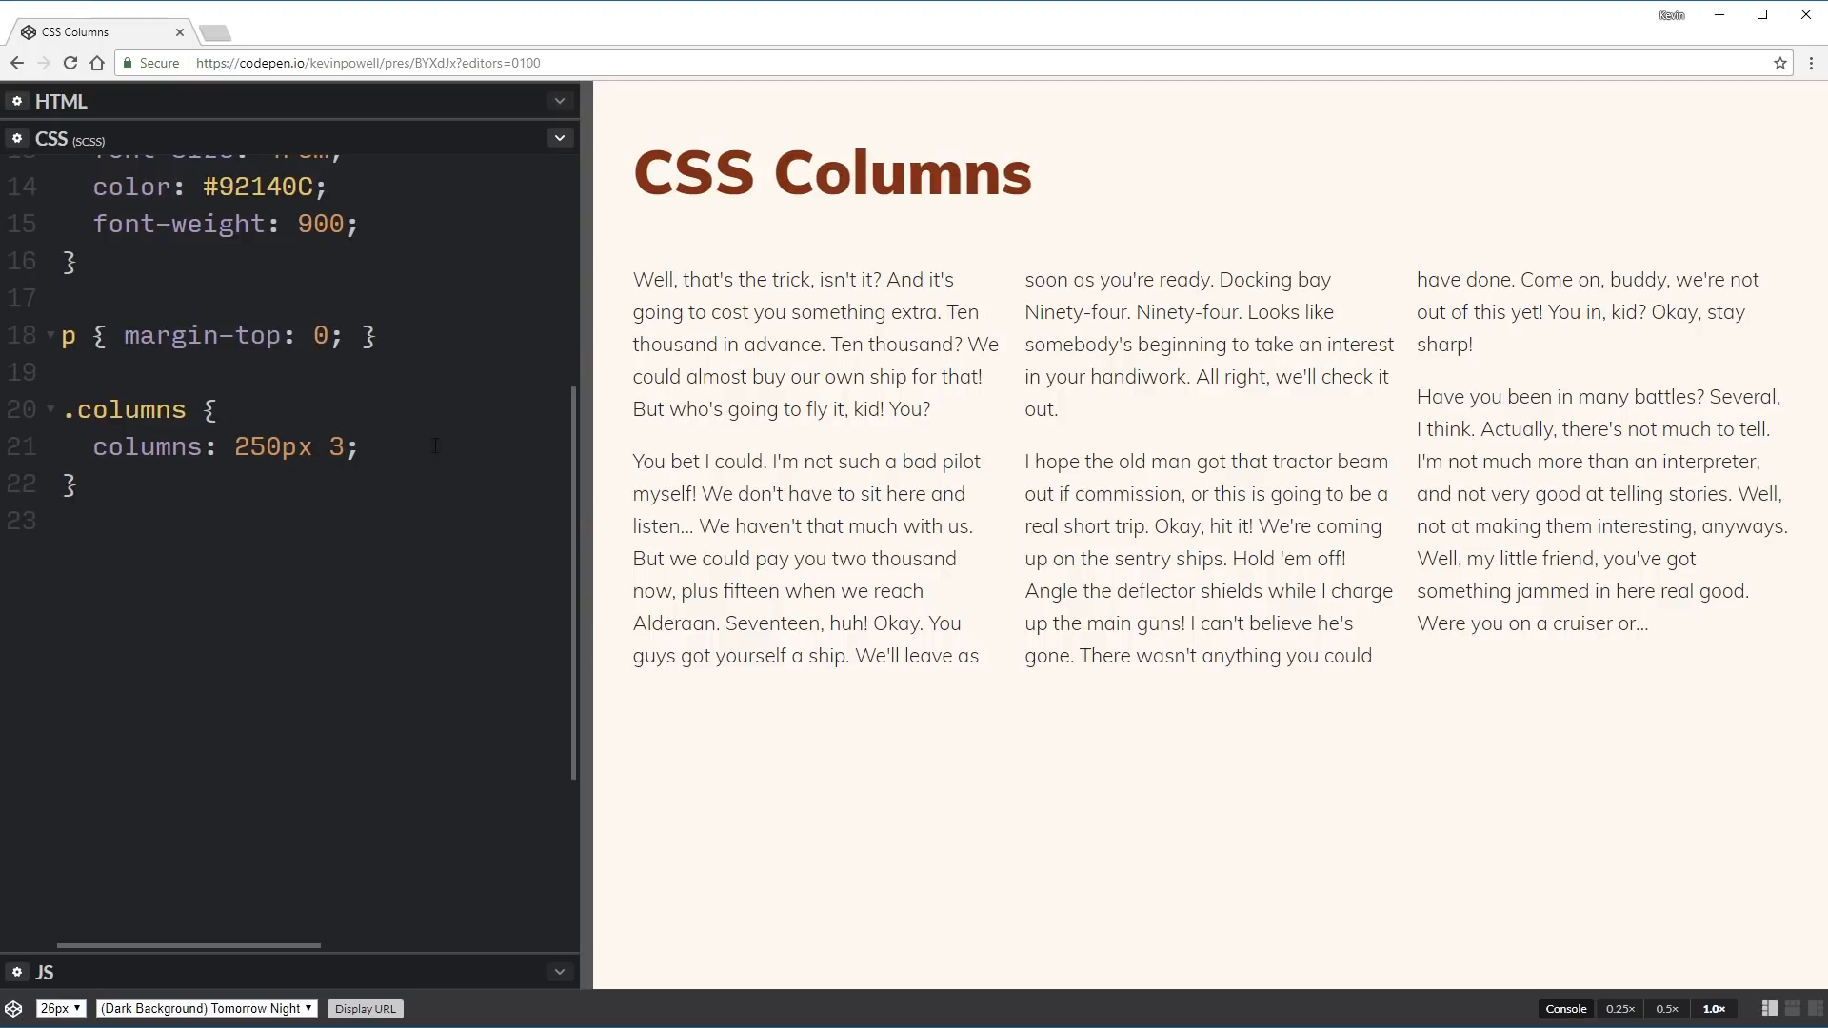
Add column-rule: 1px dotted #ccc to .columns and resize the preview to check it.
type("column-r")
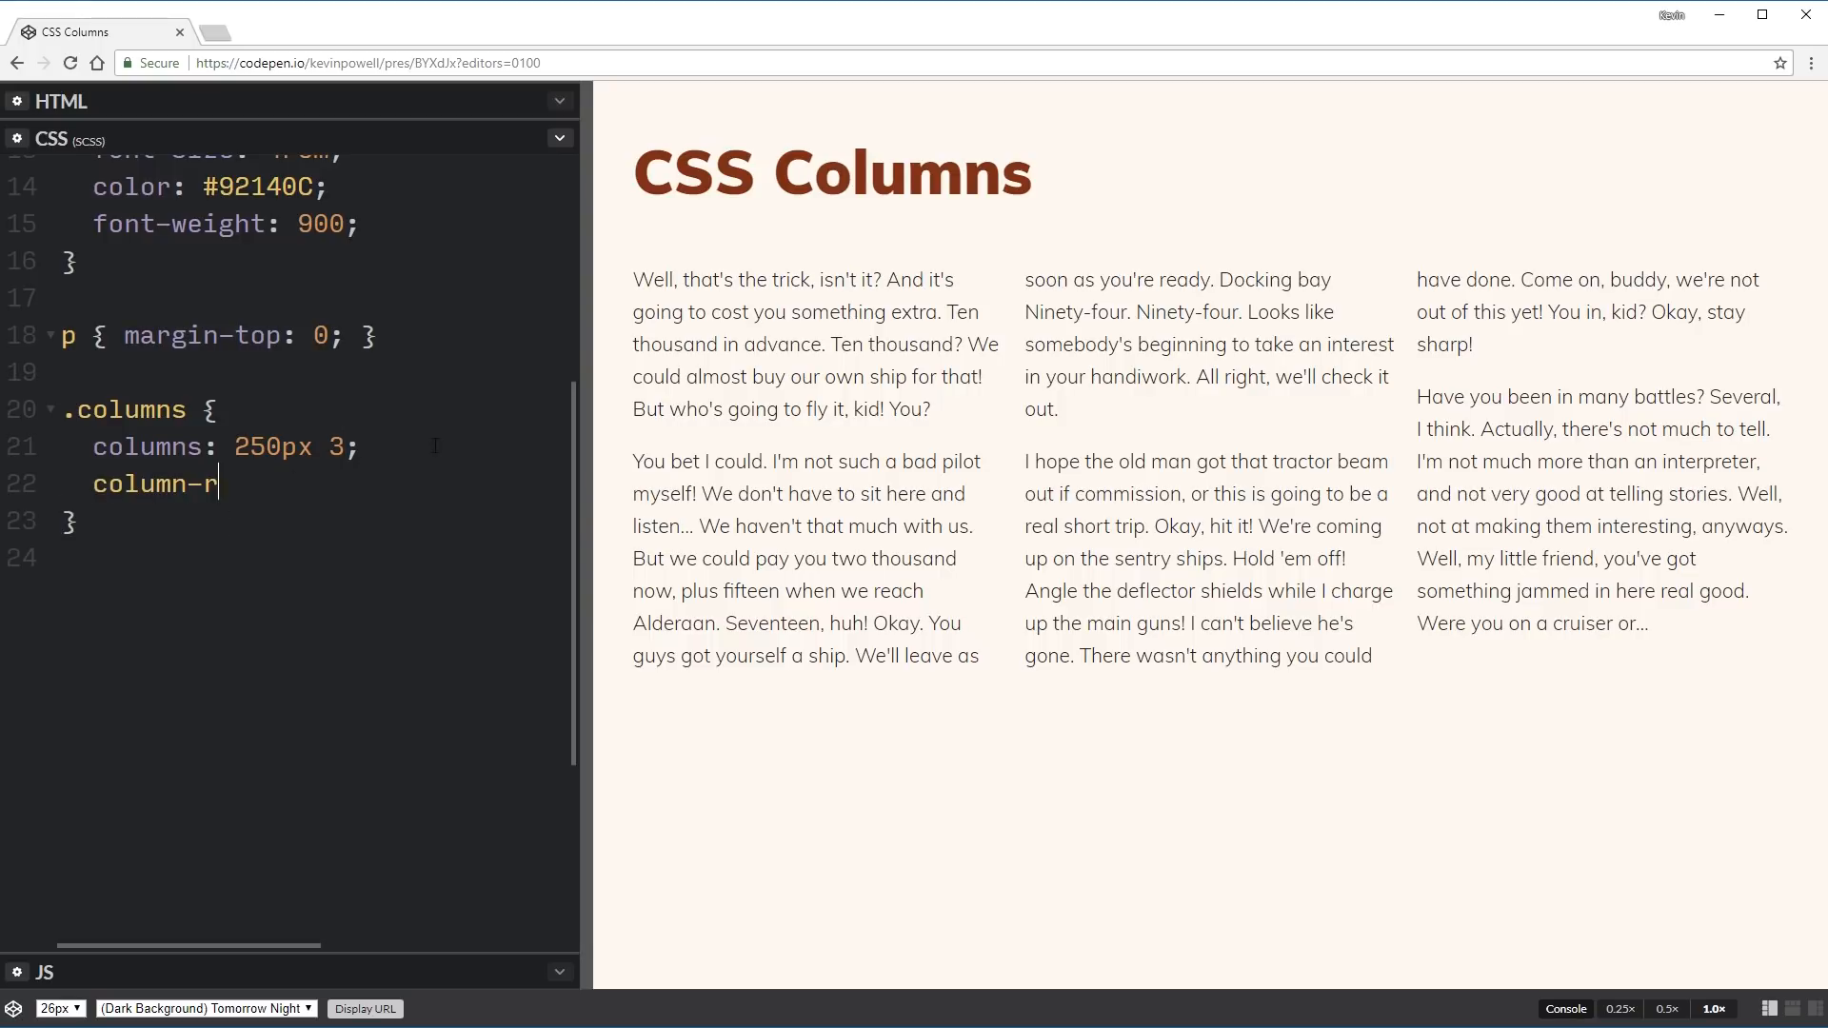
type("ule: ;")
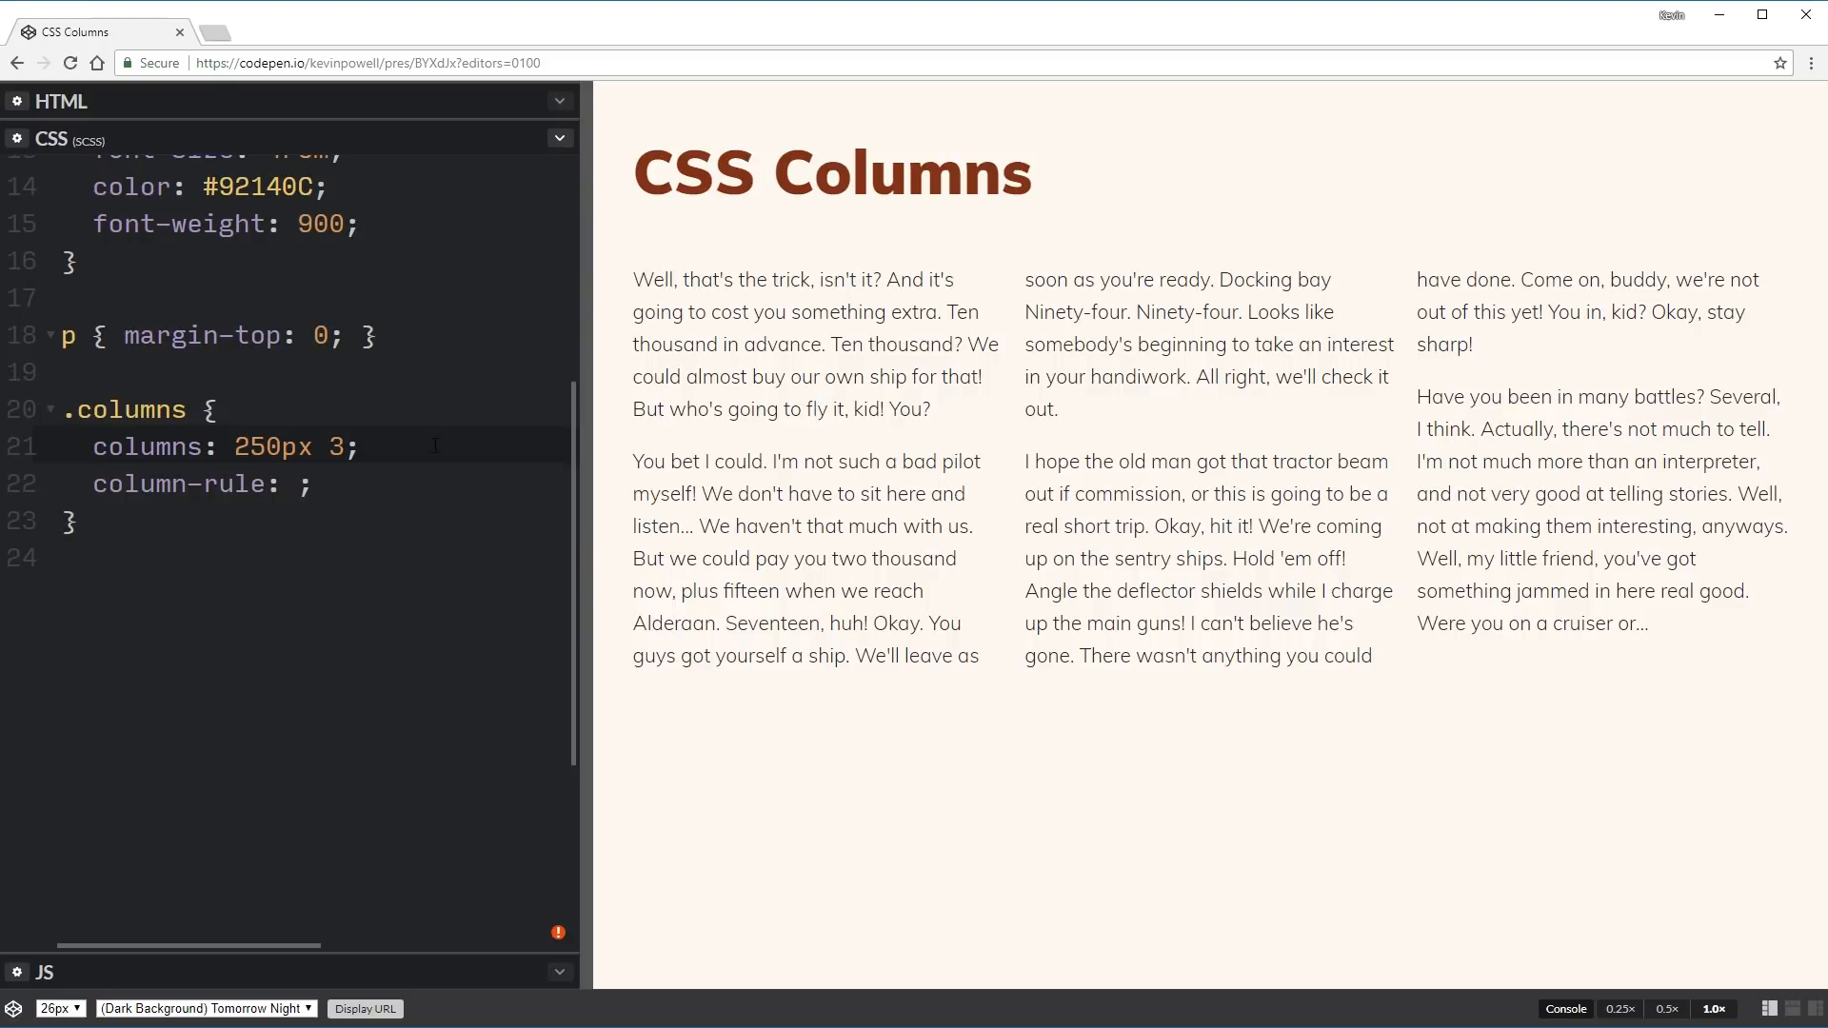
type("1px")
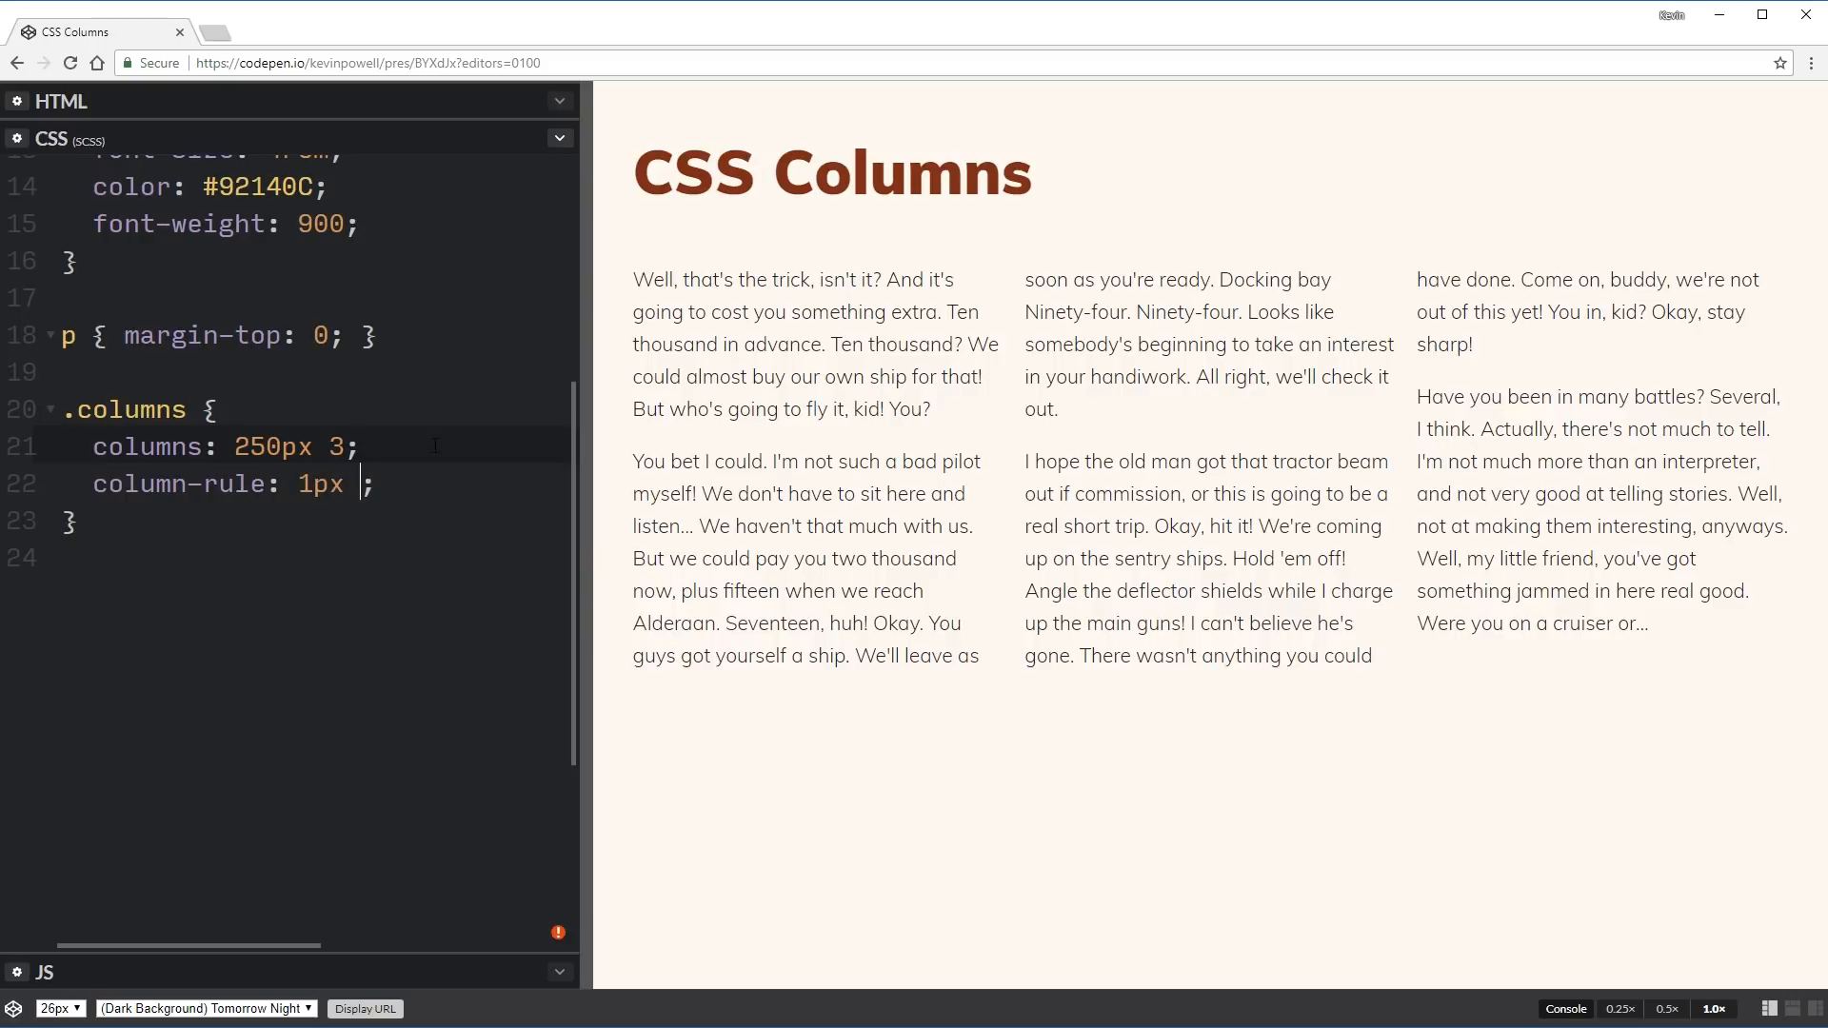
type("dotted")
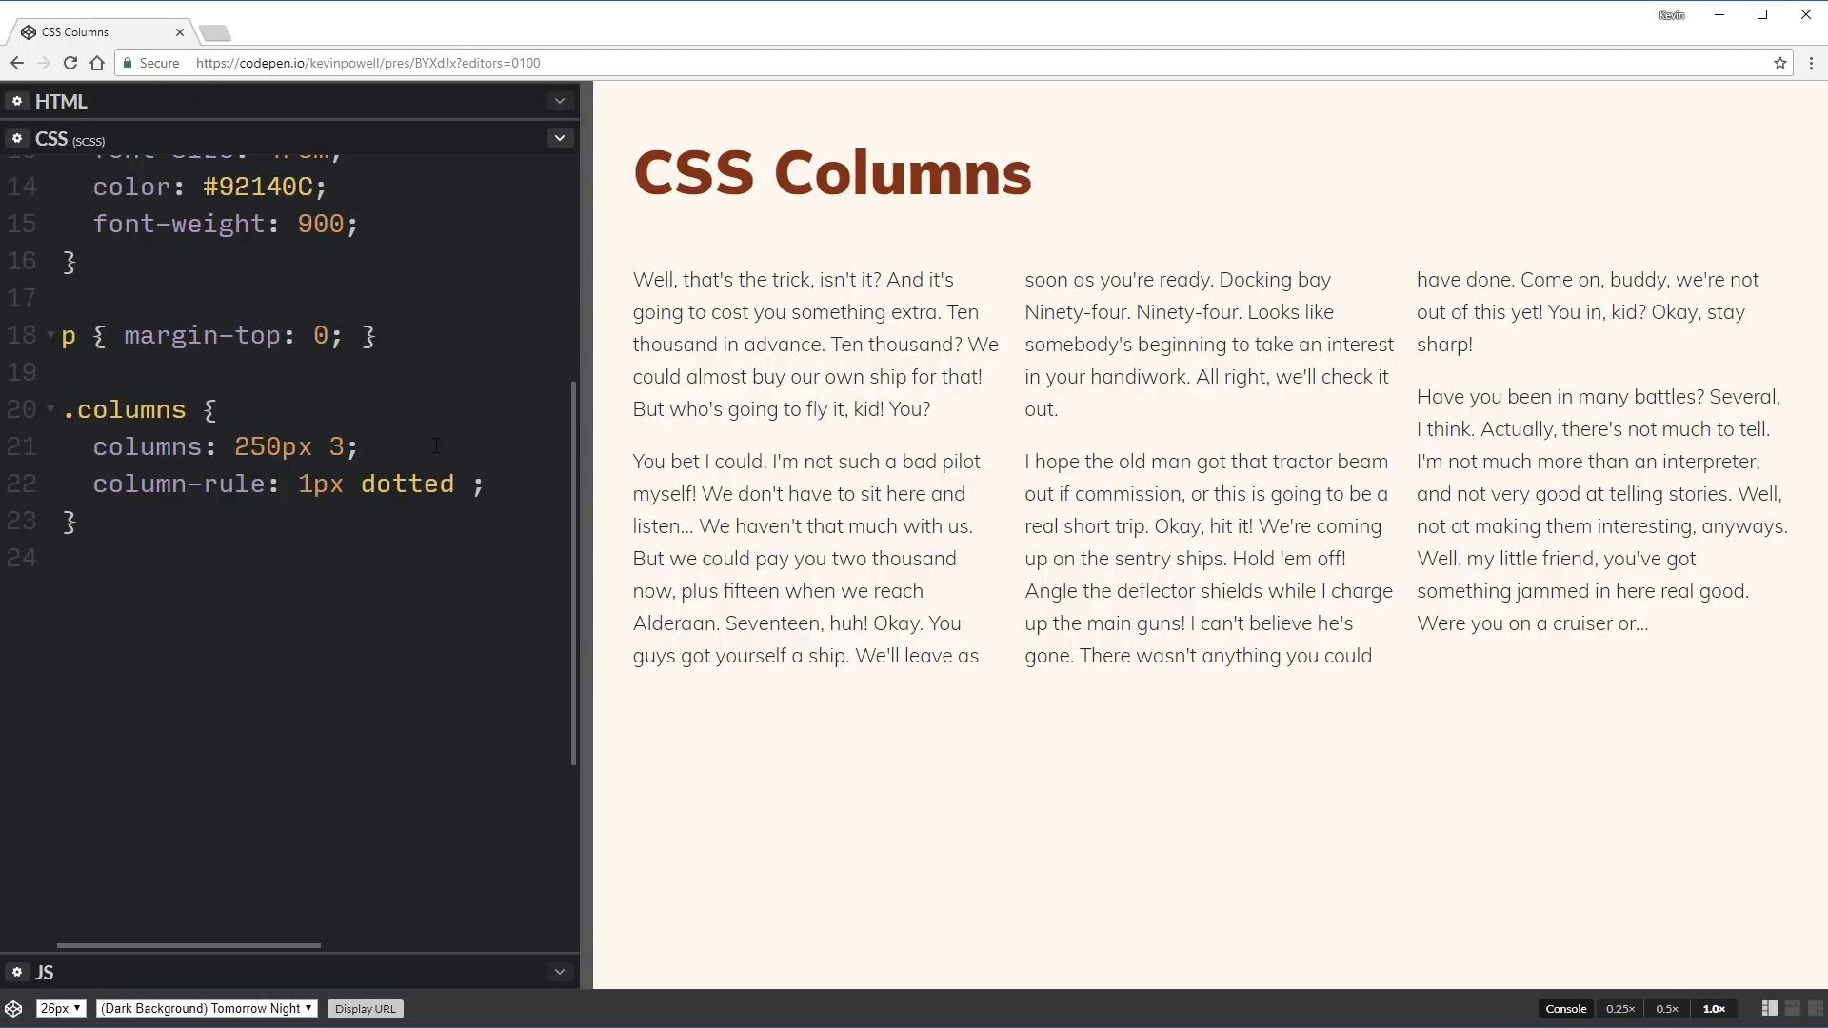
type("#eee")
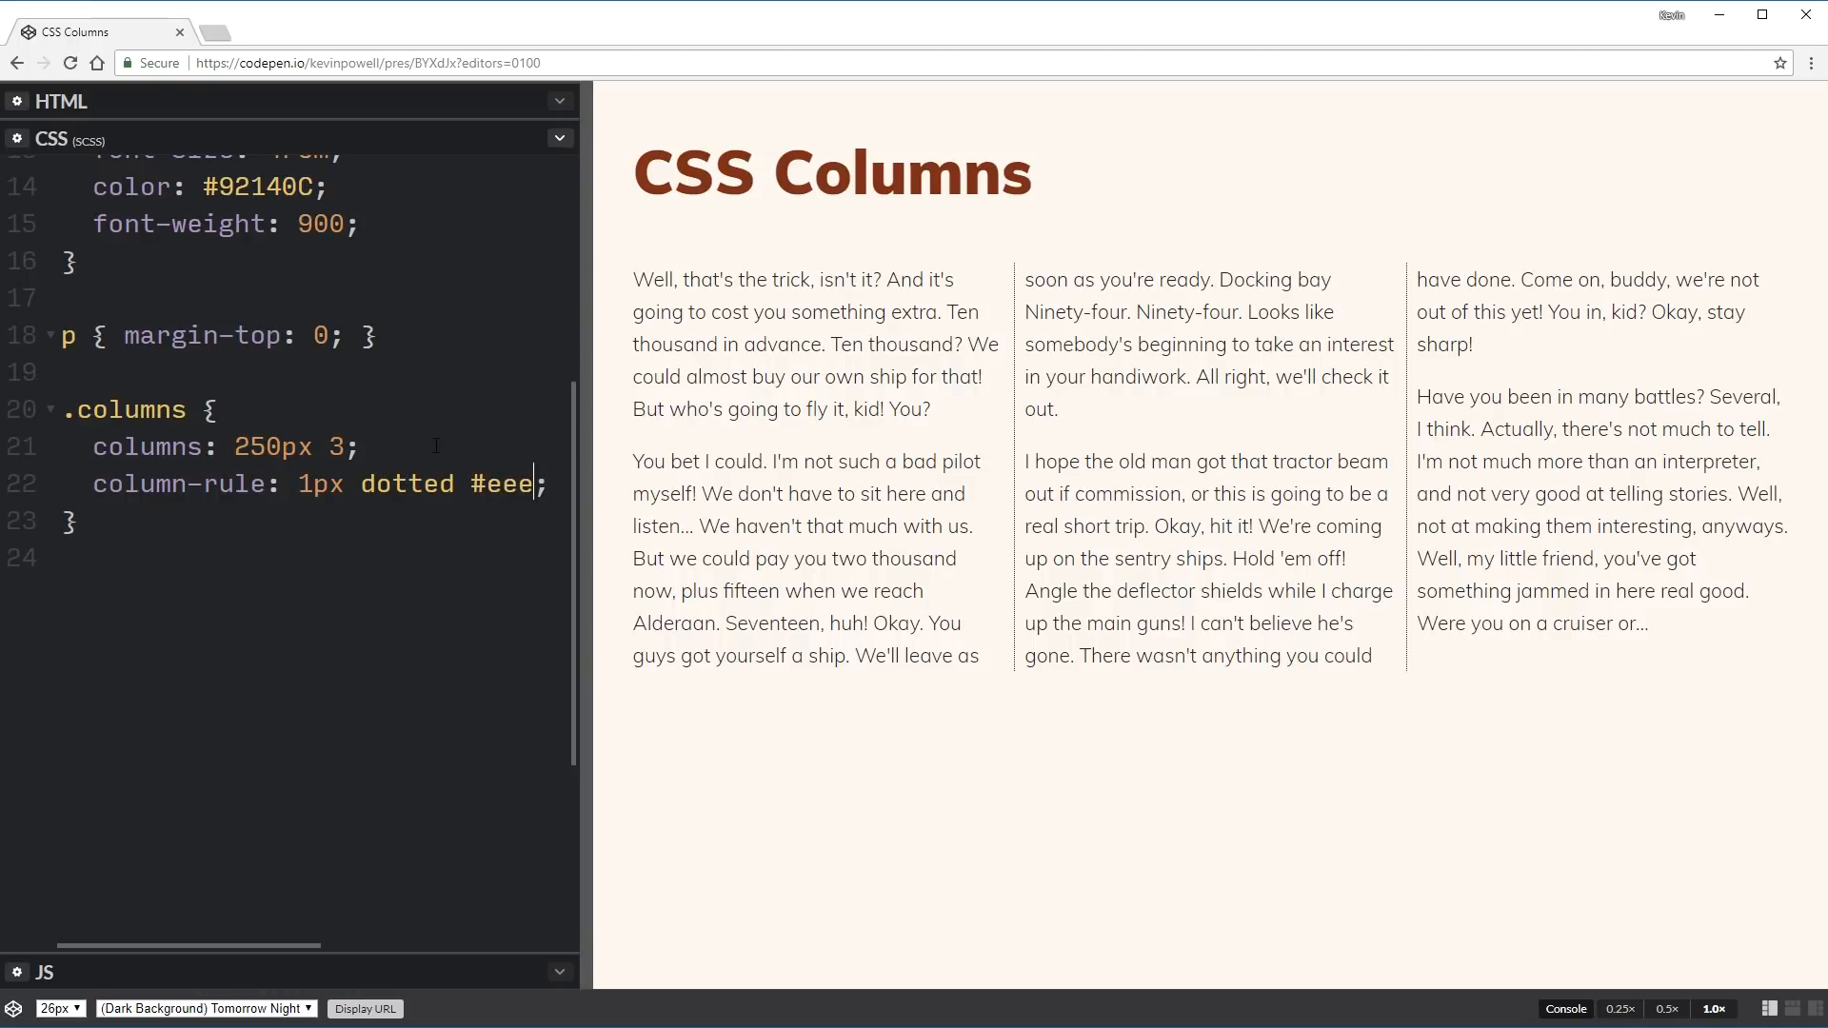
type(";")
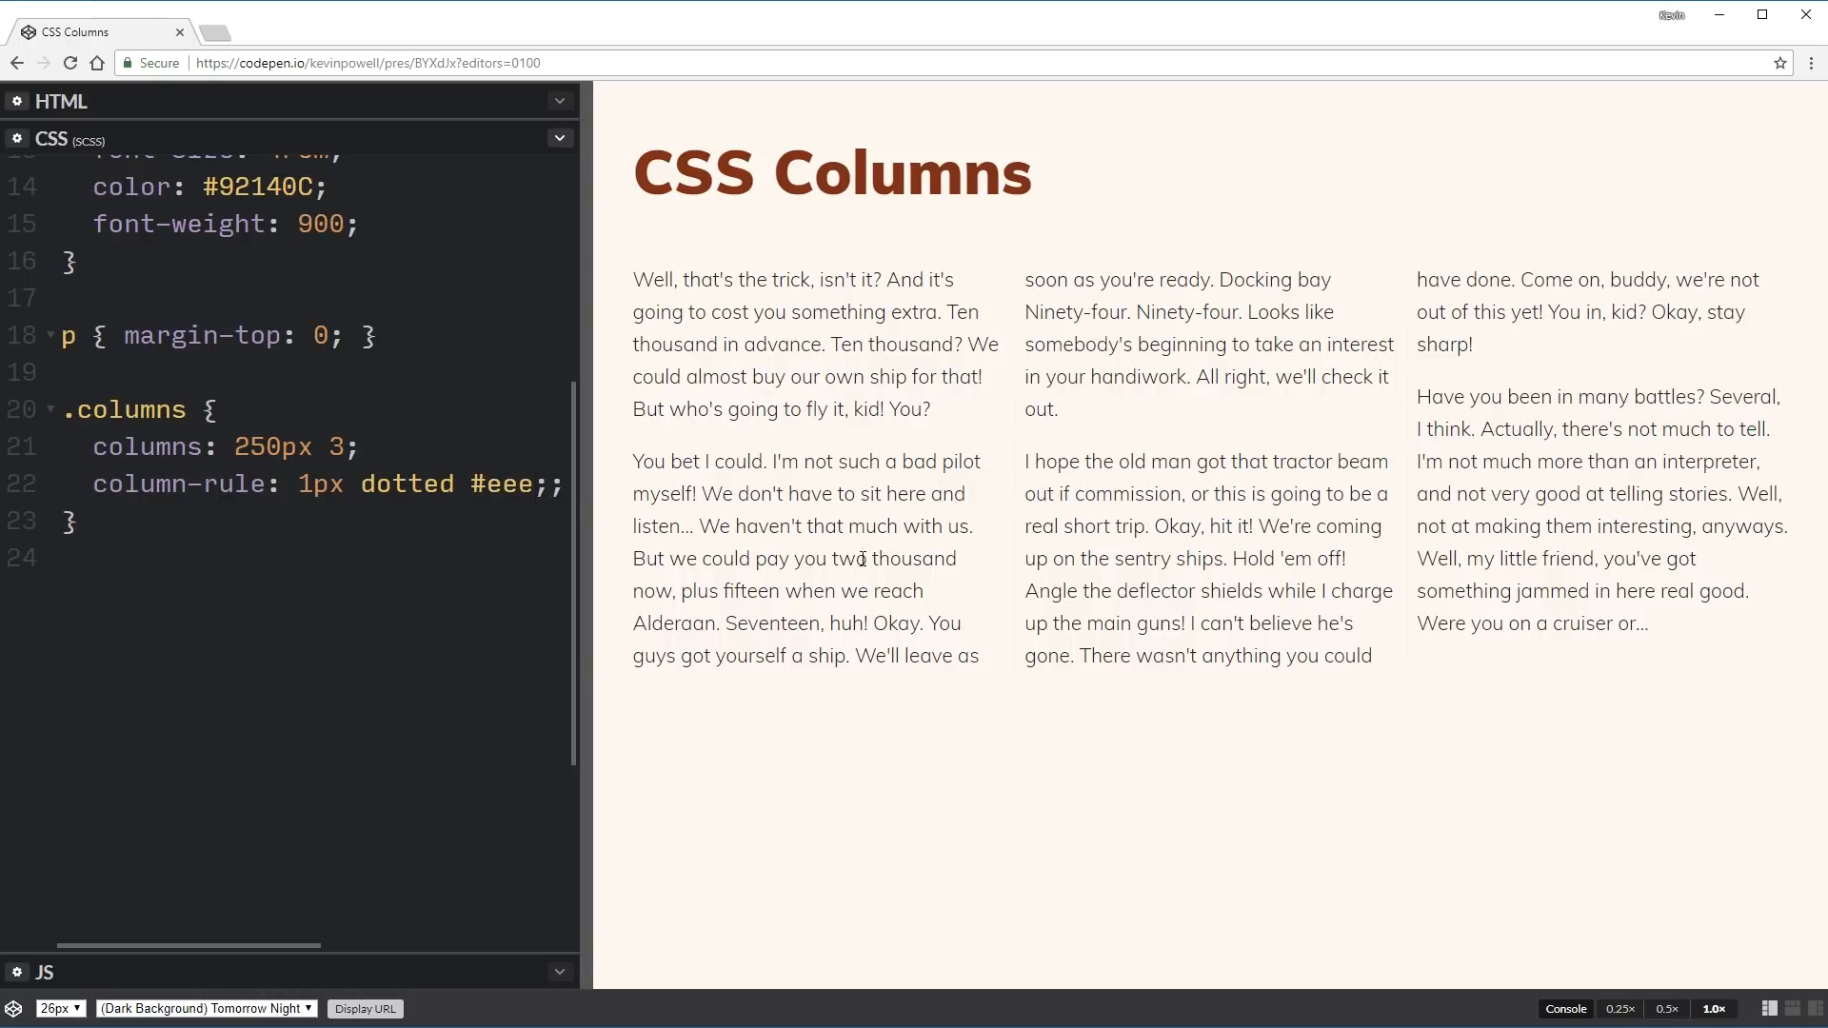
type("ccc")
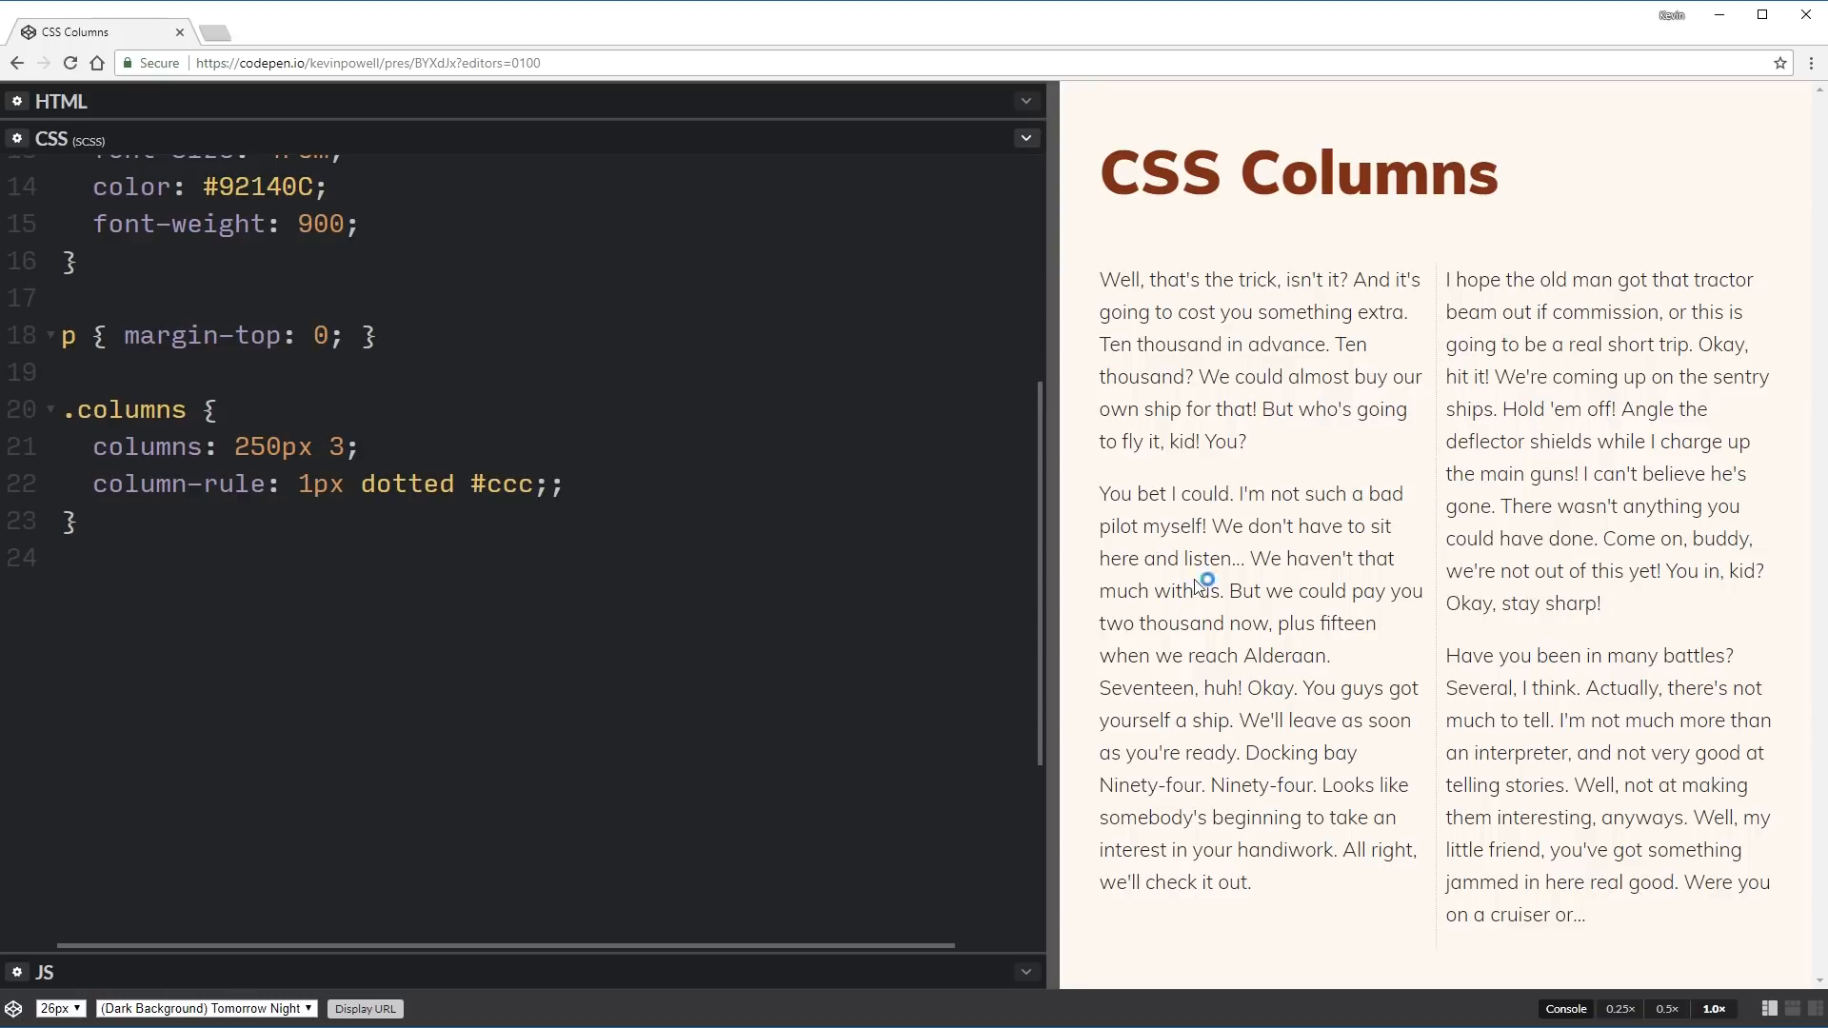
left_click_drag(1053, 505, 1271, 505)
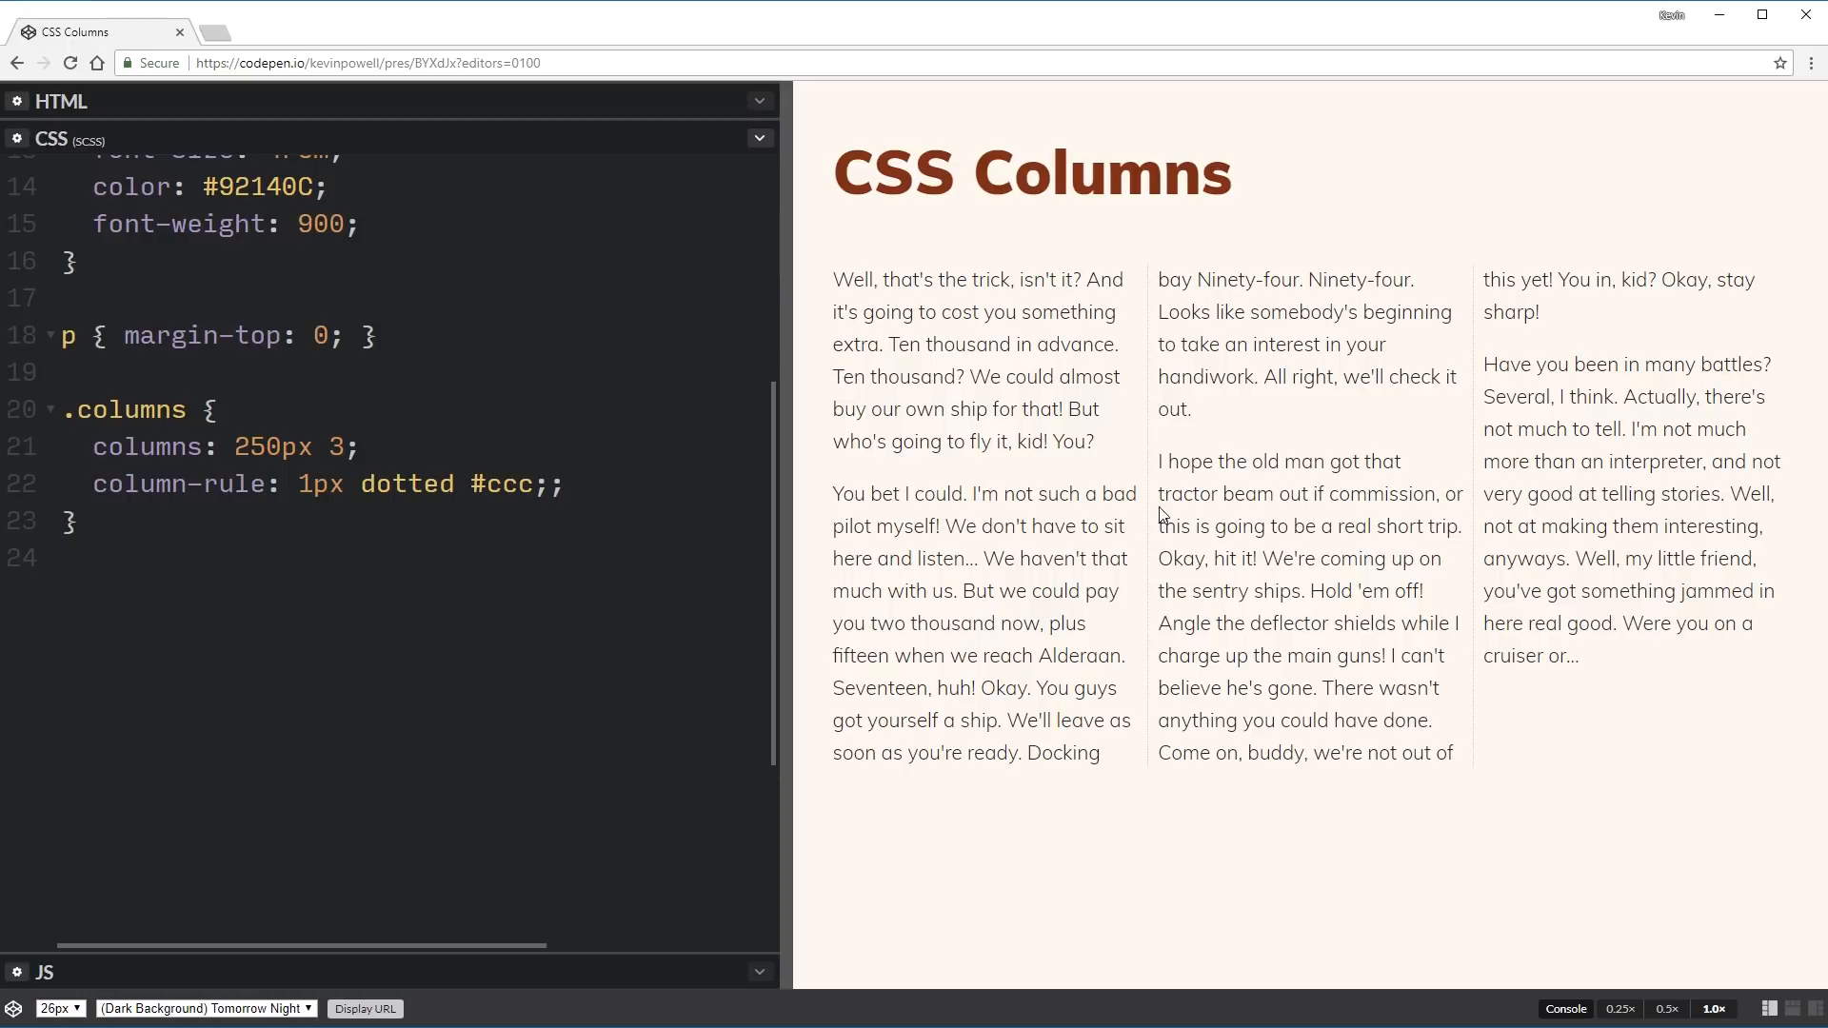
mouse_move(1471, 514)
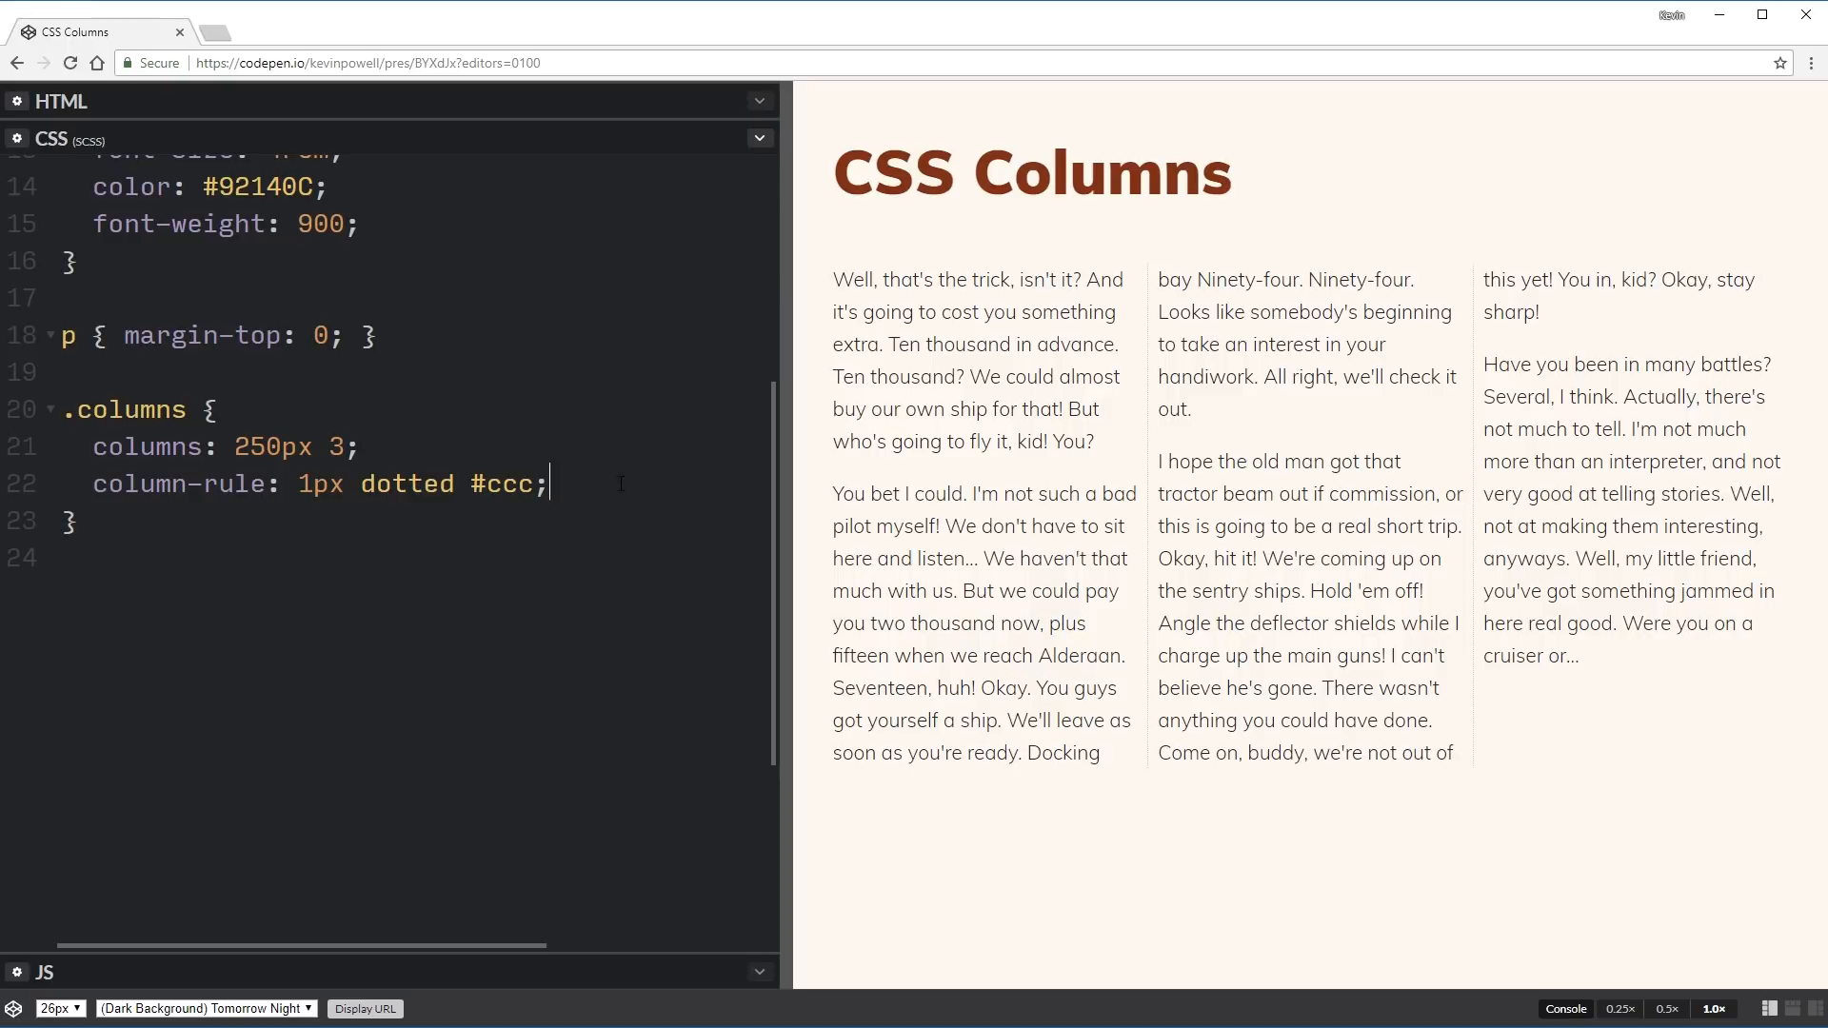
Add a column-gap declaration to .columns, settling on 3em after trying 5em.
type("colum")
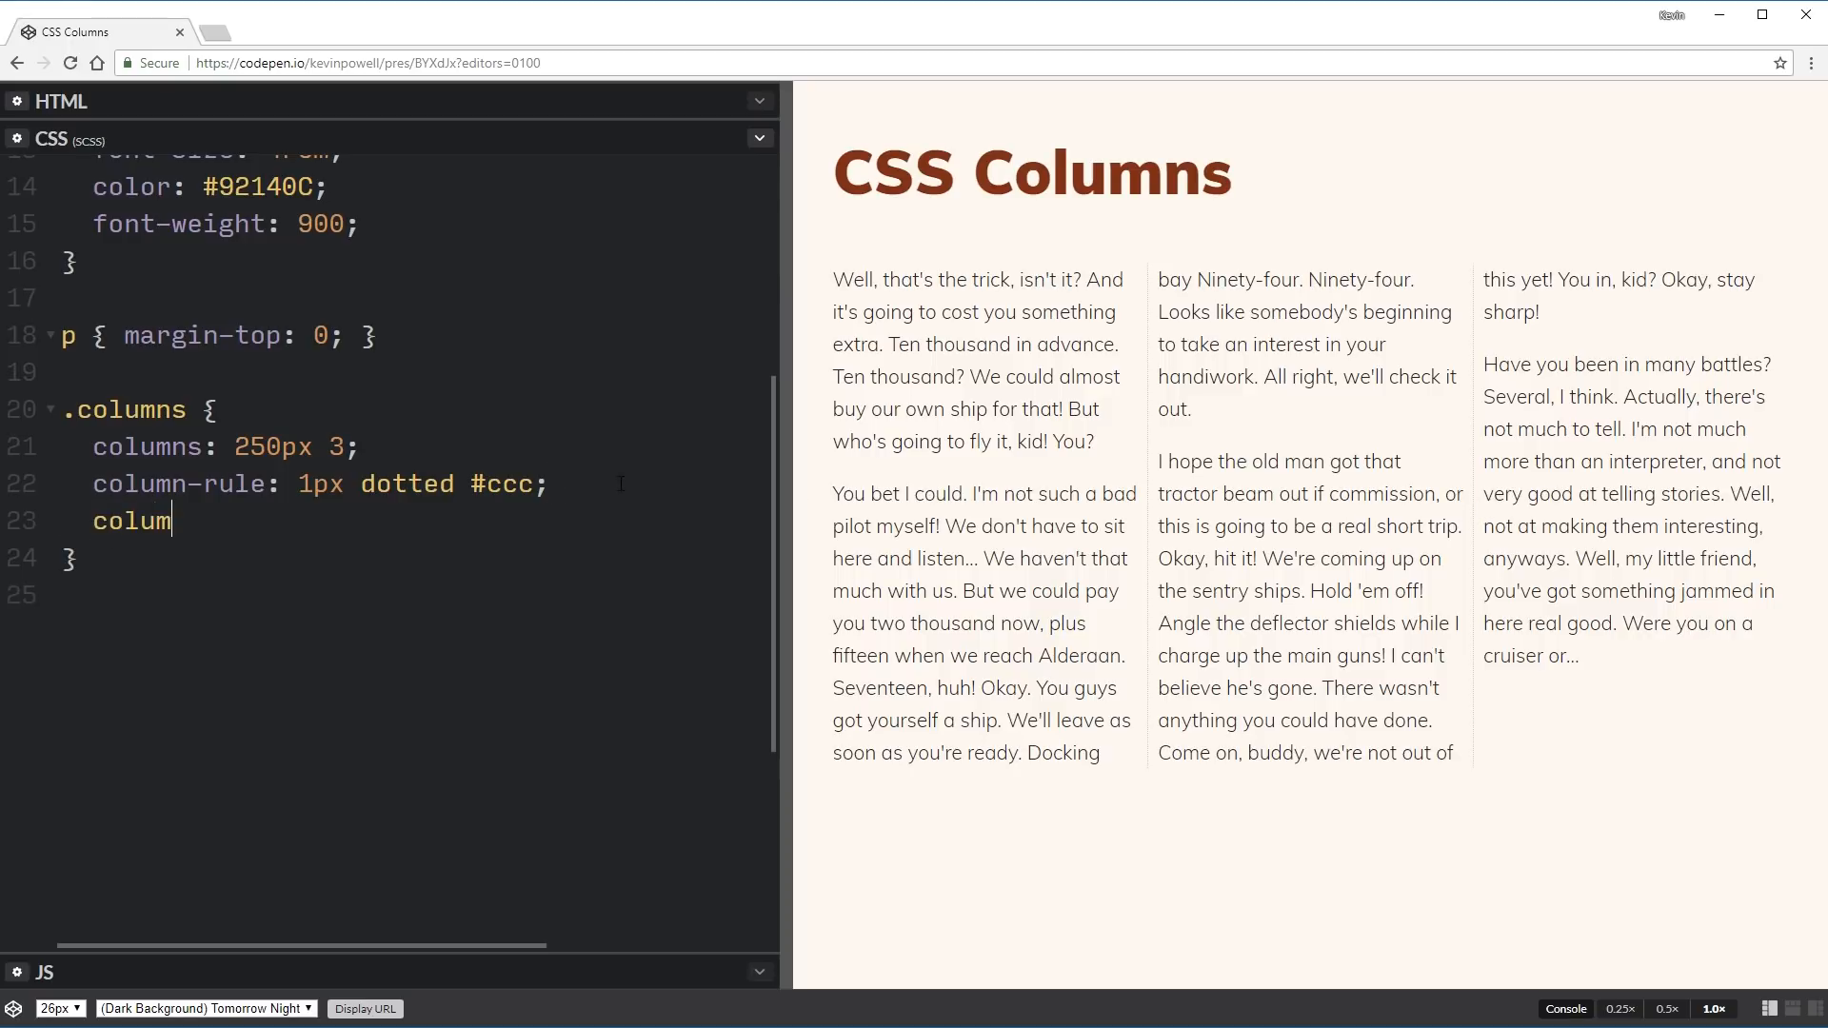
type("n-gap:")
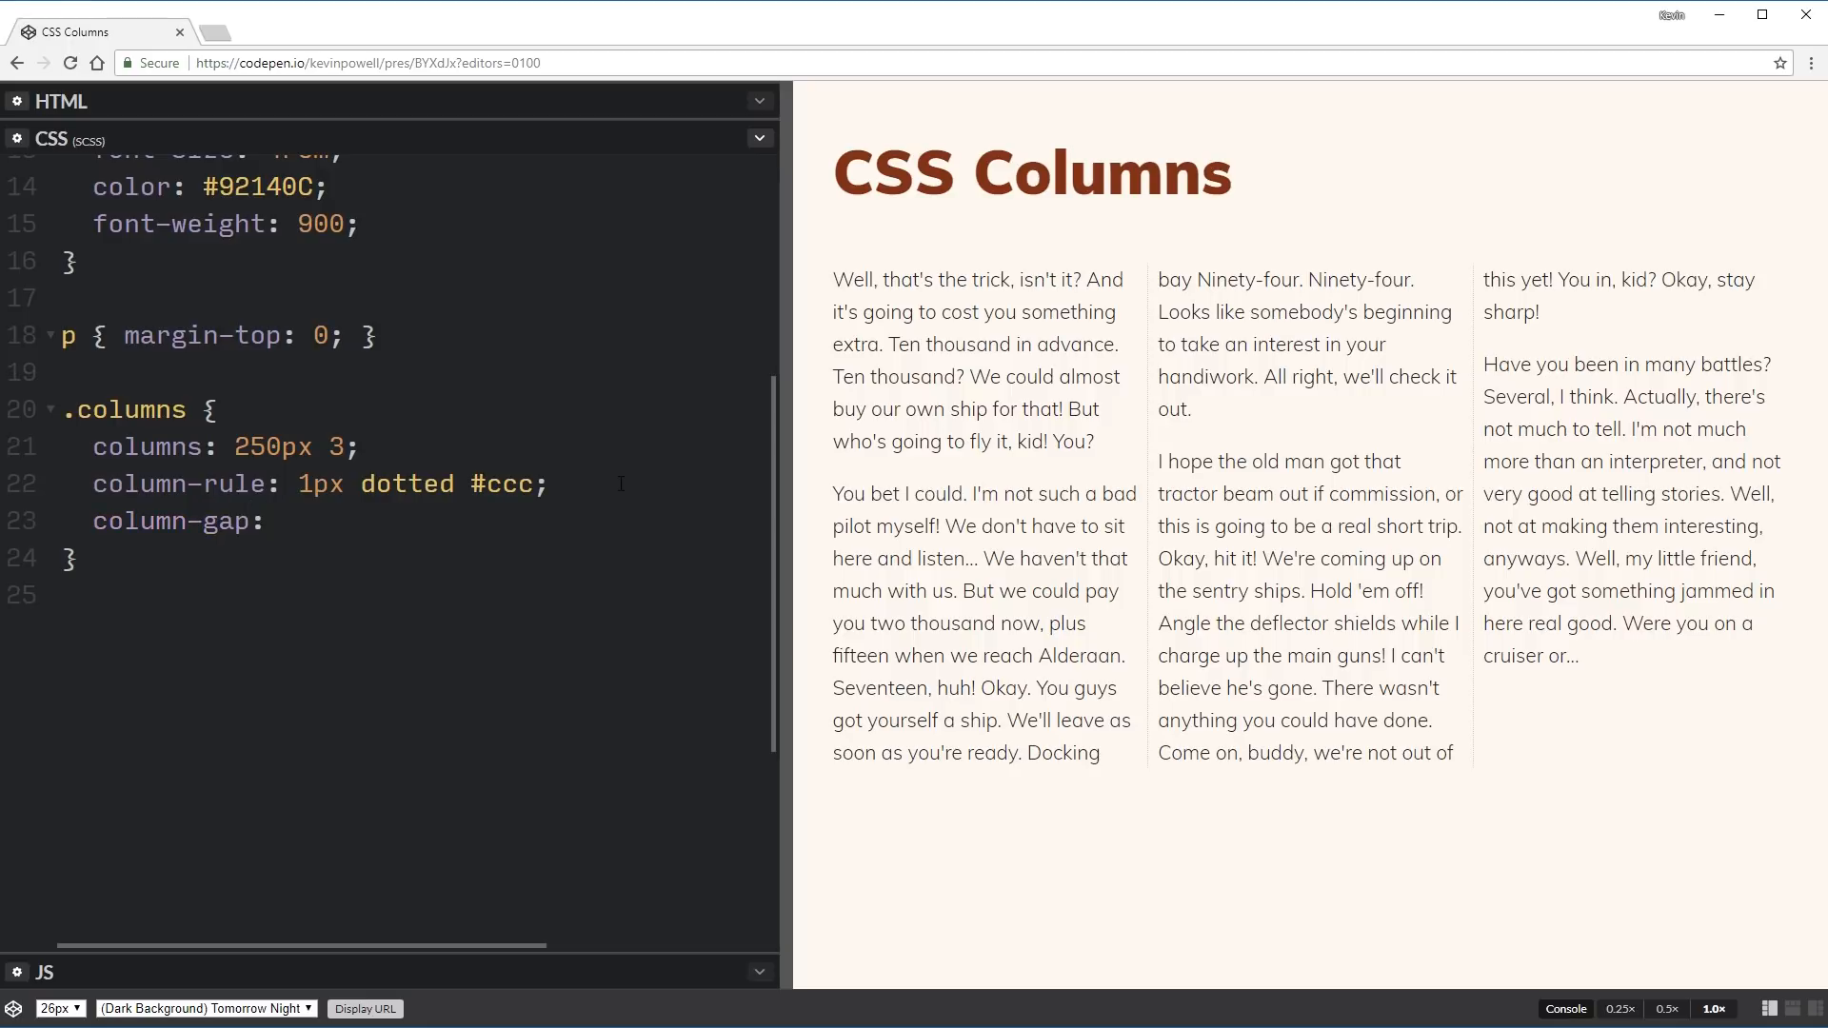
type("3em;")
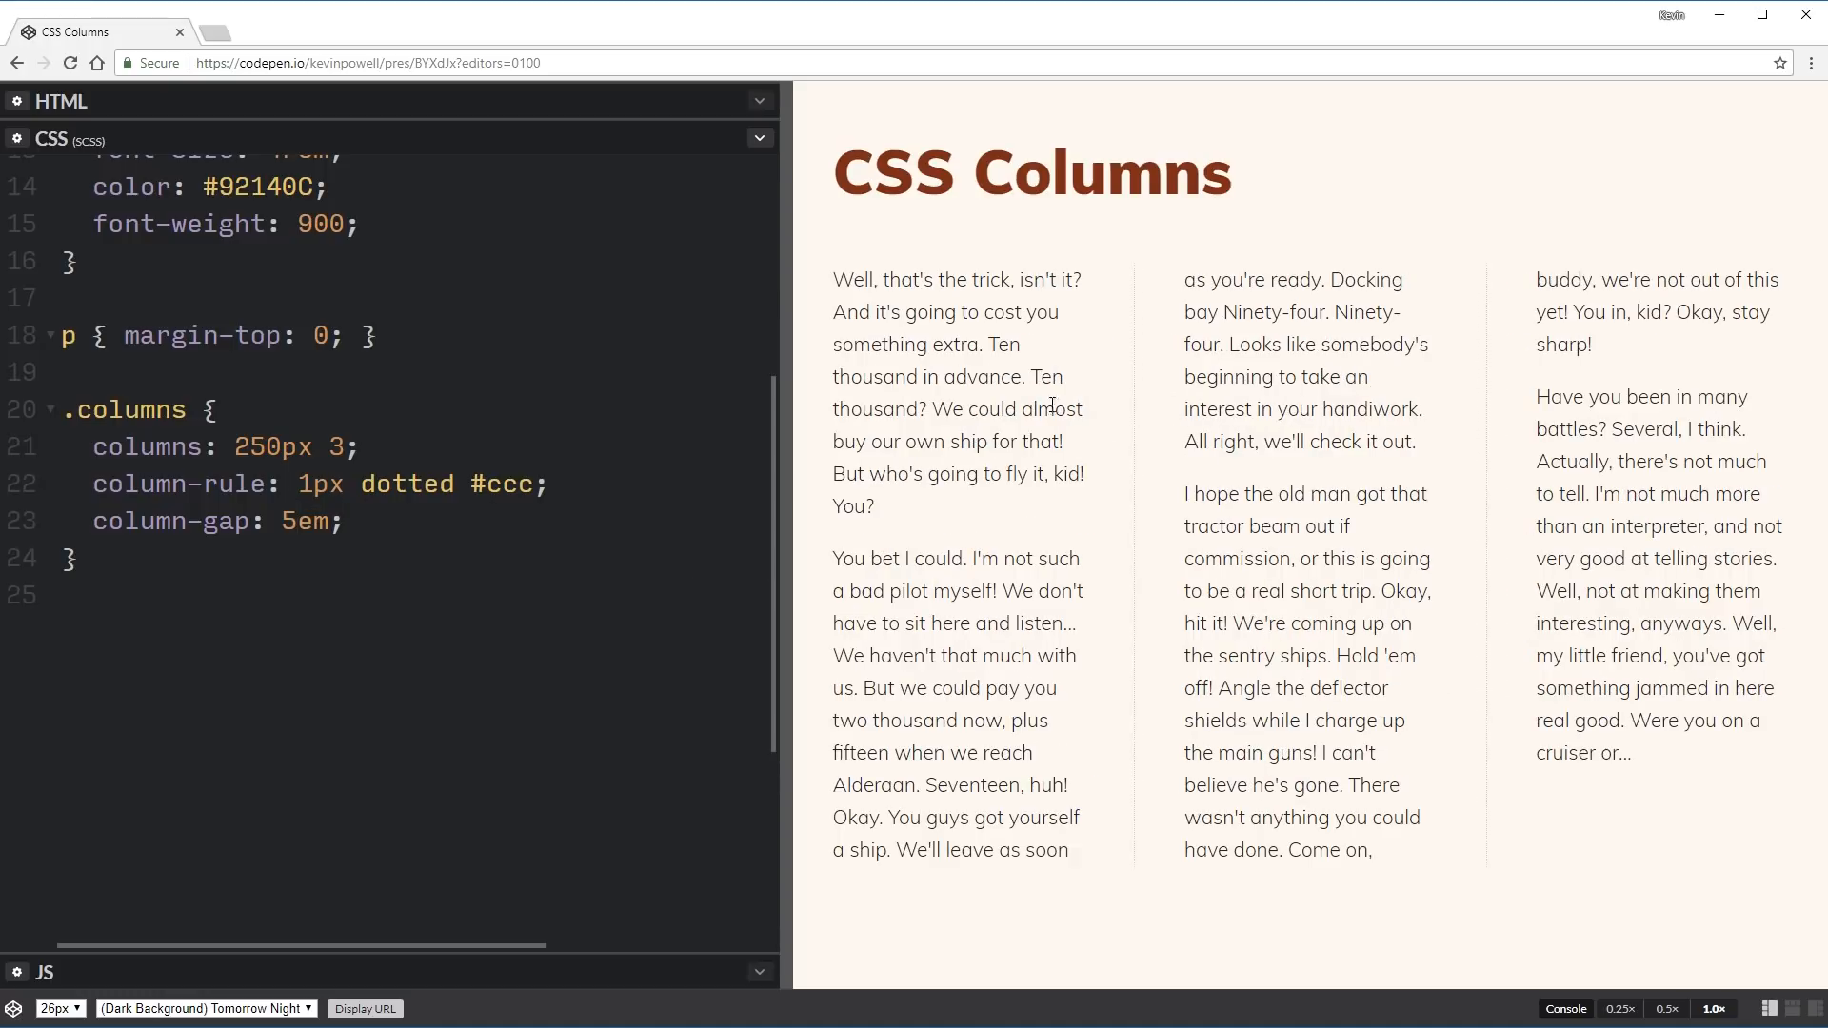
left_click(296, 520)
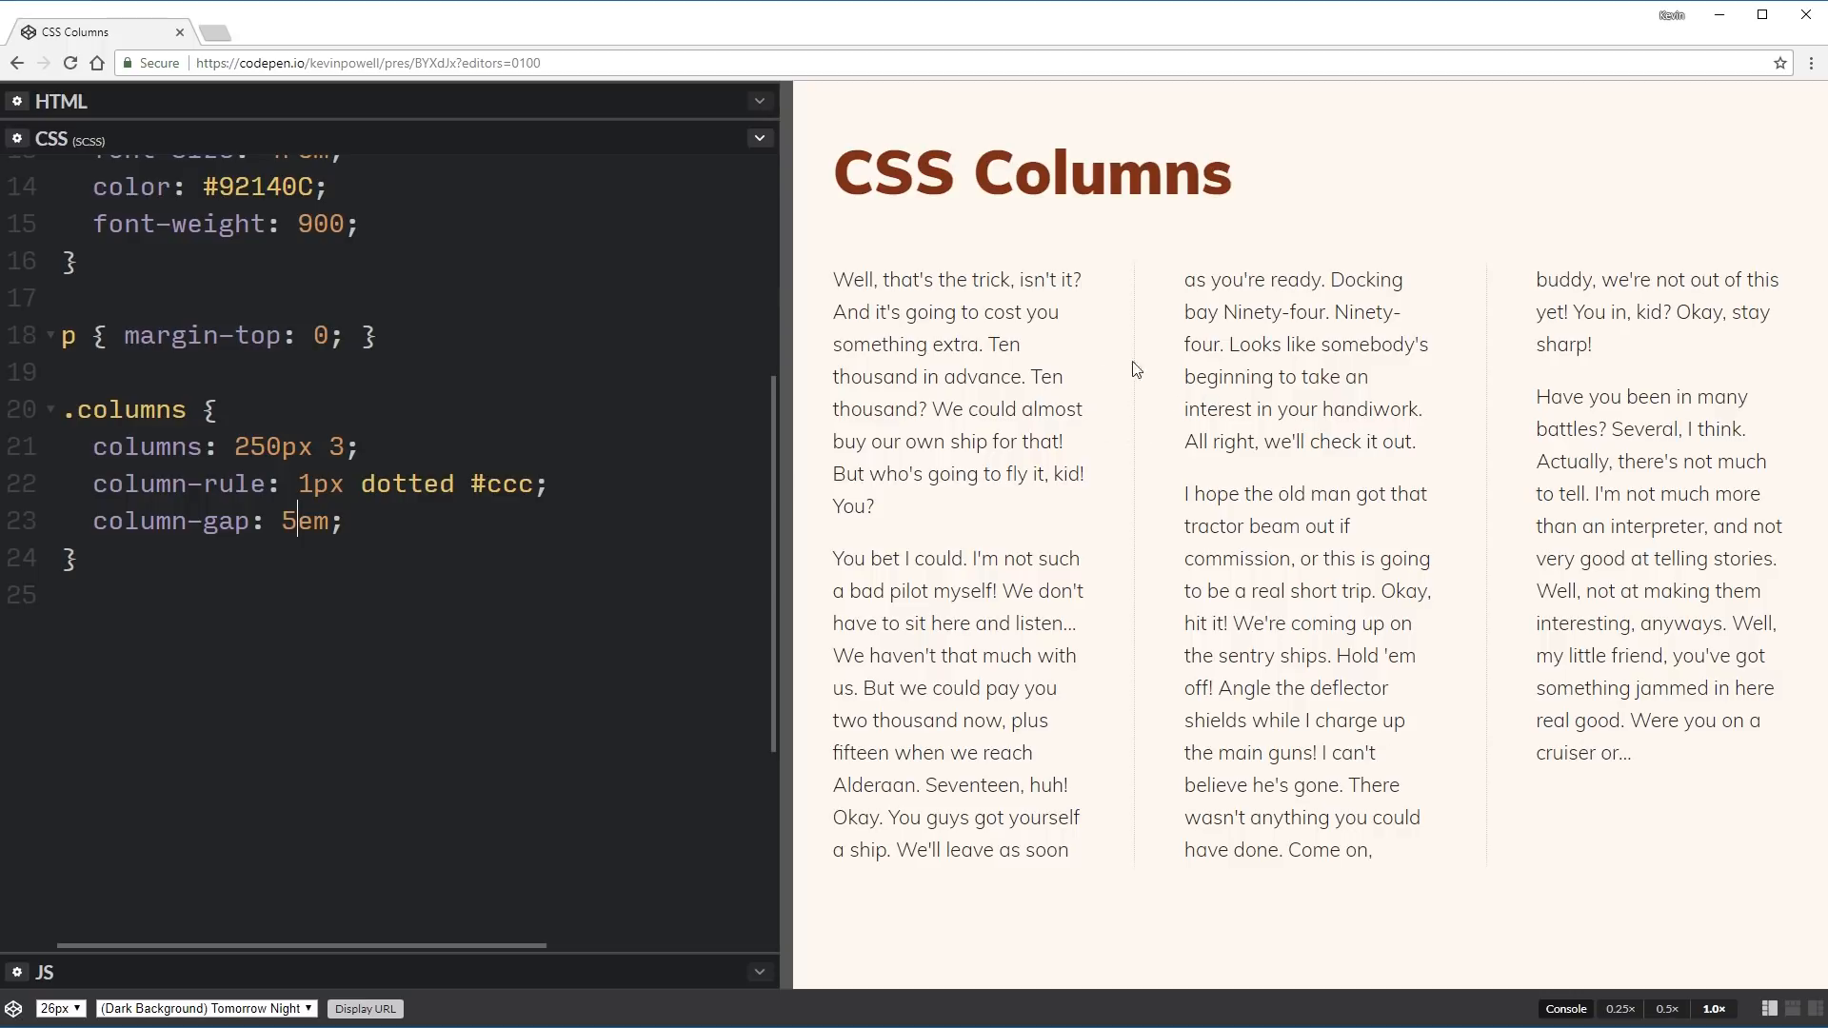
key("Backspace")
type("3")
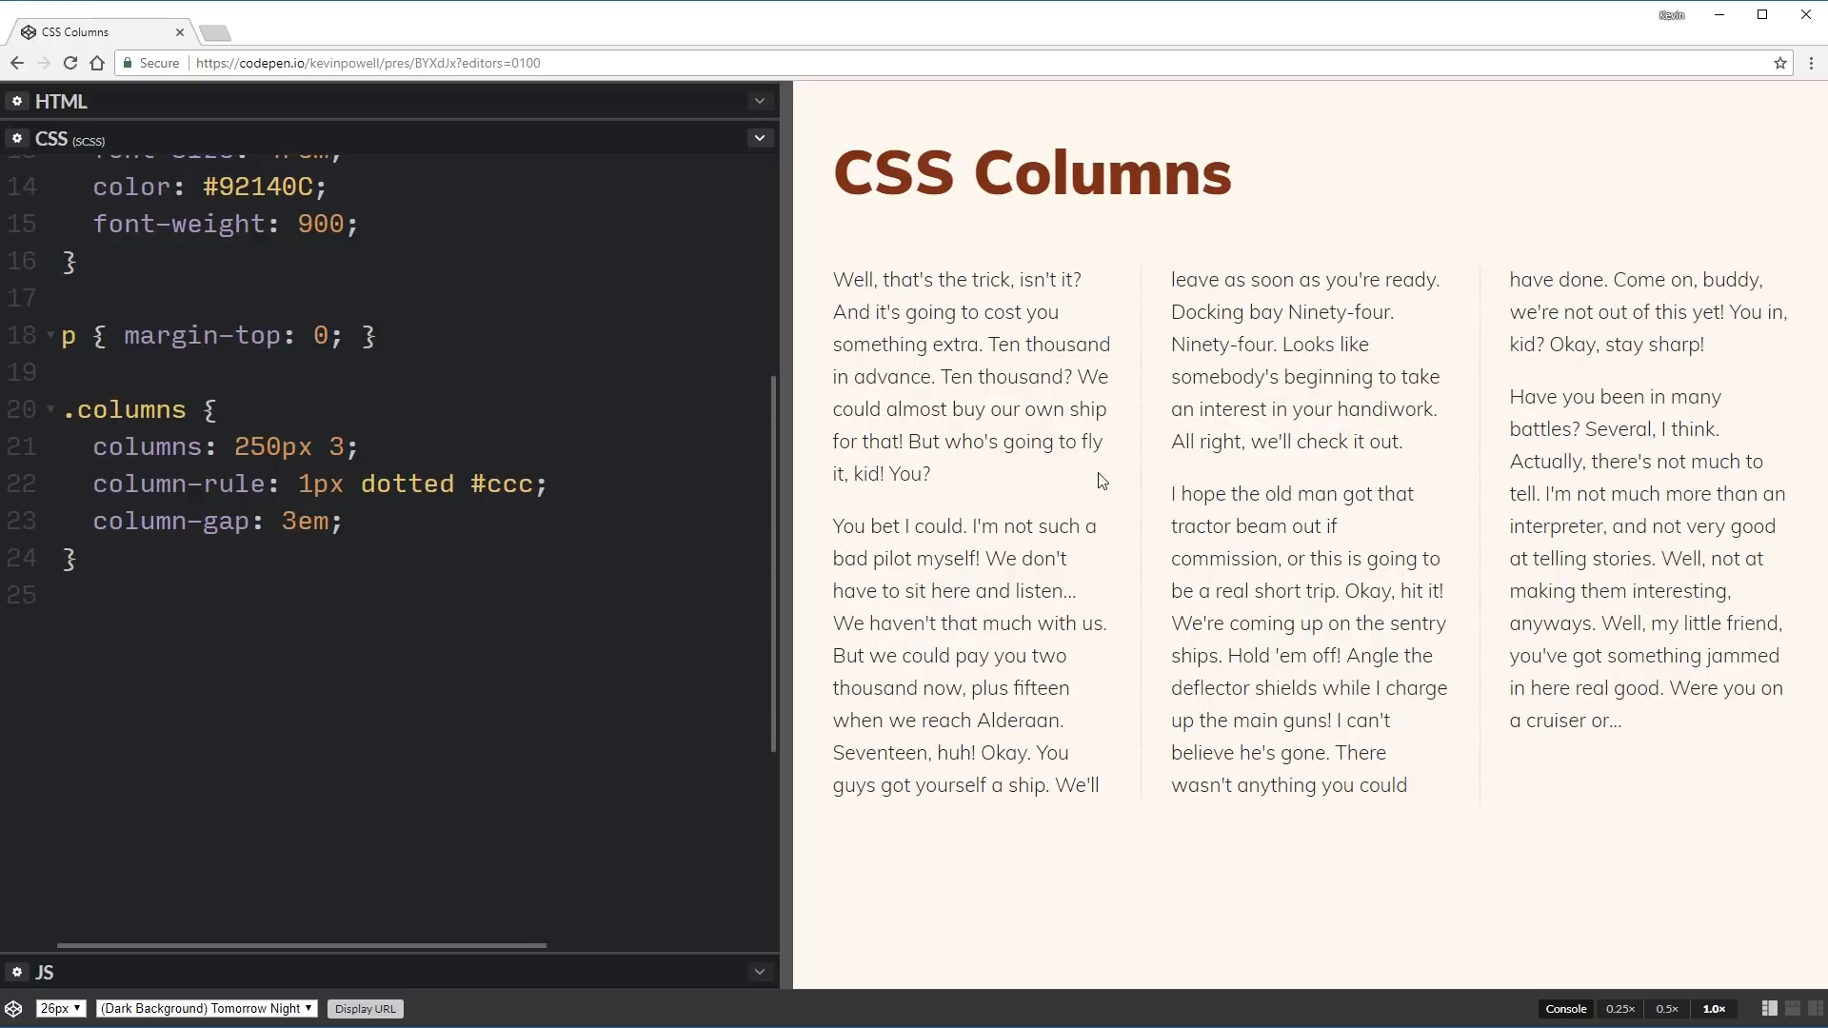
mouse_move(1143, 638)
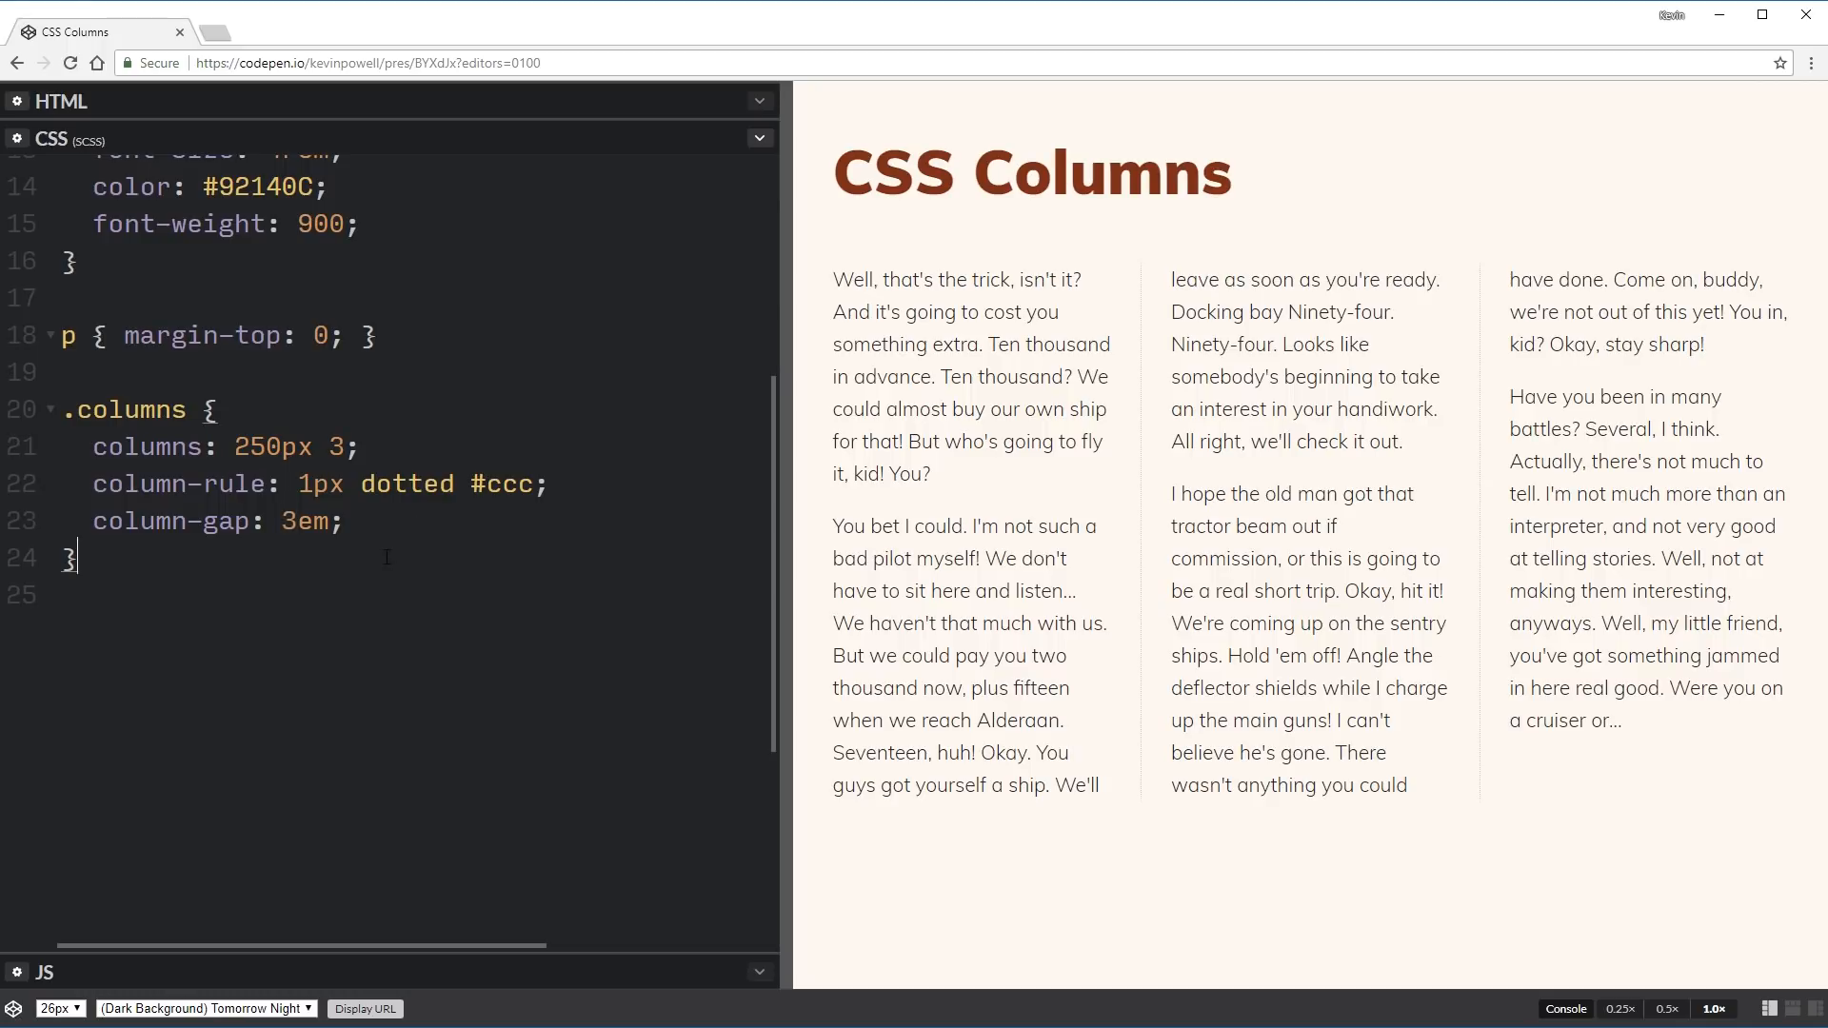
Add an .intro rule with column-span: all and widen the preview to three columns.
type(".i")
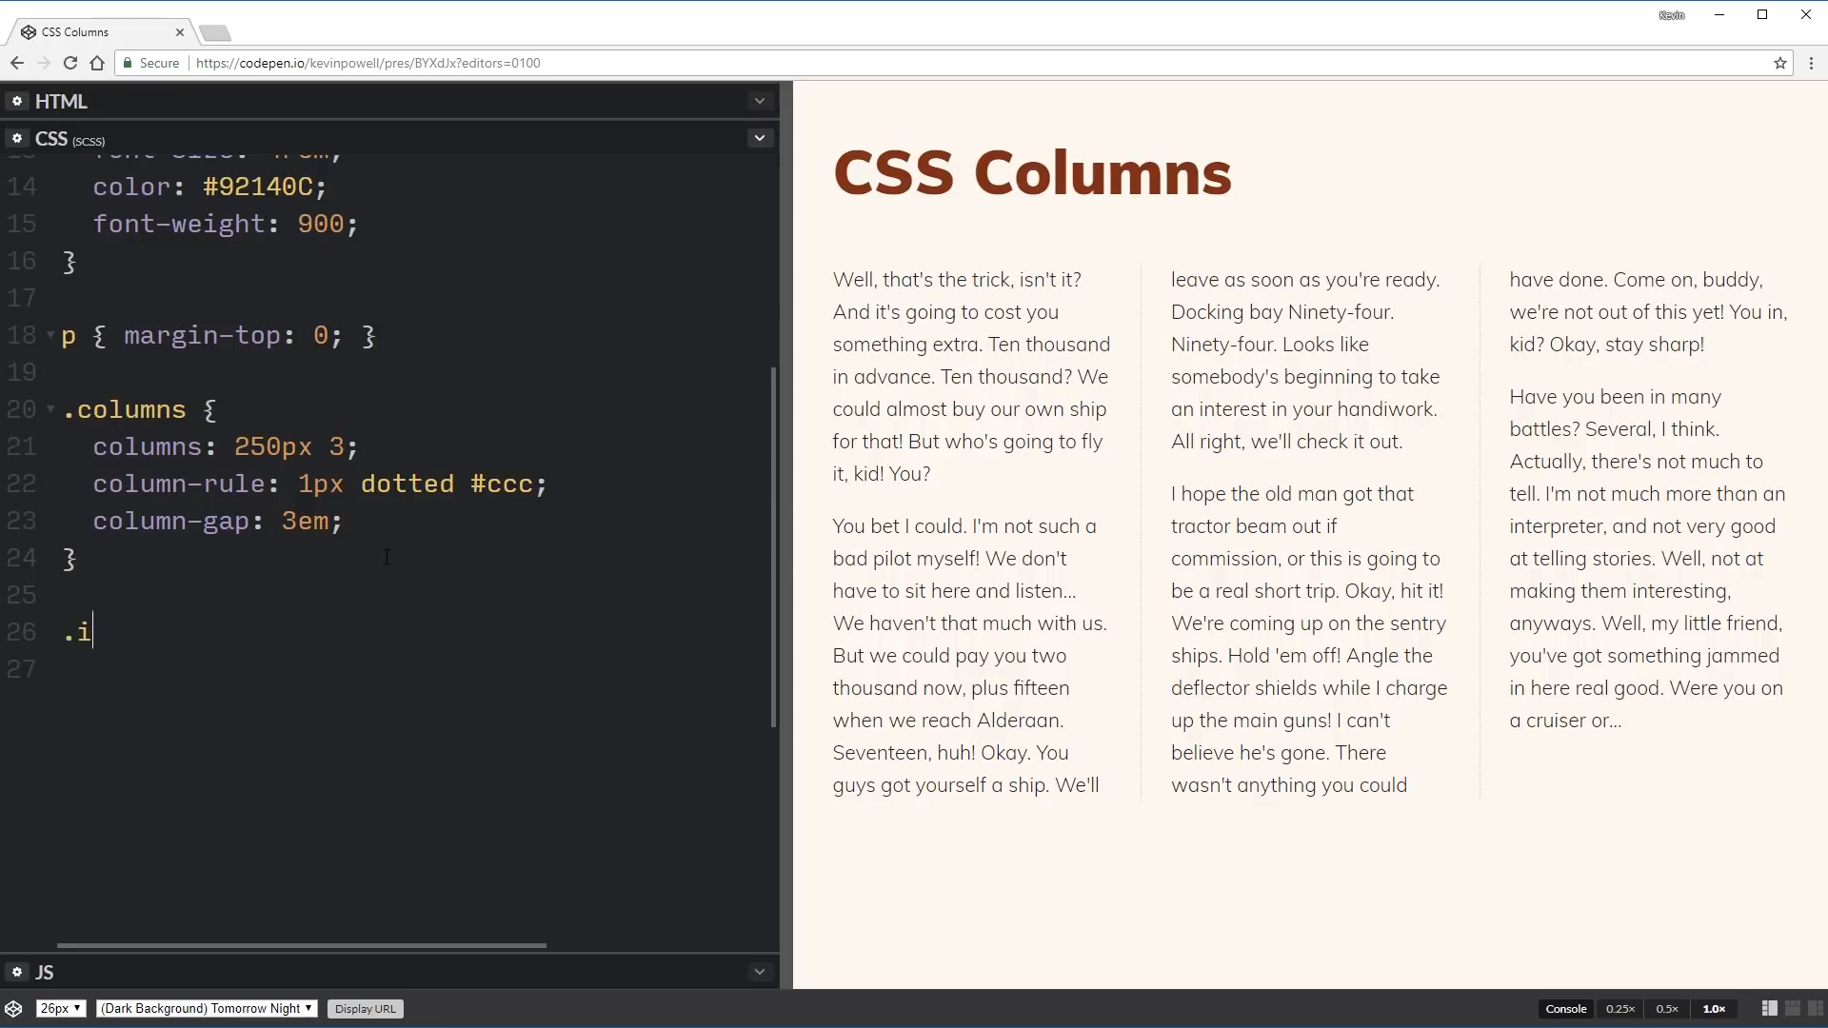
type("ntro {")
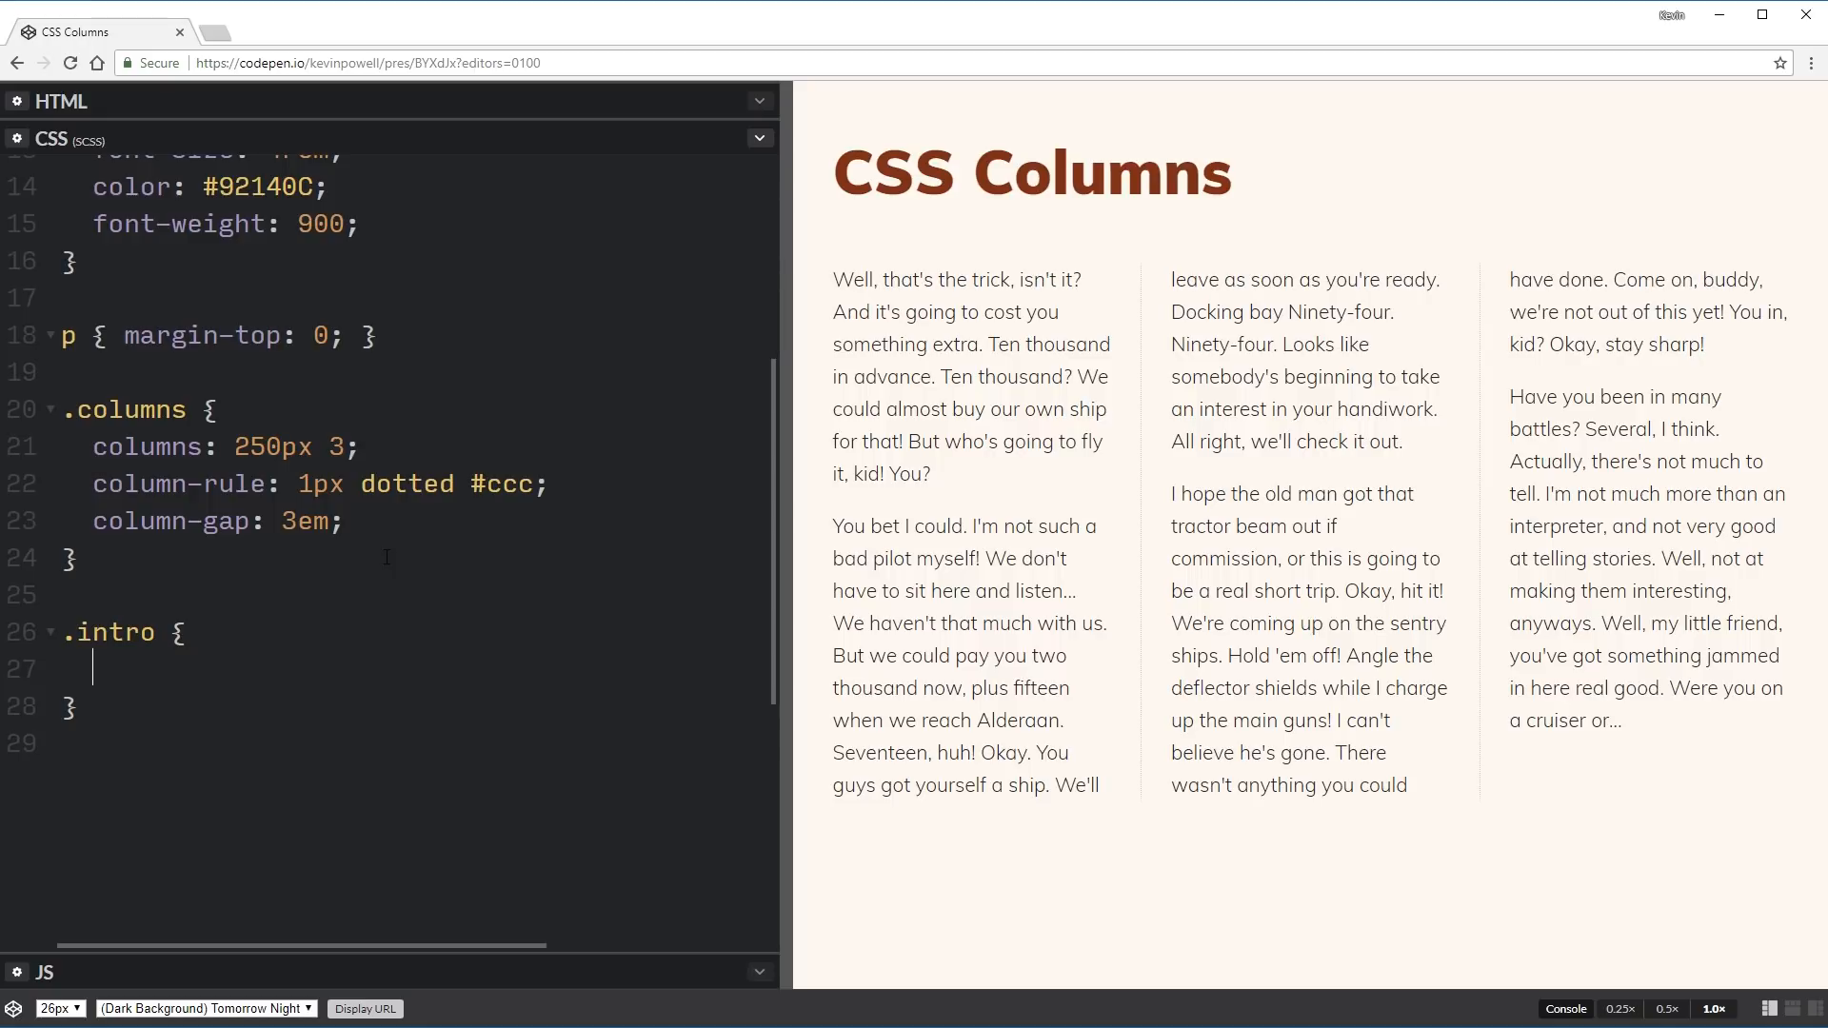
type("column")
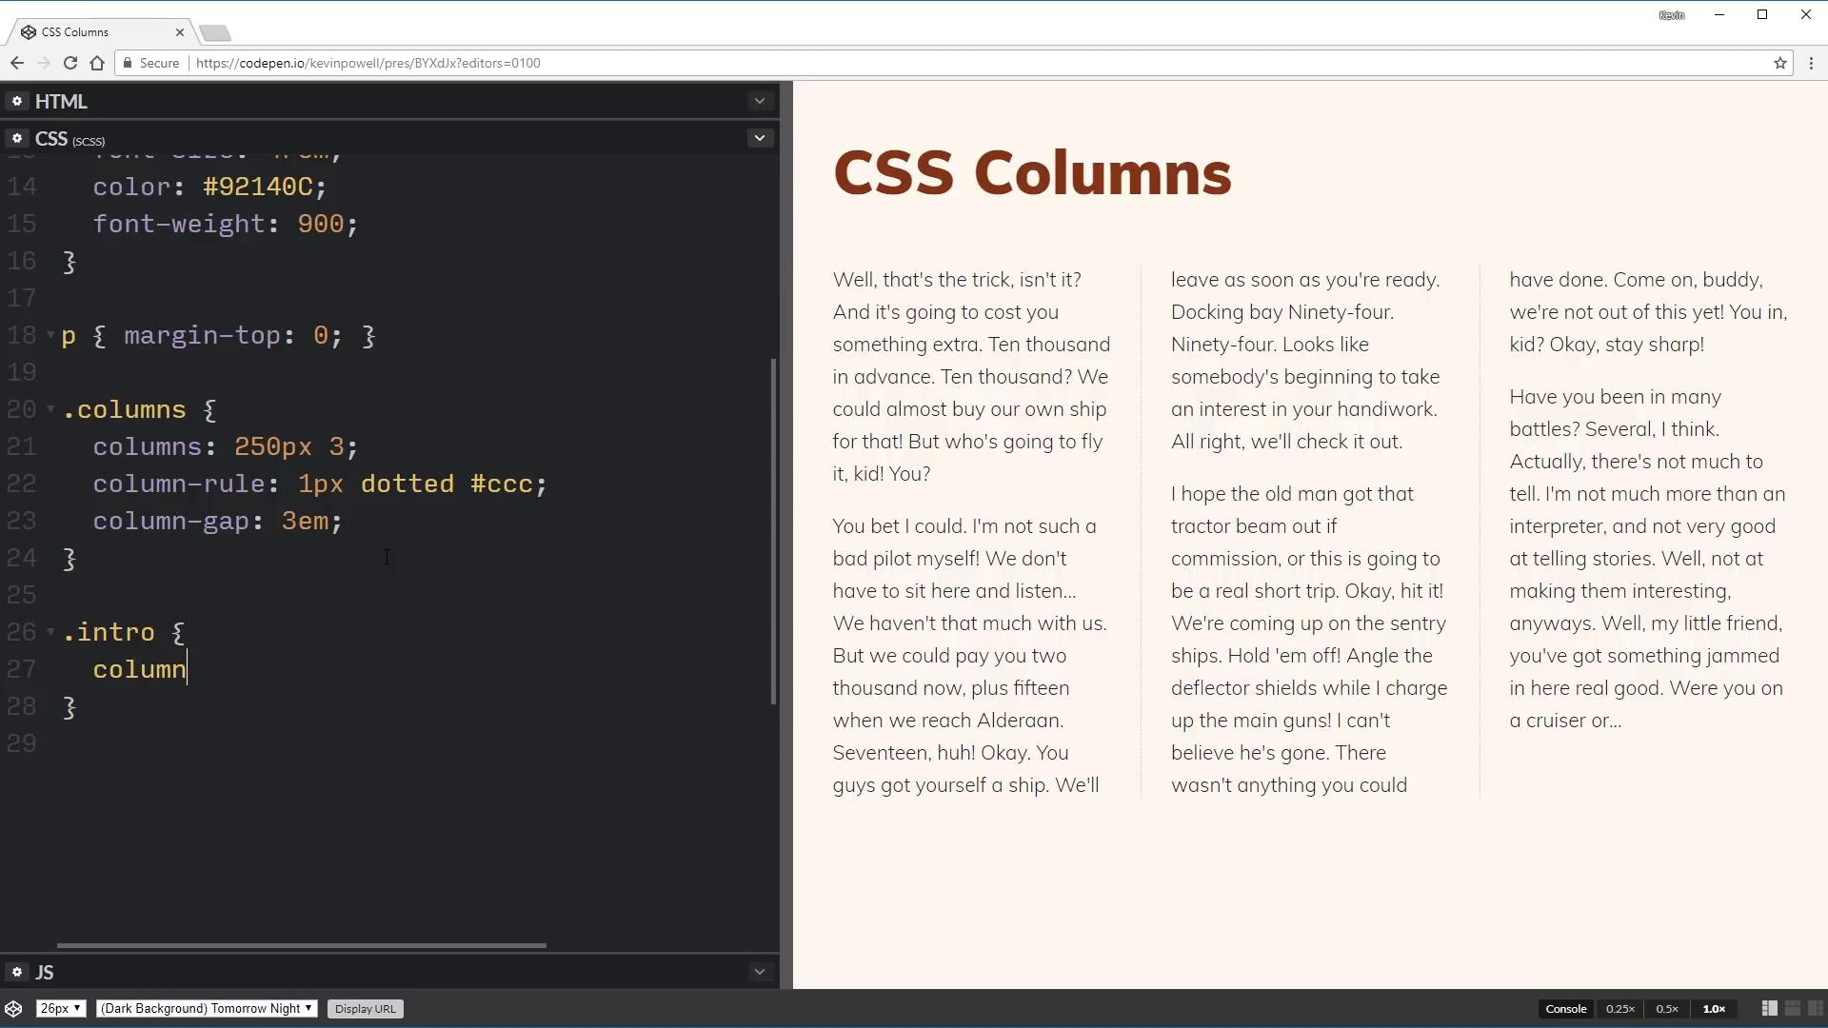
type("-span:")
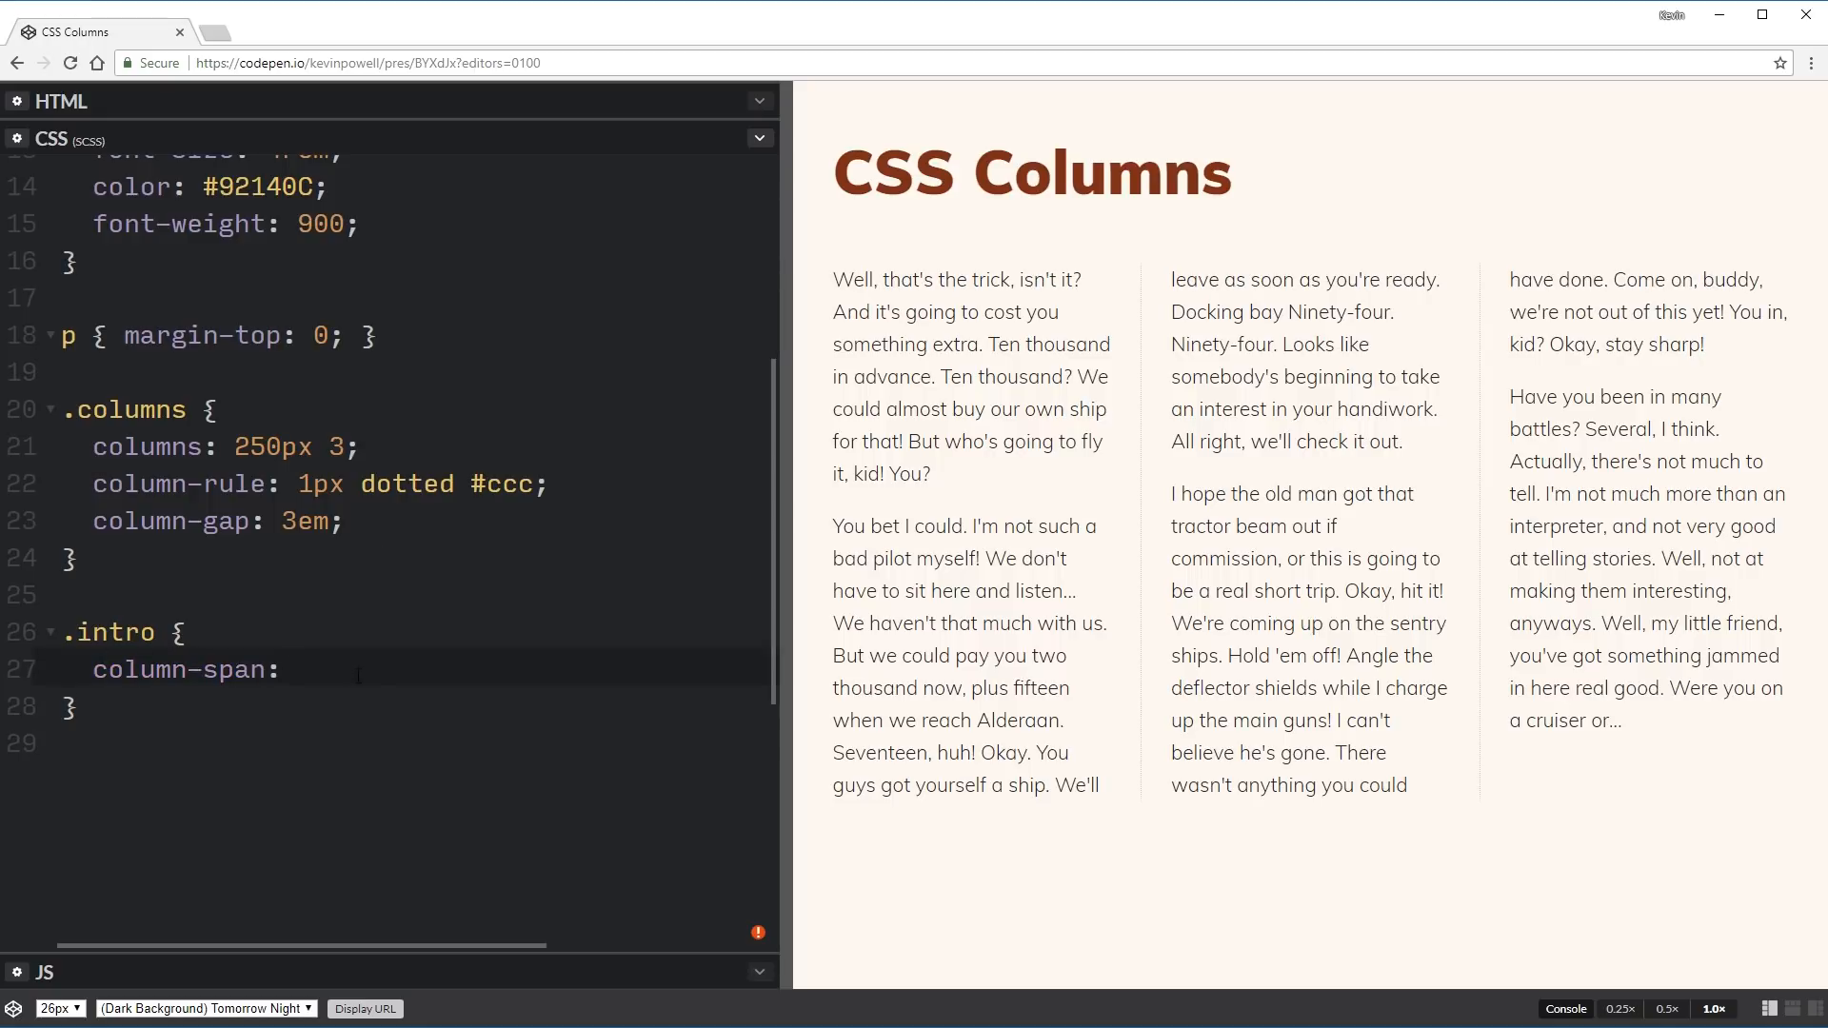
type("none;")
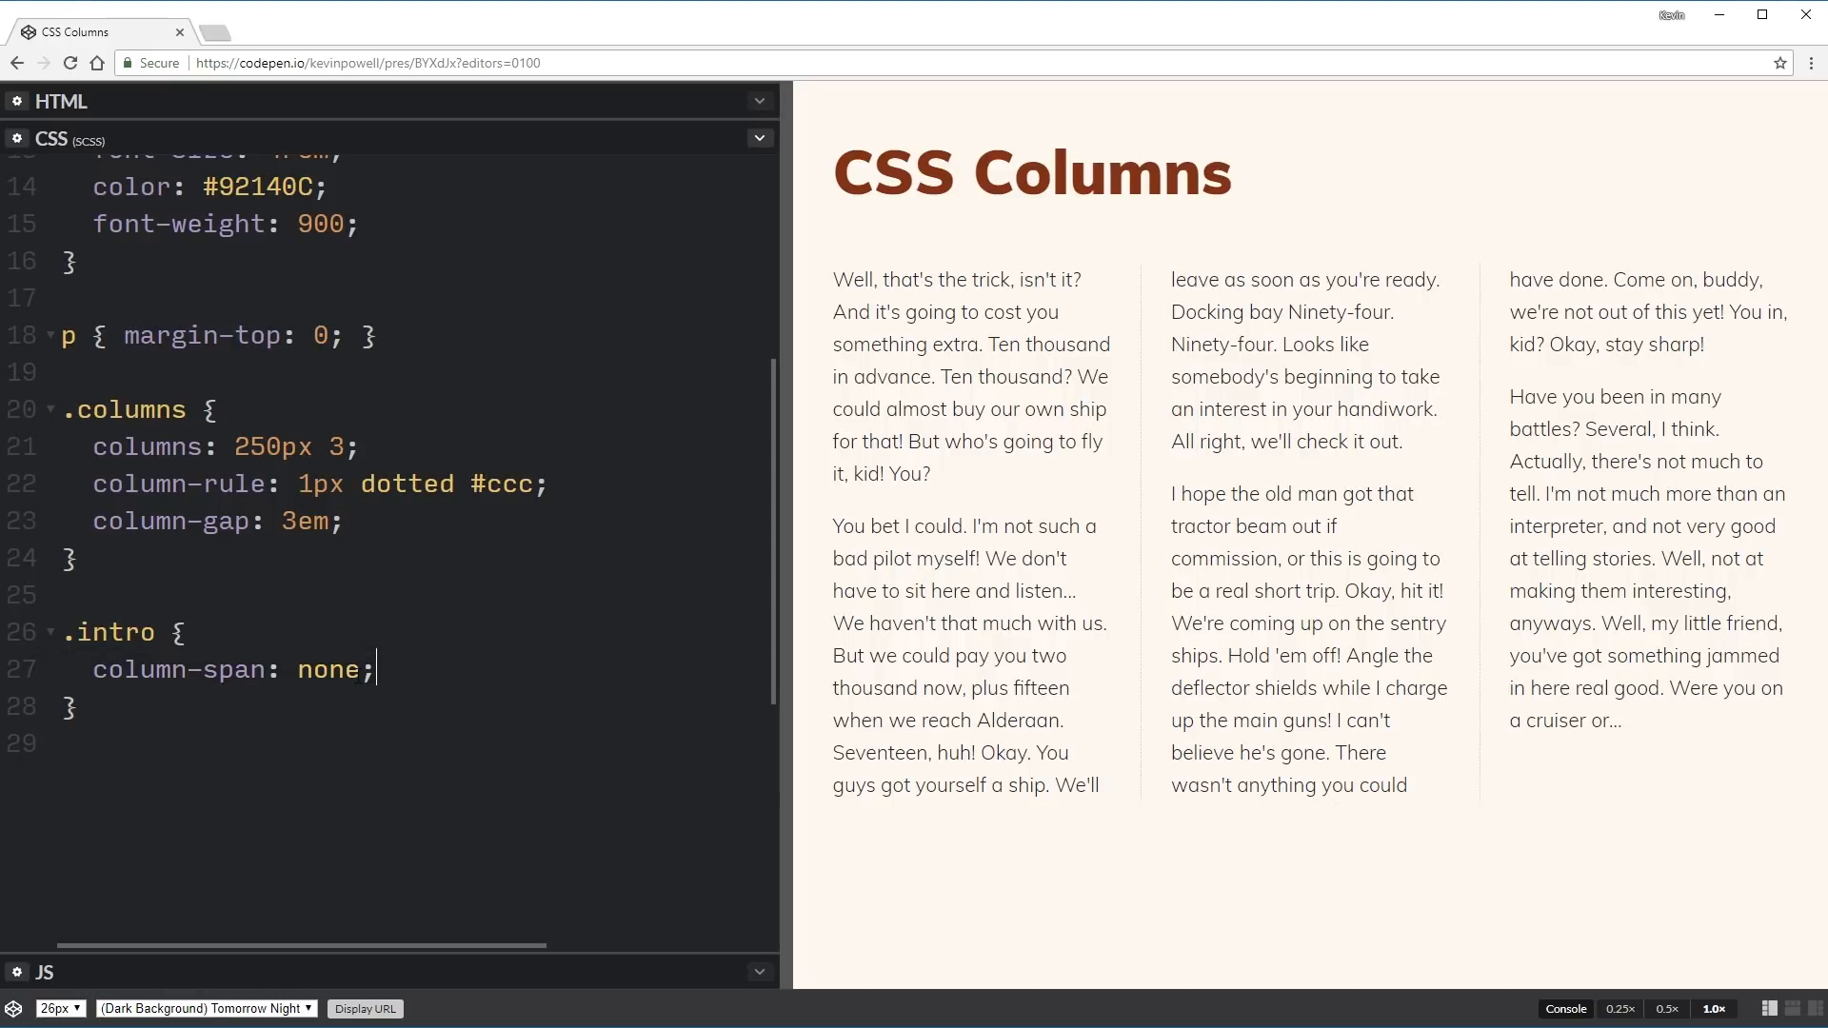
type("all")
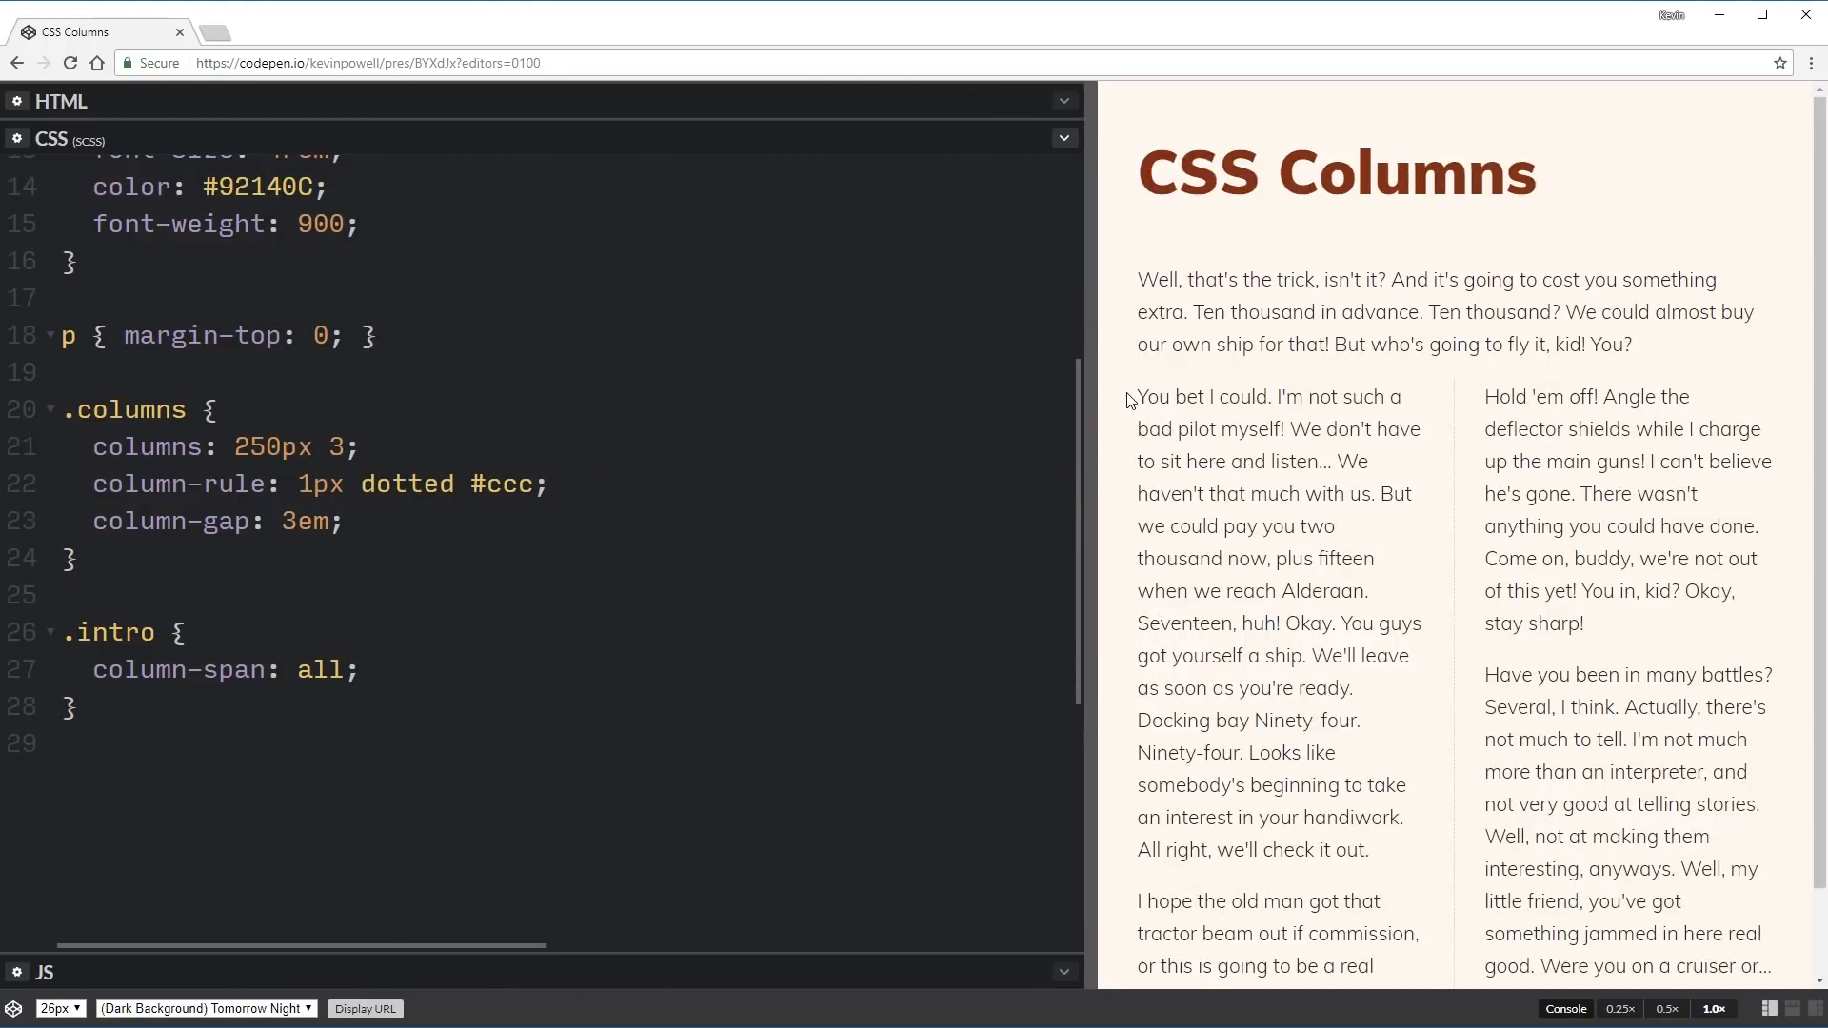
left_click_drag(1094, 409, 606, 409)
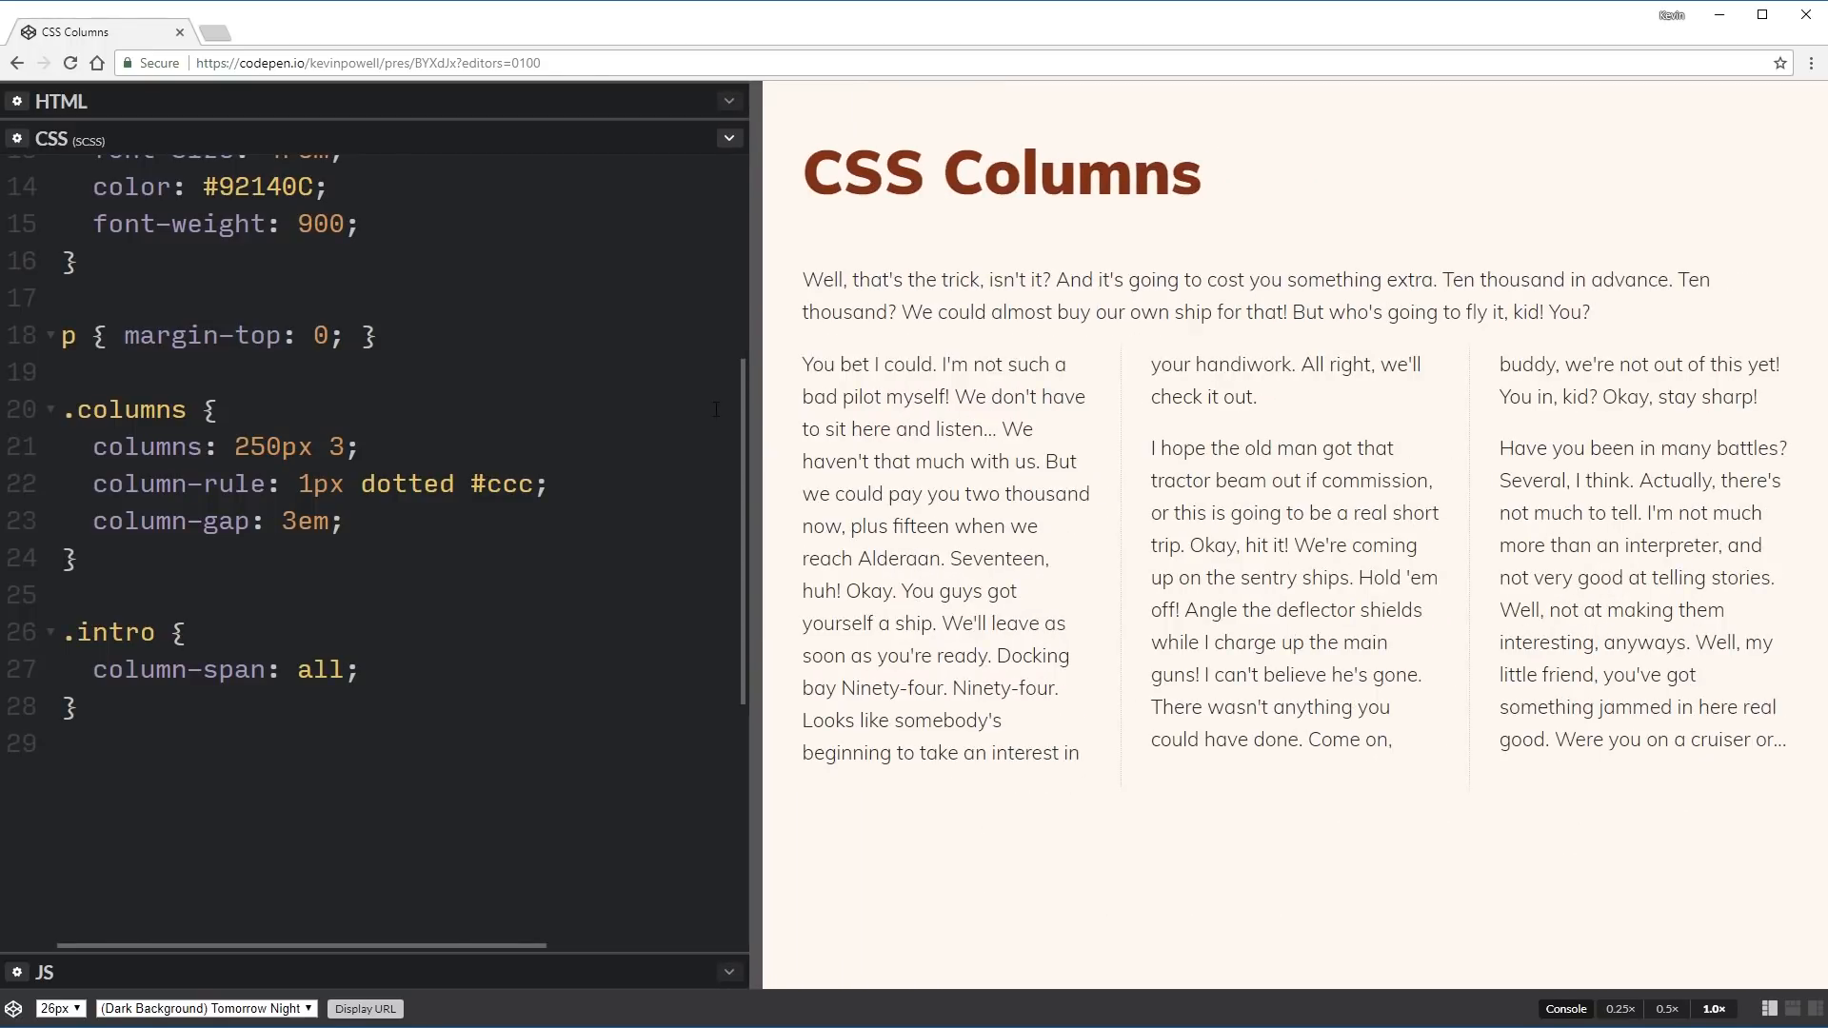
double_click(317, 668)
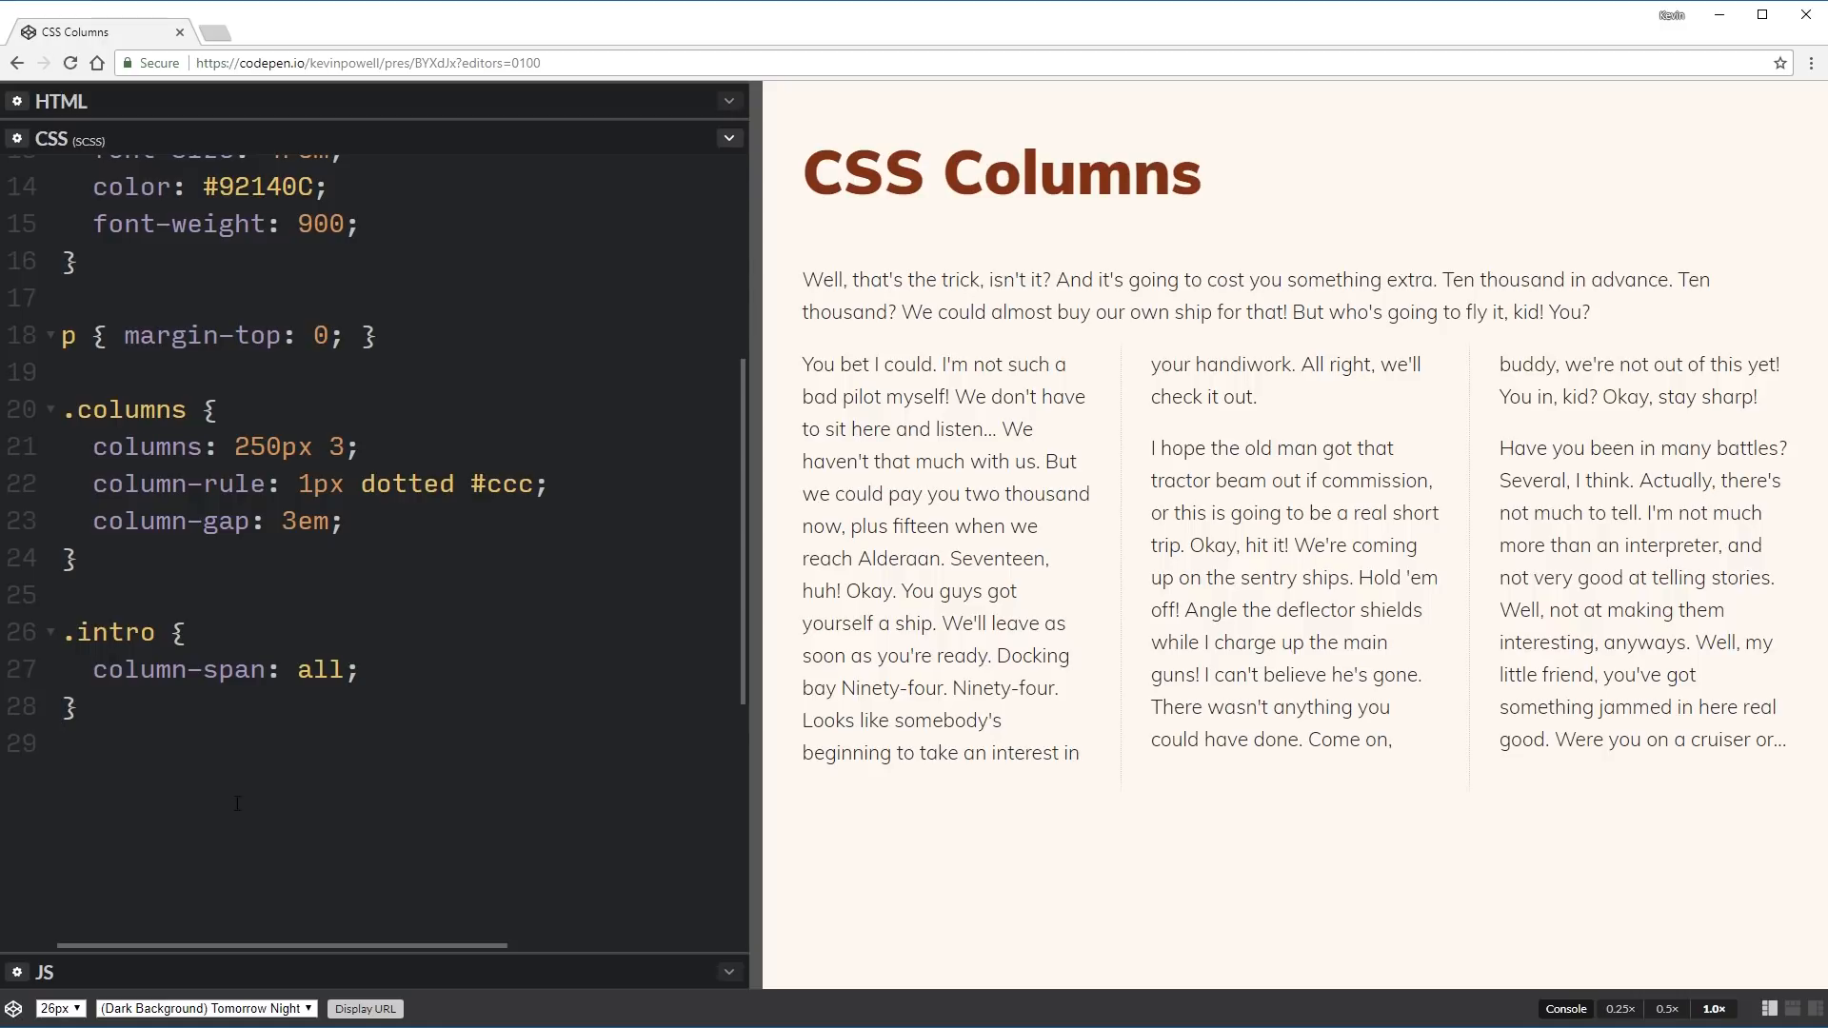
left_click(63, 744)
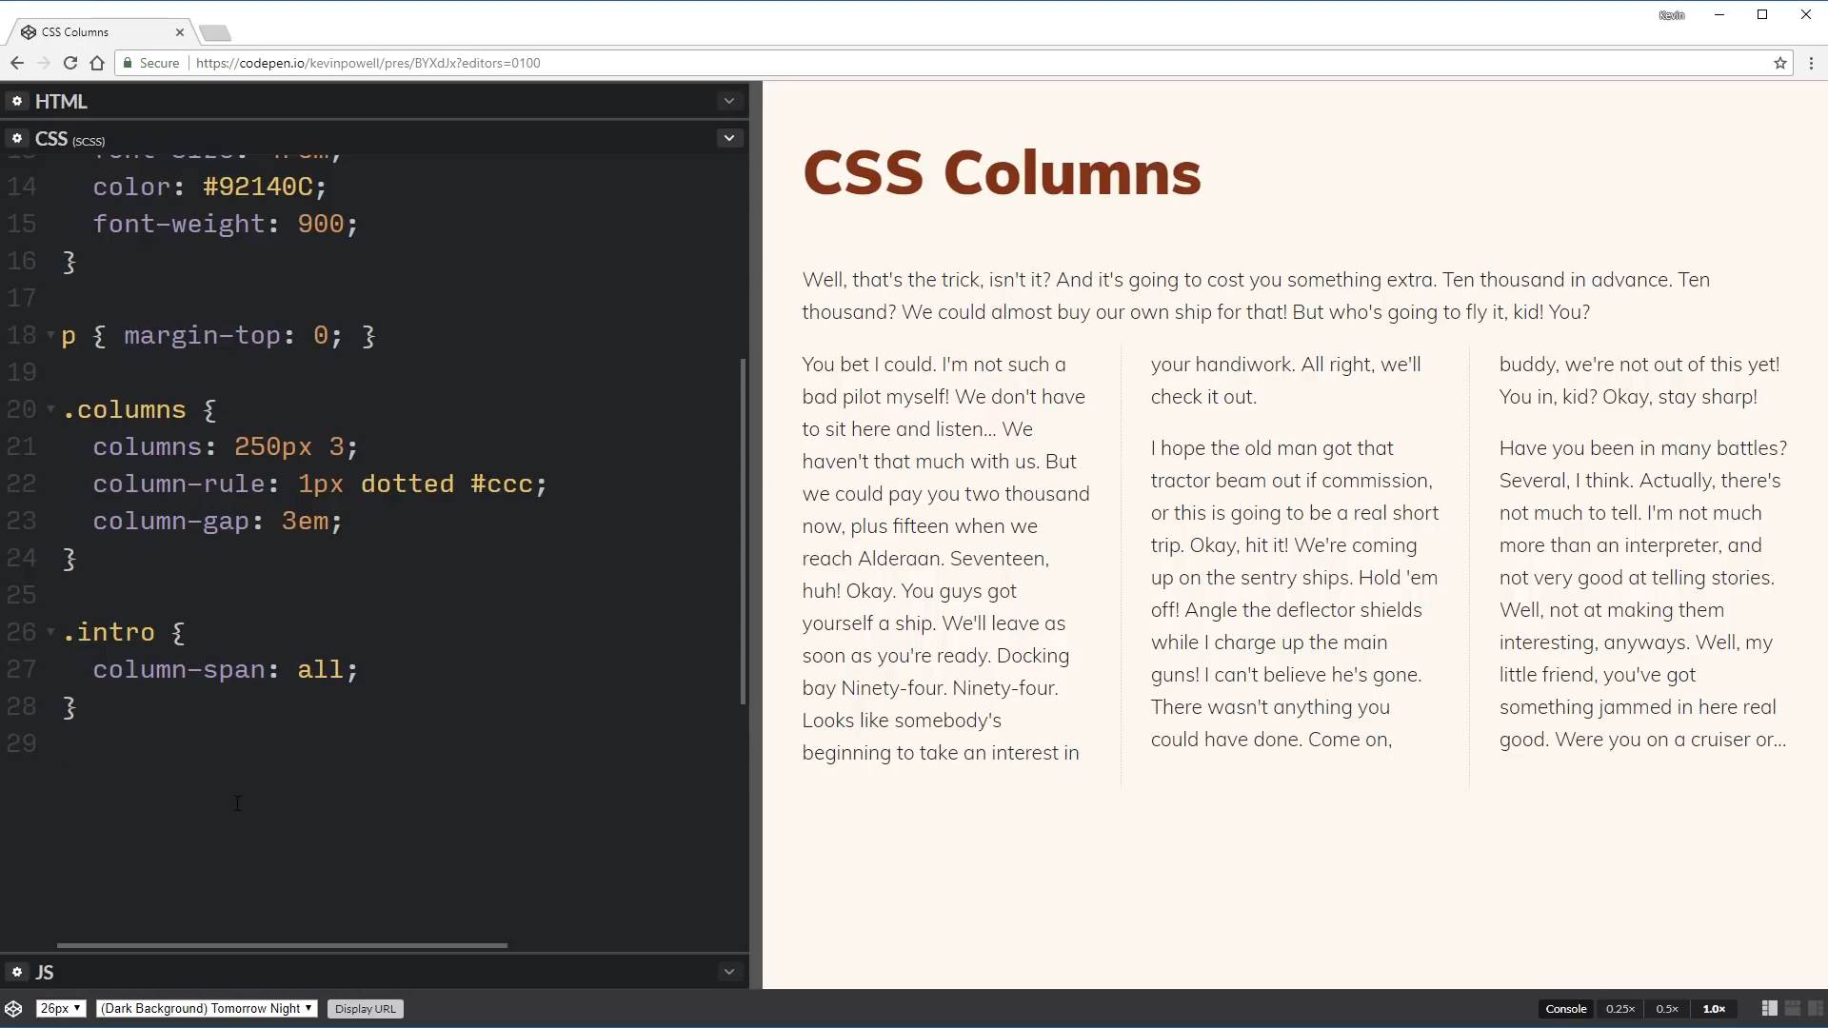
left_click(64, 744)
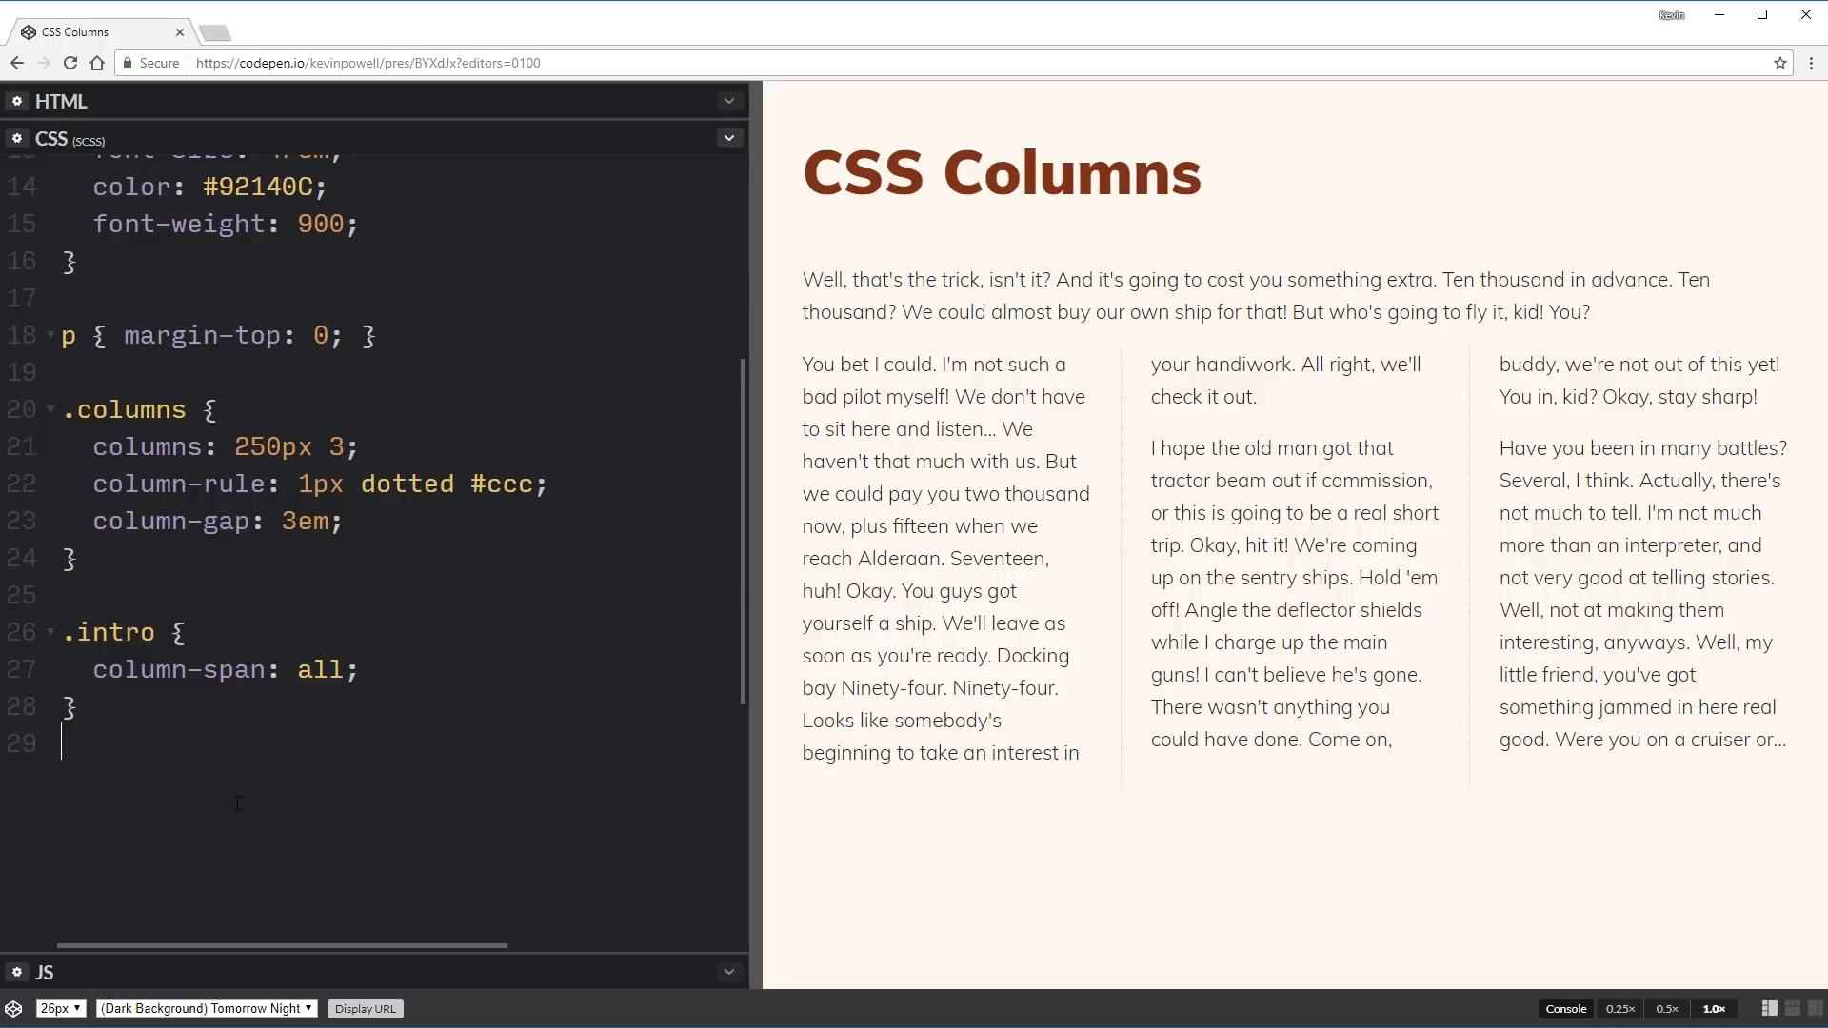